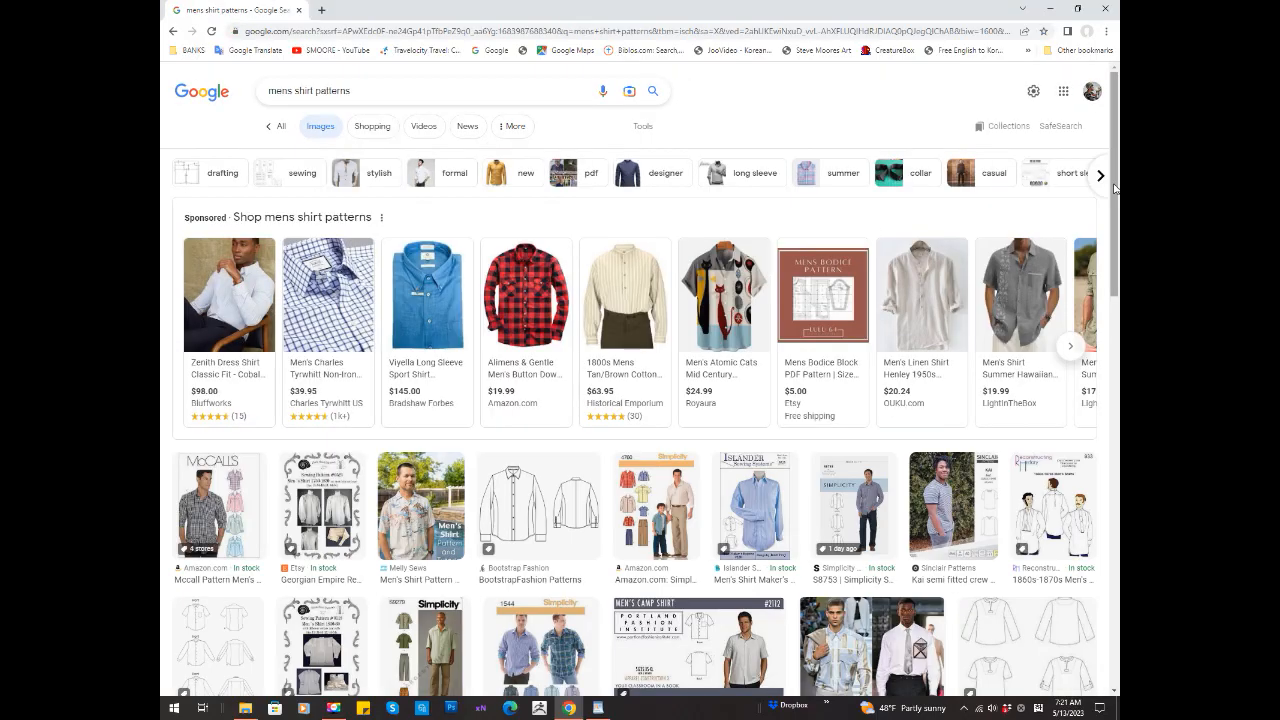
Step: Scroll the image results for men's shirt sewing patterns
scroll("down", 3)
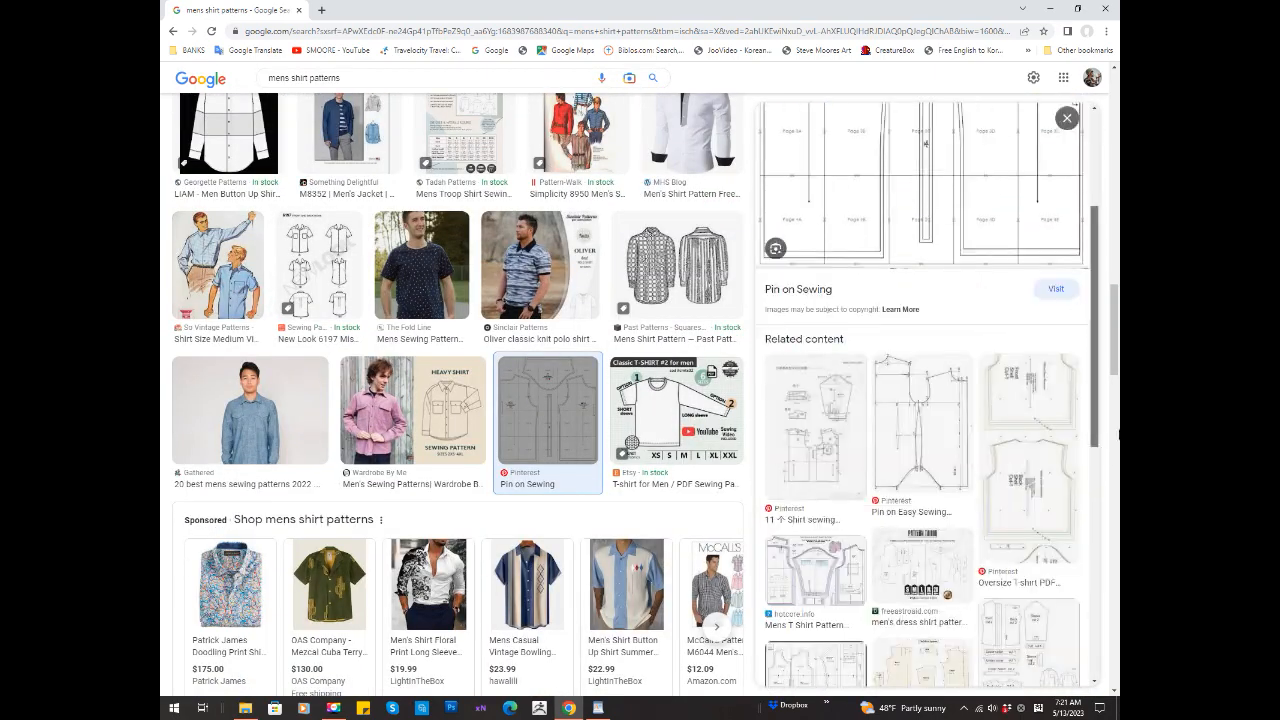
scroll("down", 3)
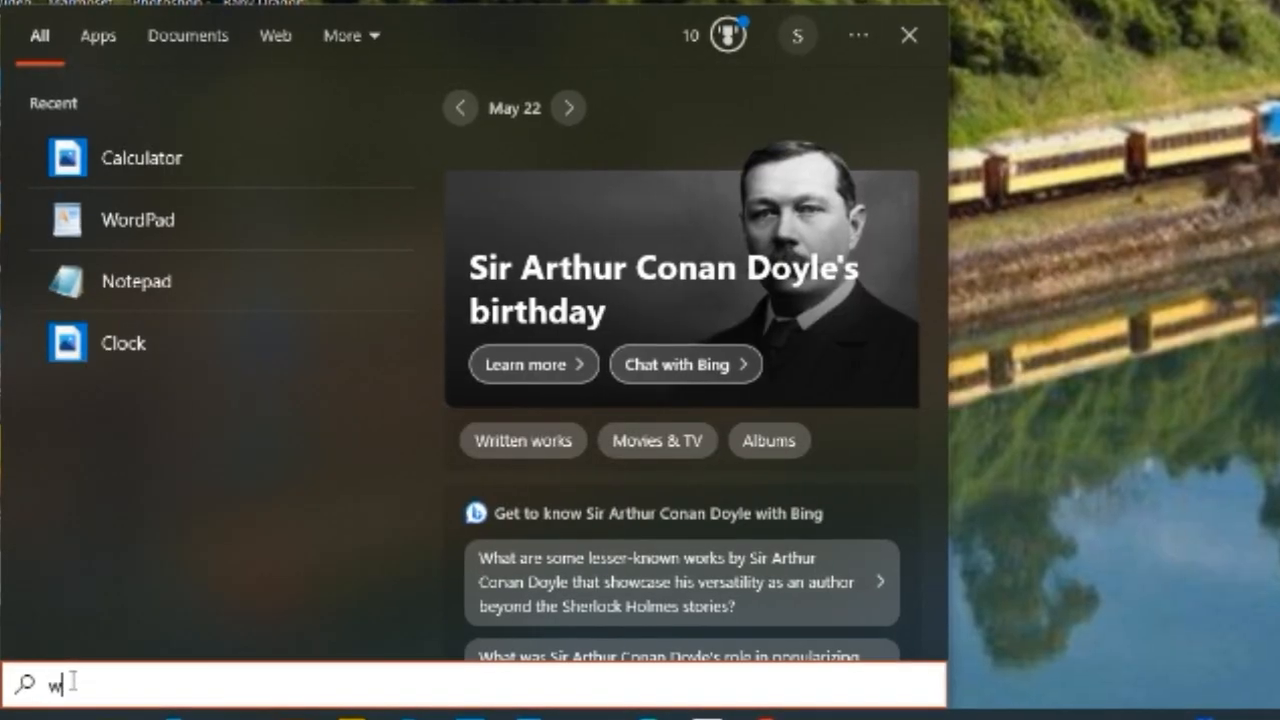
Step: Launch WordPad from Start search and add a 'Chest:' heading to the Shirt Measurements note
type("ordpad")
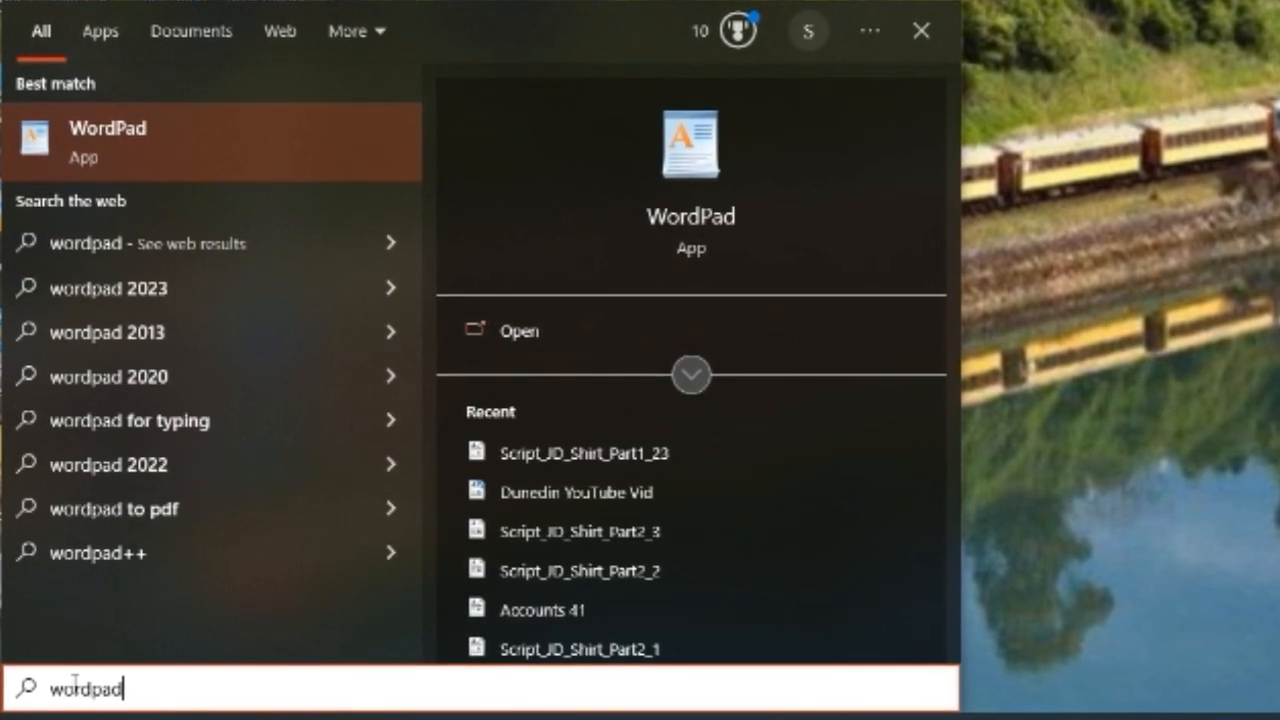
left_click(210, 142)
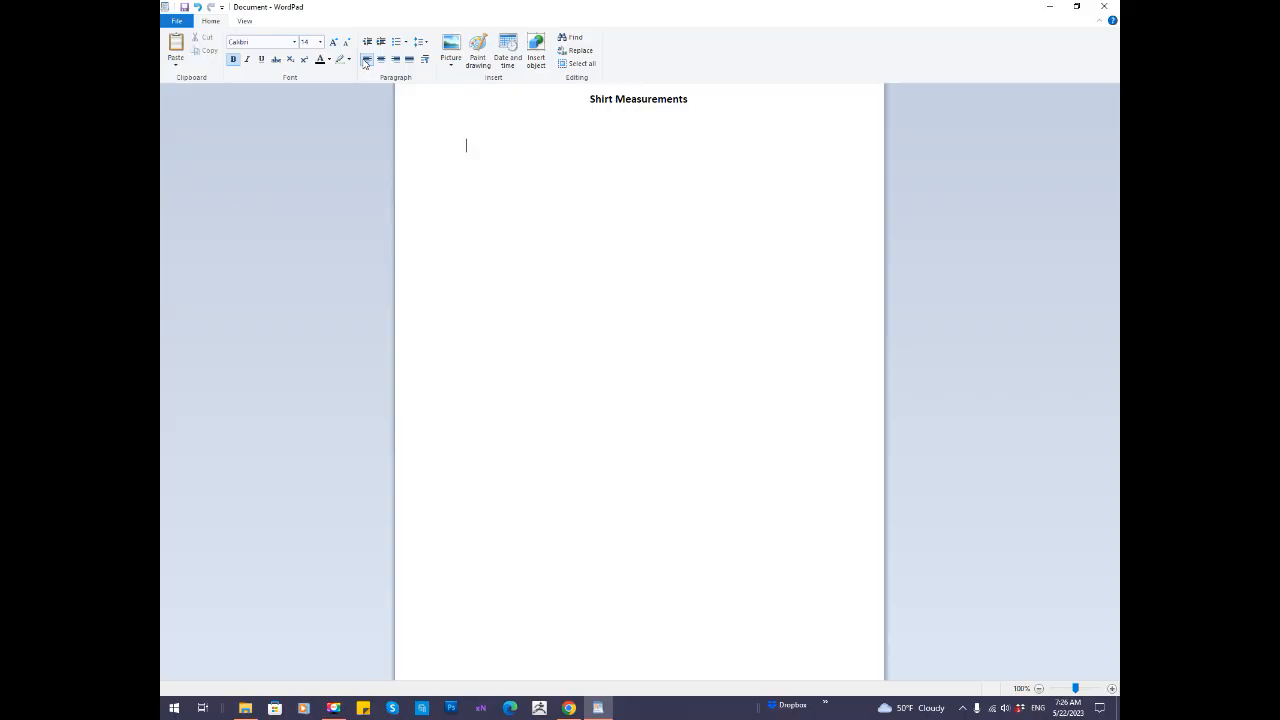
type("Chest")
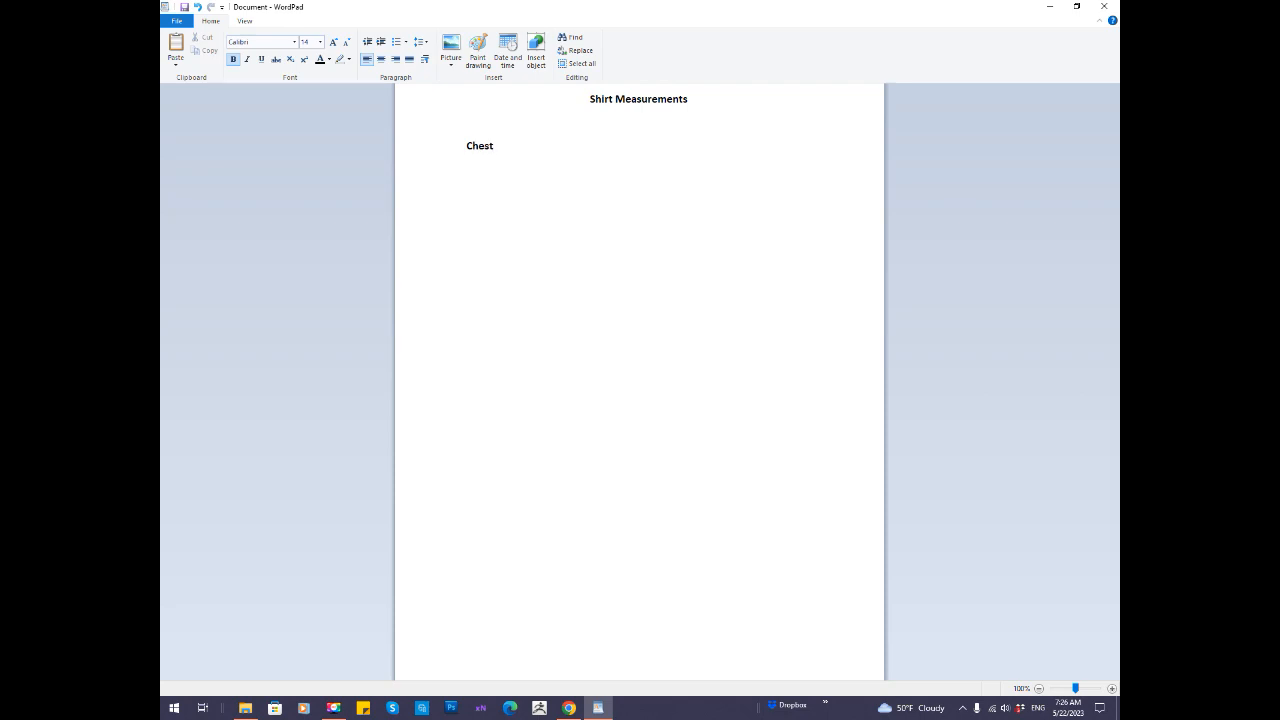
type(":")
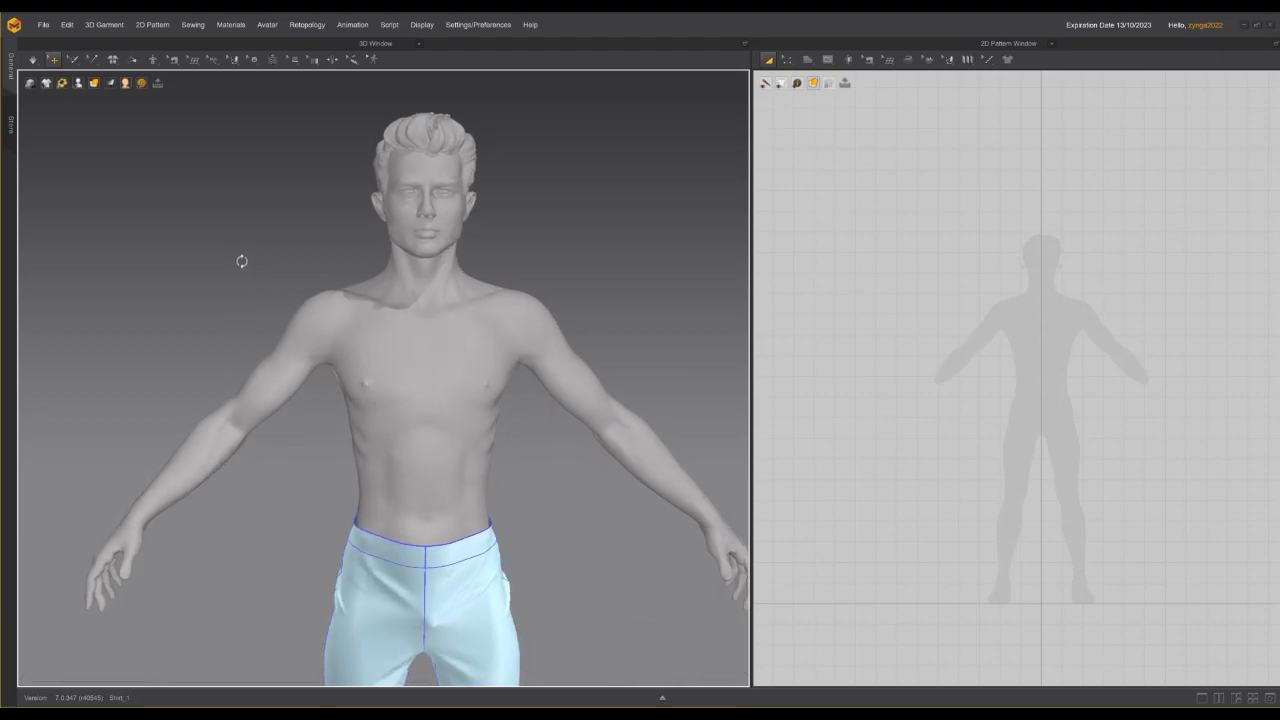
Step: Measure the avatar's chest and waist circumferences (waist 71.75 cm) with Basic Circumference Measure
left_click(267, 24)
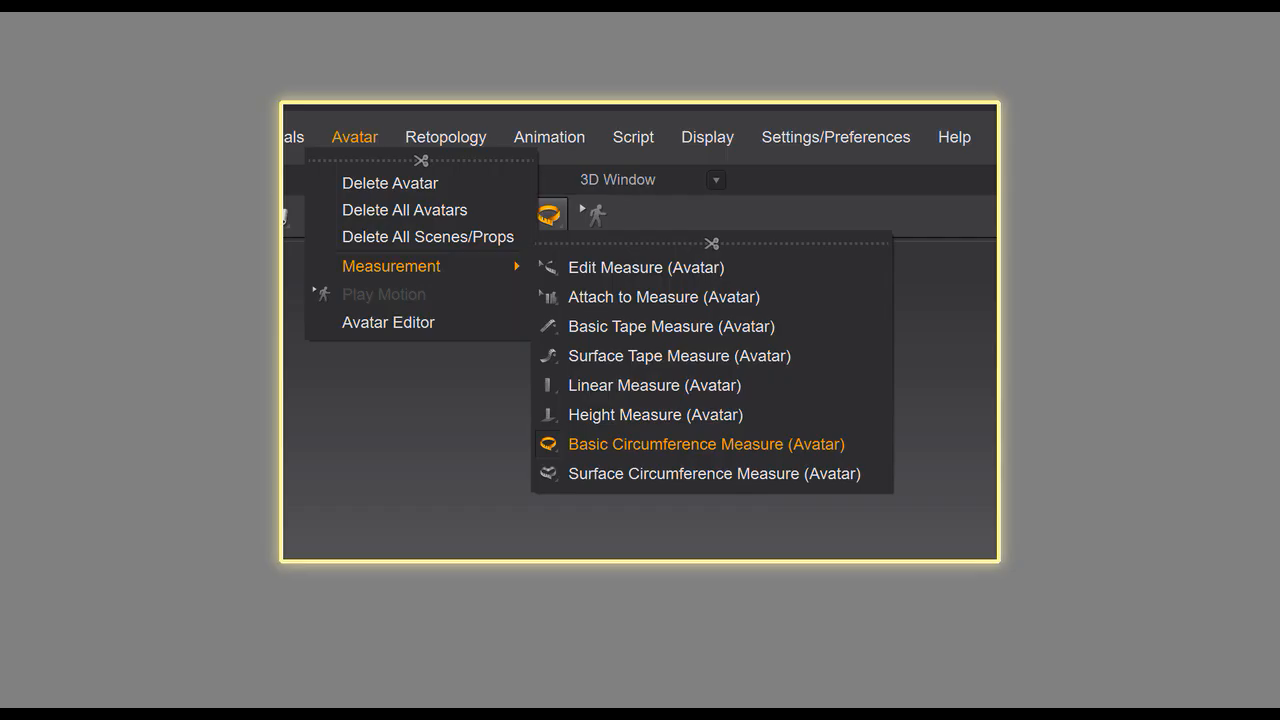
left_click(706, 444)
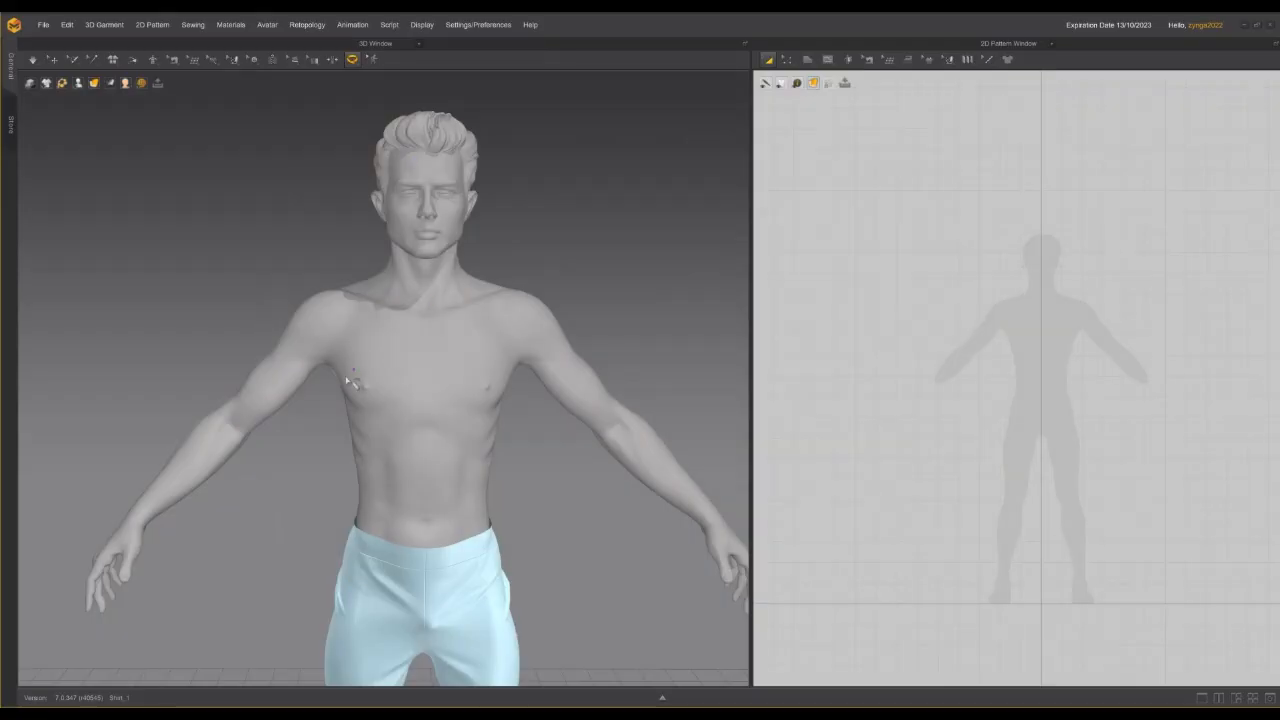
left_click_drag(345, 375, 500, 385)
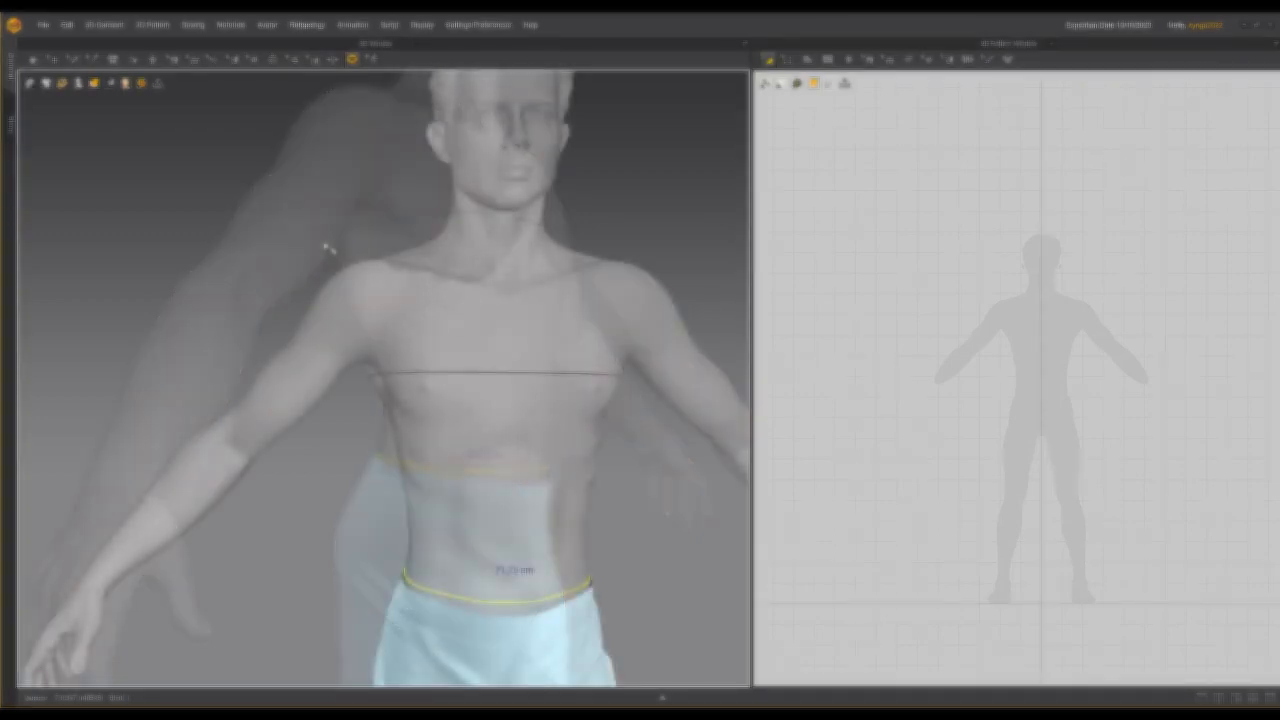
left_click(267, 24)
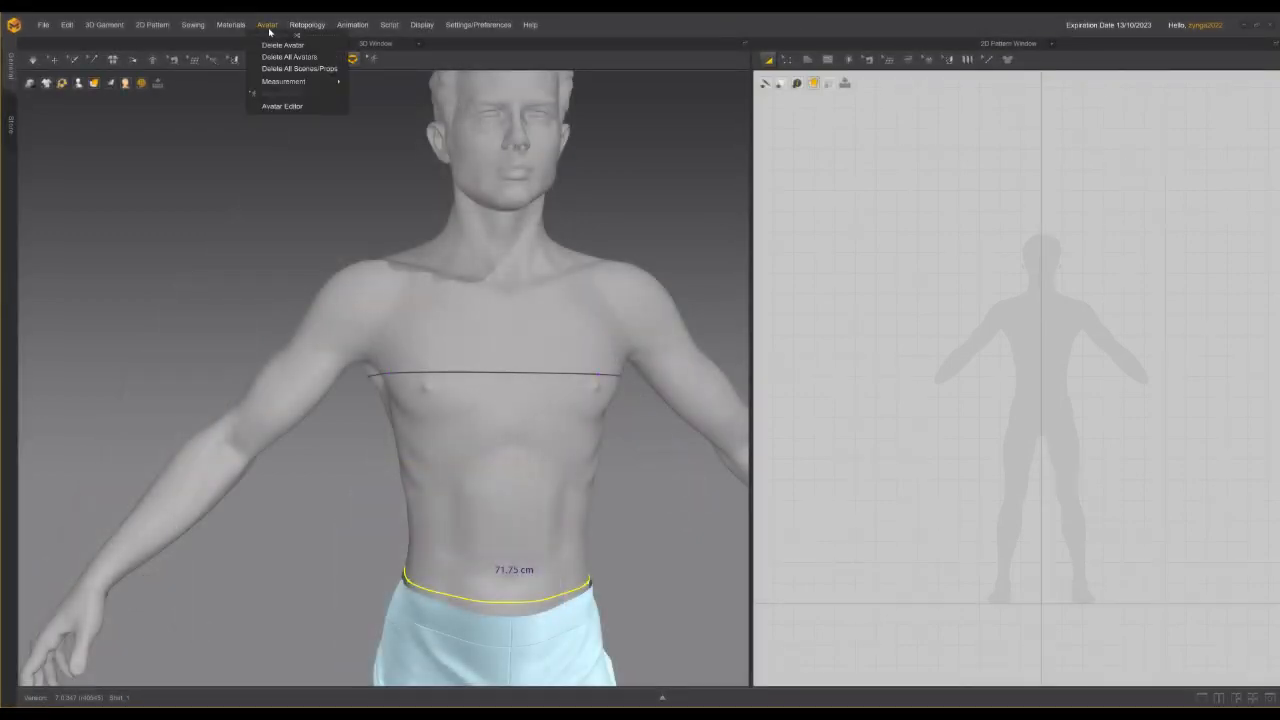
mouse_move(283, 81)
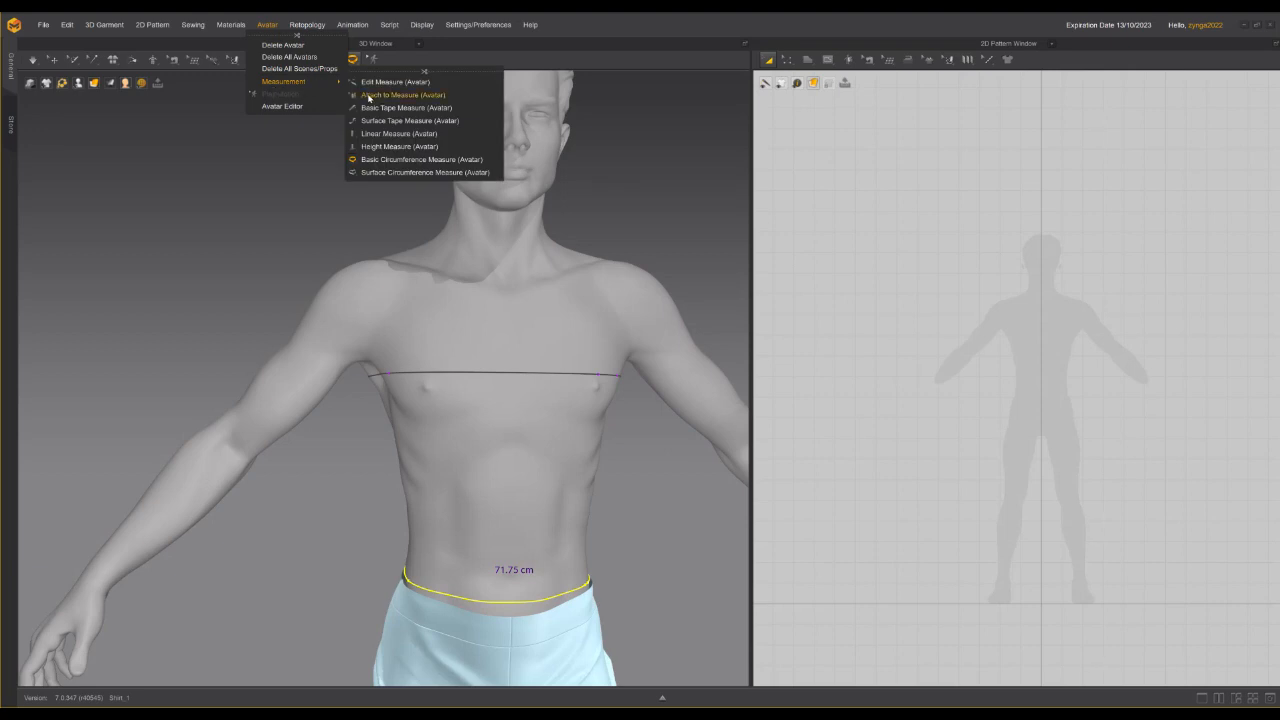
mouse_move(405, 107)
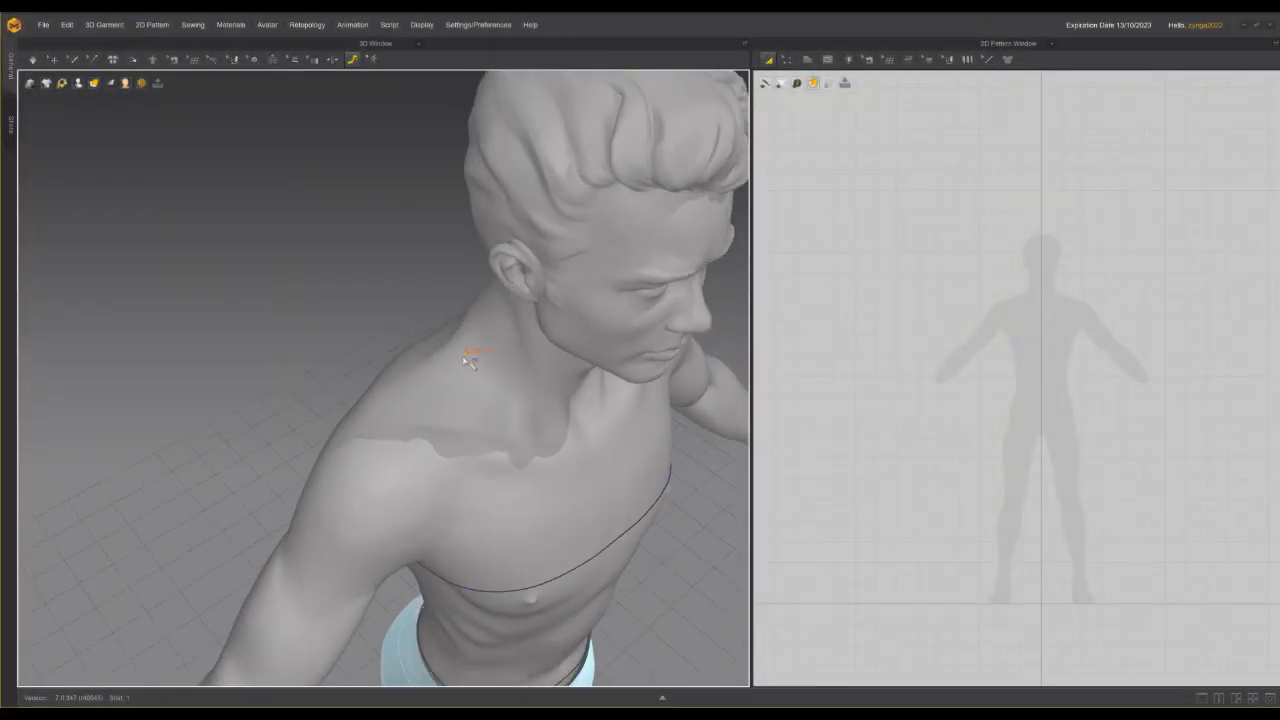
Step: Tape-measure the shoulder top and record 12.70 under Shoulder Top in the notes
left_click_drag(463, 355, 358, 438)
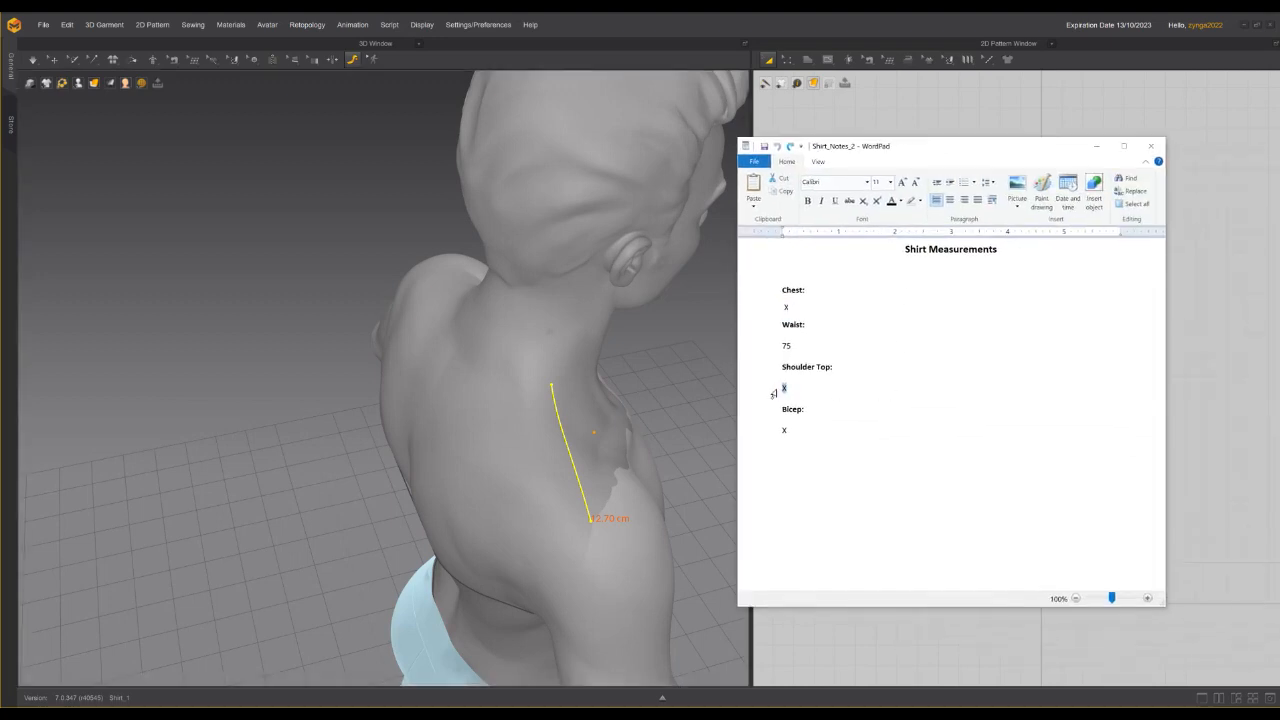
type("12.70")
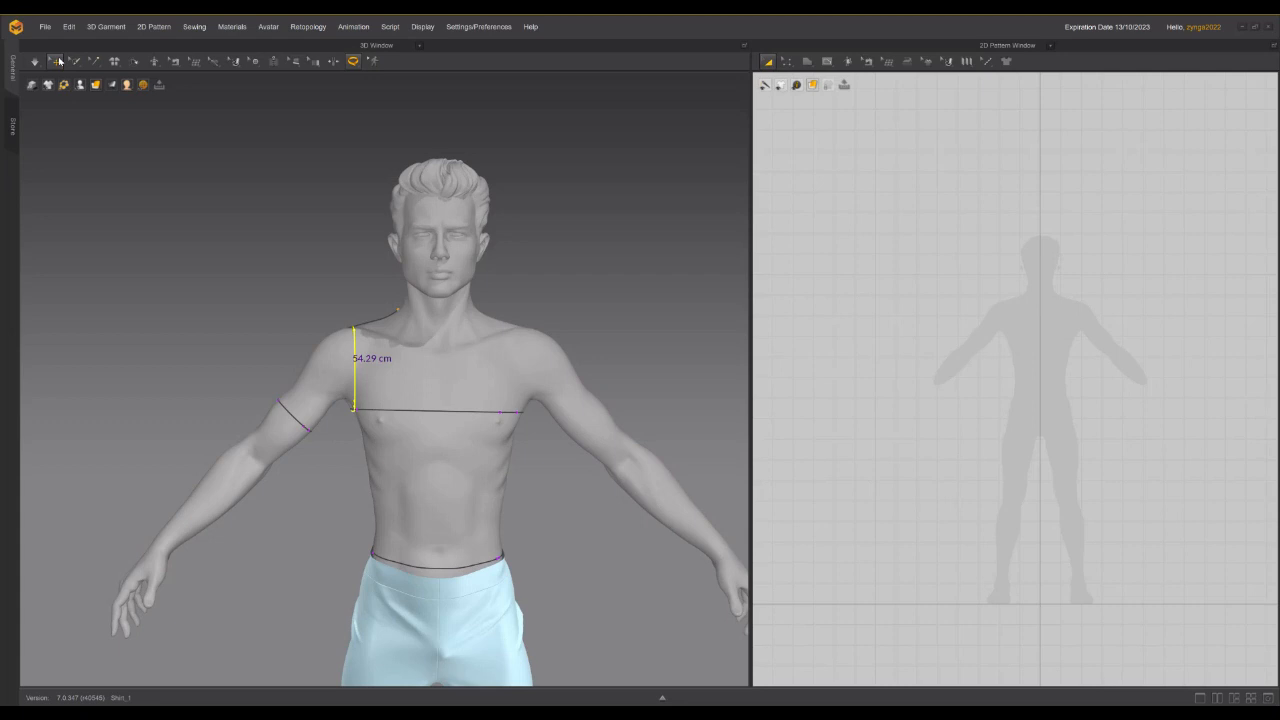
Step: Draw a rectangle pattern over the torso and note '100: 2X 25 + 50' under Chest
left_click(807, 61)
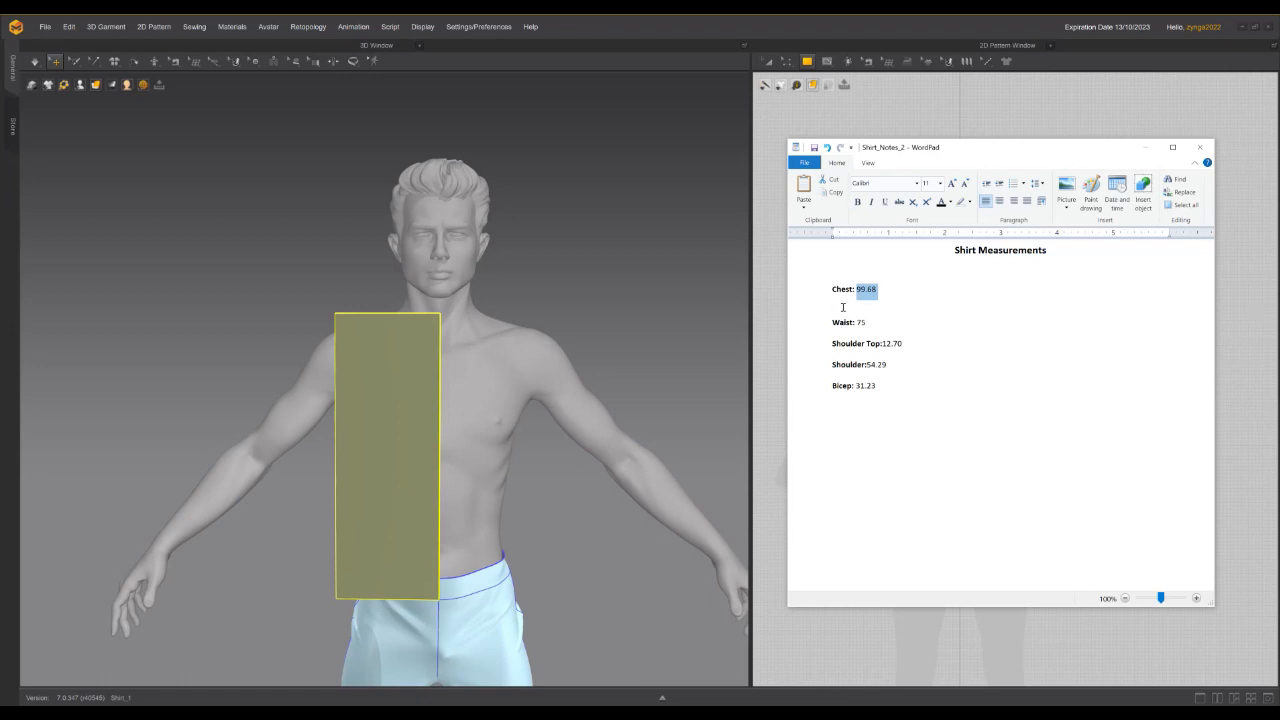
type("100: 2")
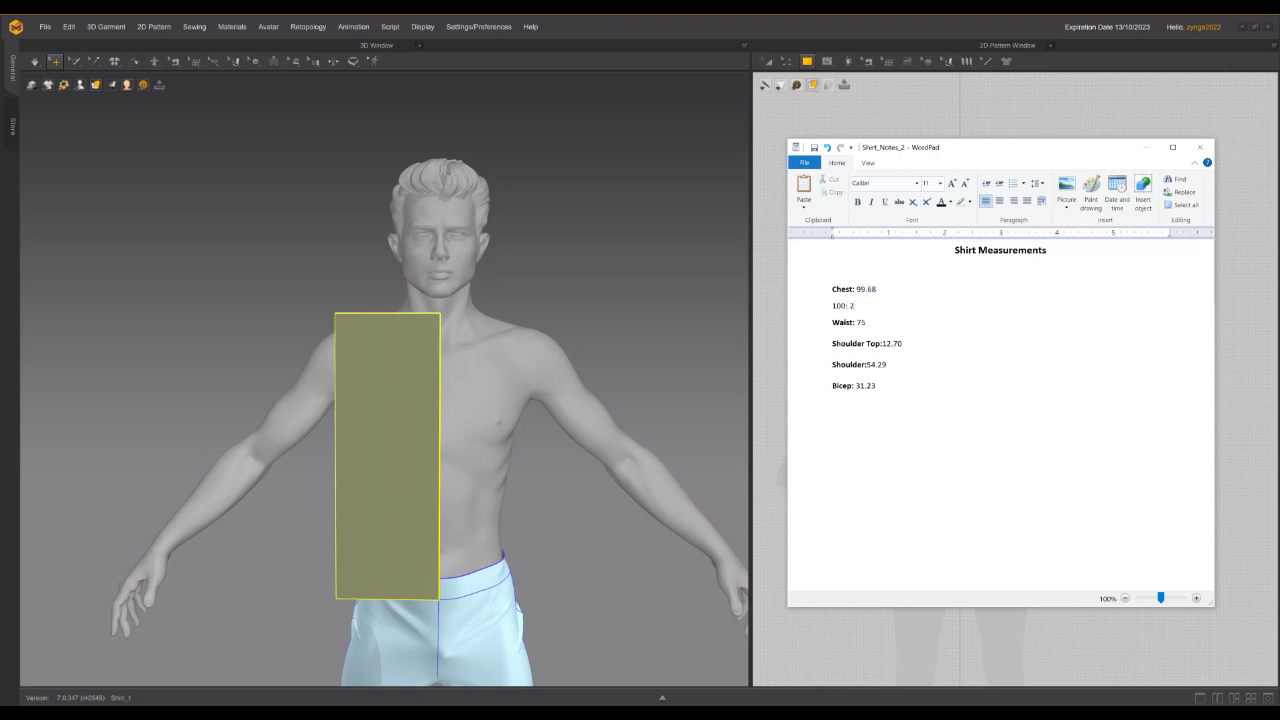
type("X 25 +")
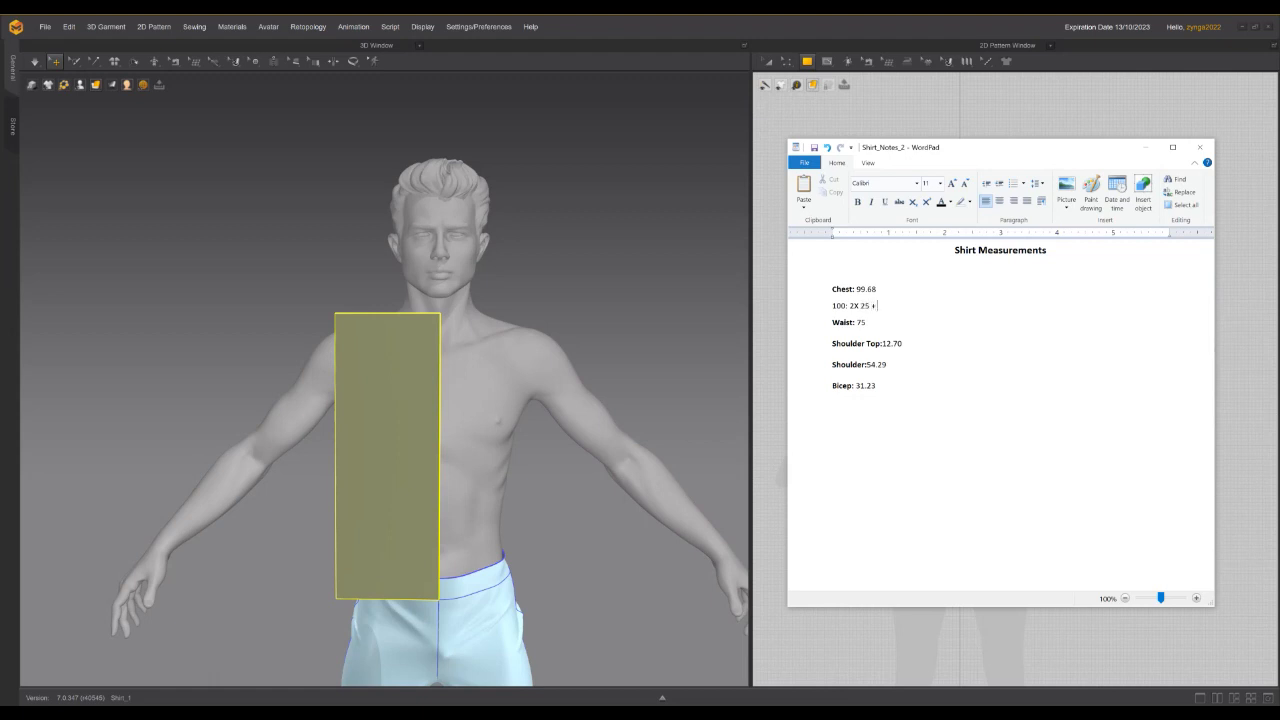
type("50")
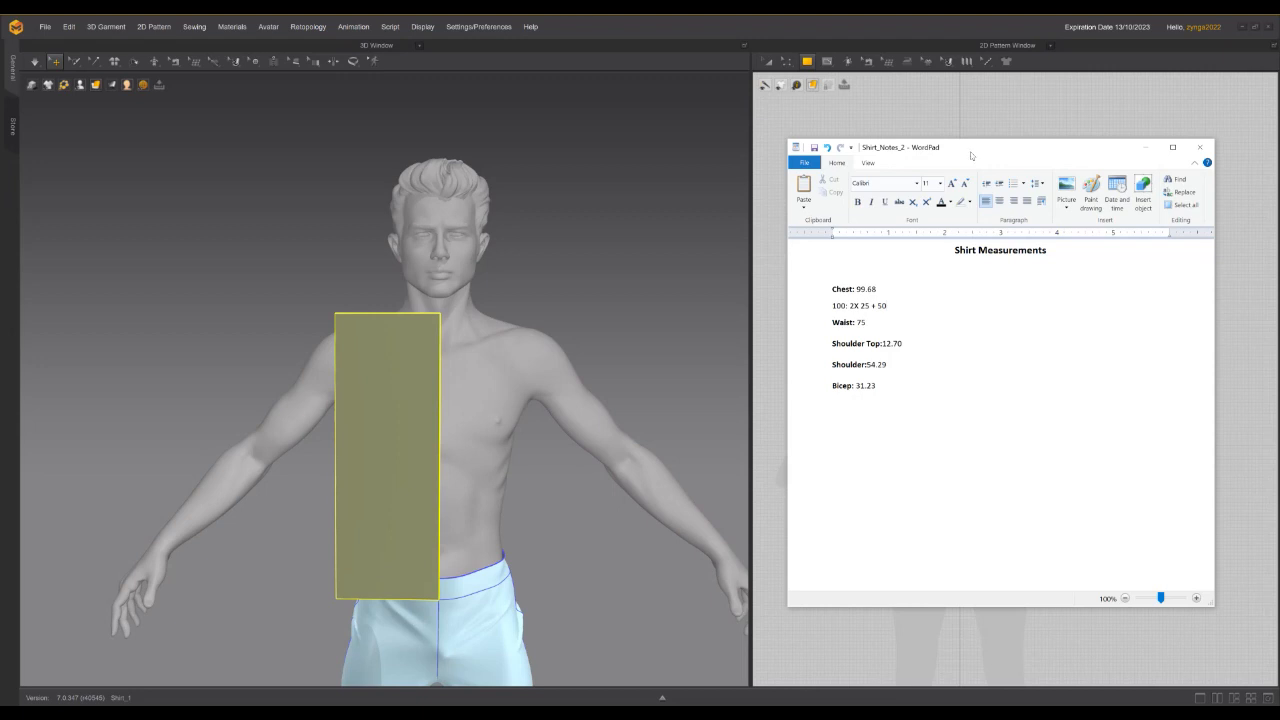
left_click(1199, 147)
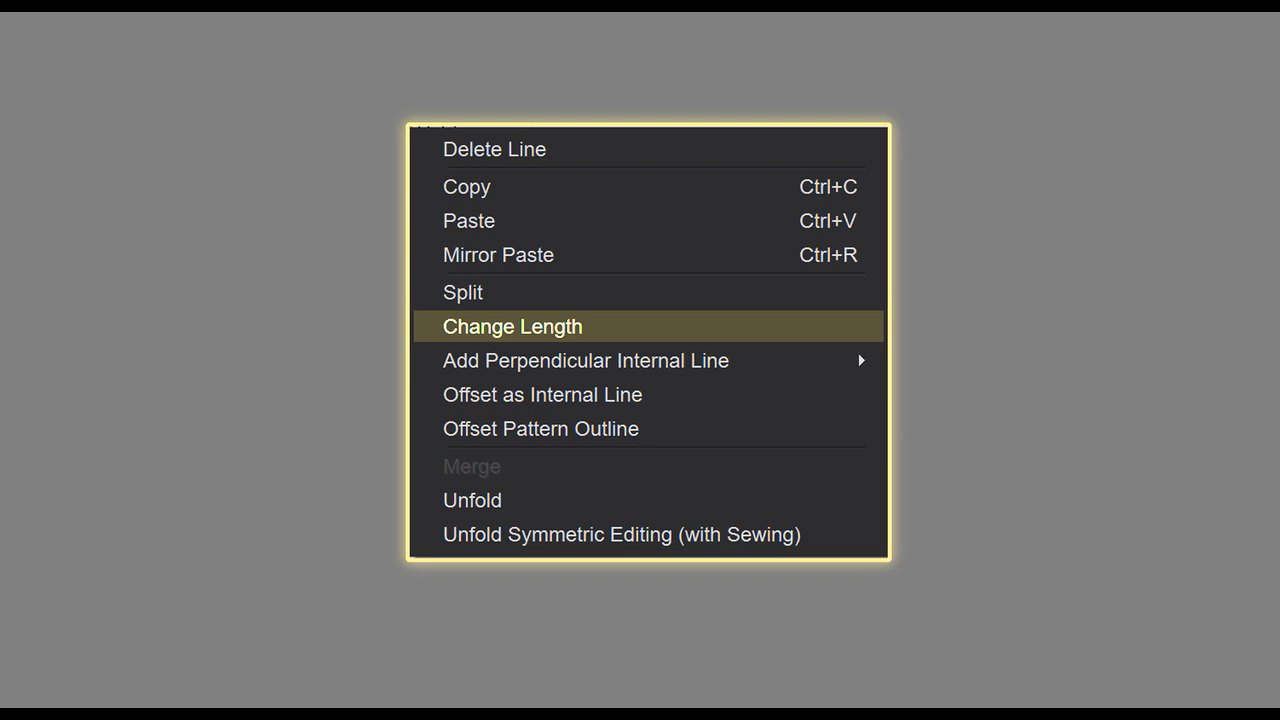
Step: Change the panel's top and bottom edges to 25 cm and its side edge to 55 cm
left_click(511, 326)
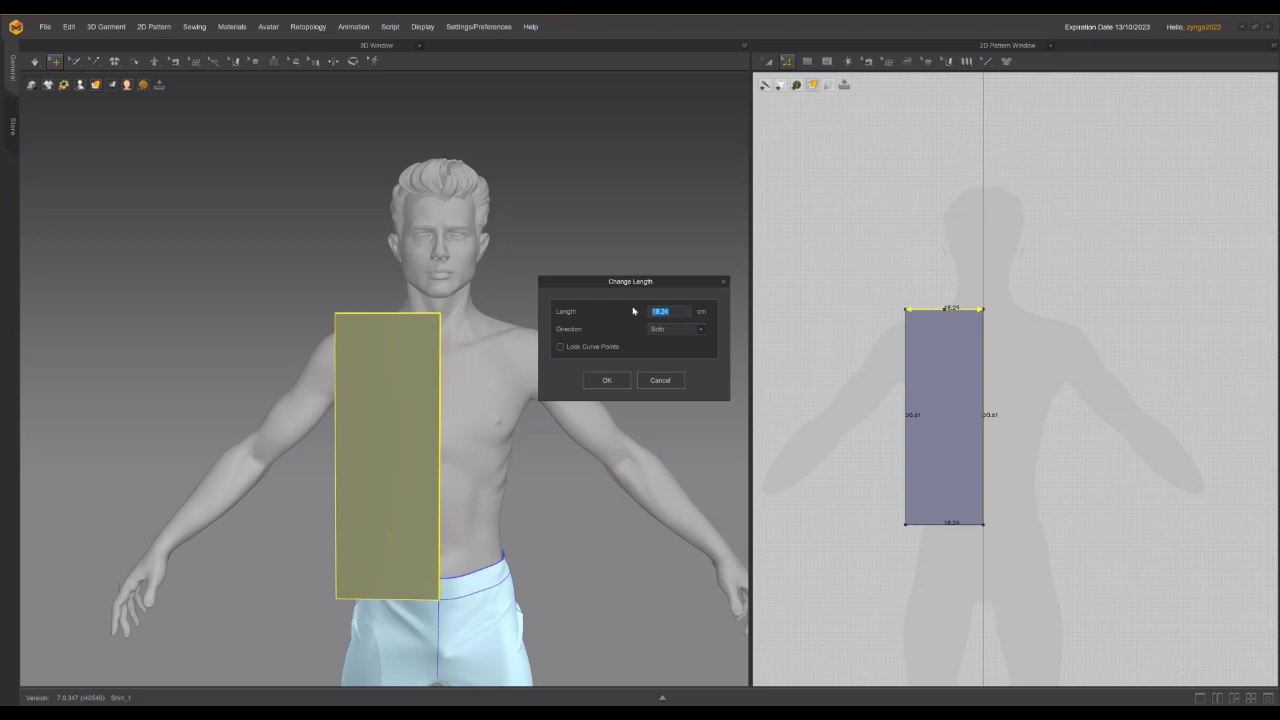
type("25")
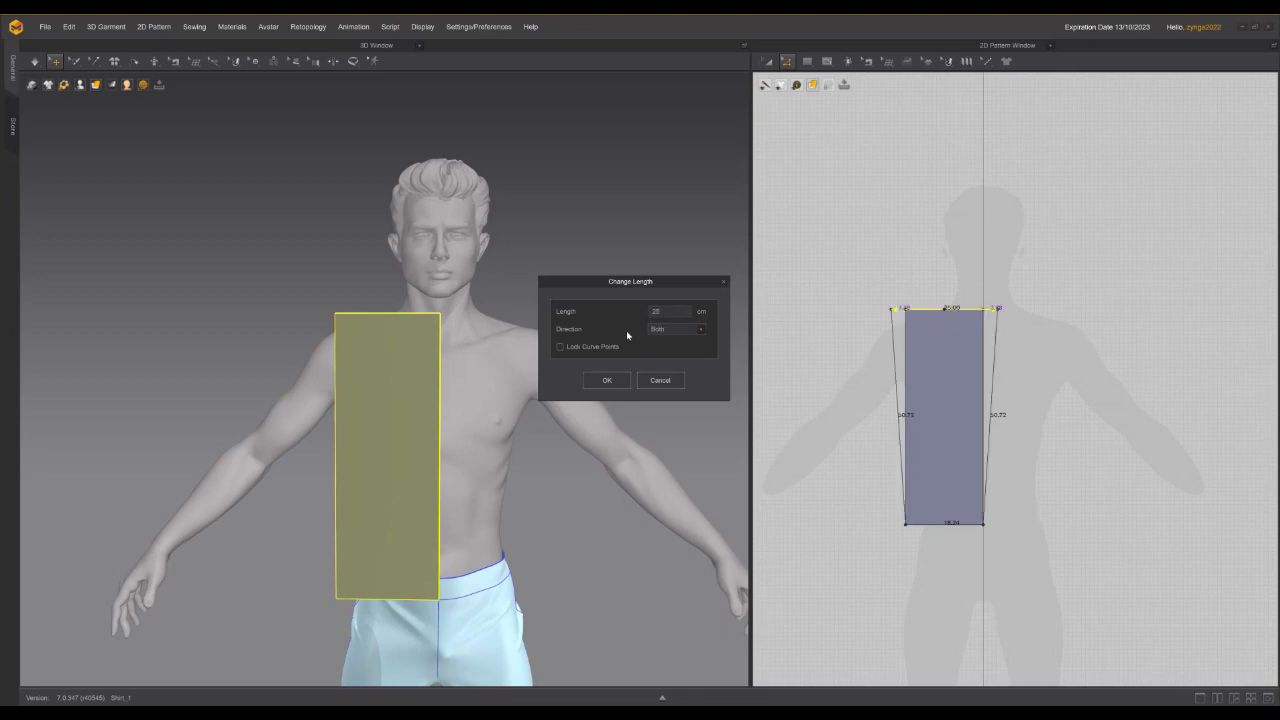
left_click(606, 380)
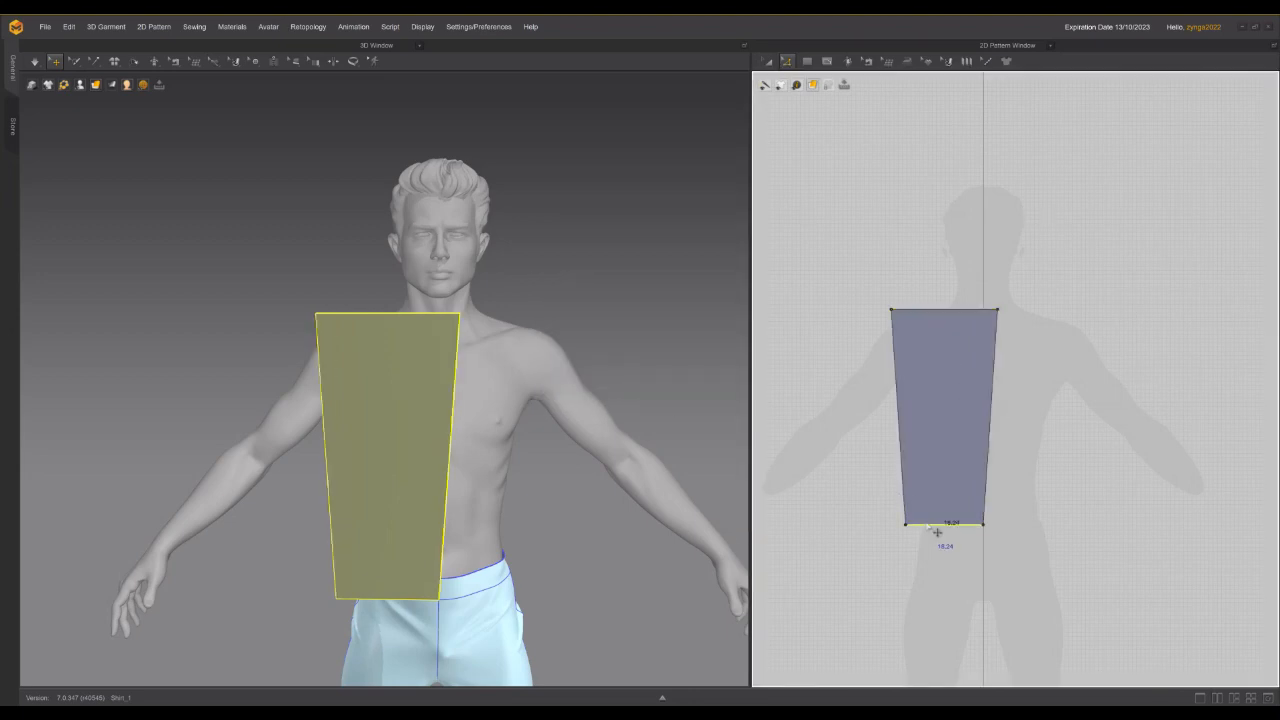
right_click(945, 525)
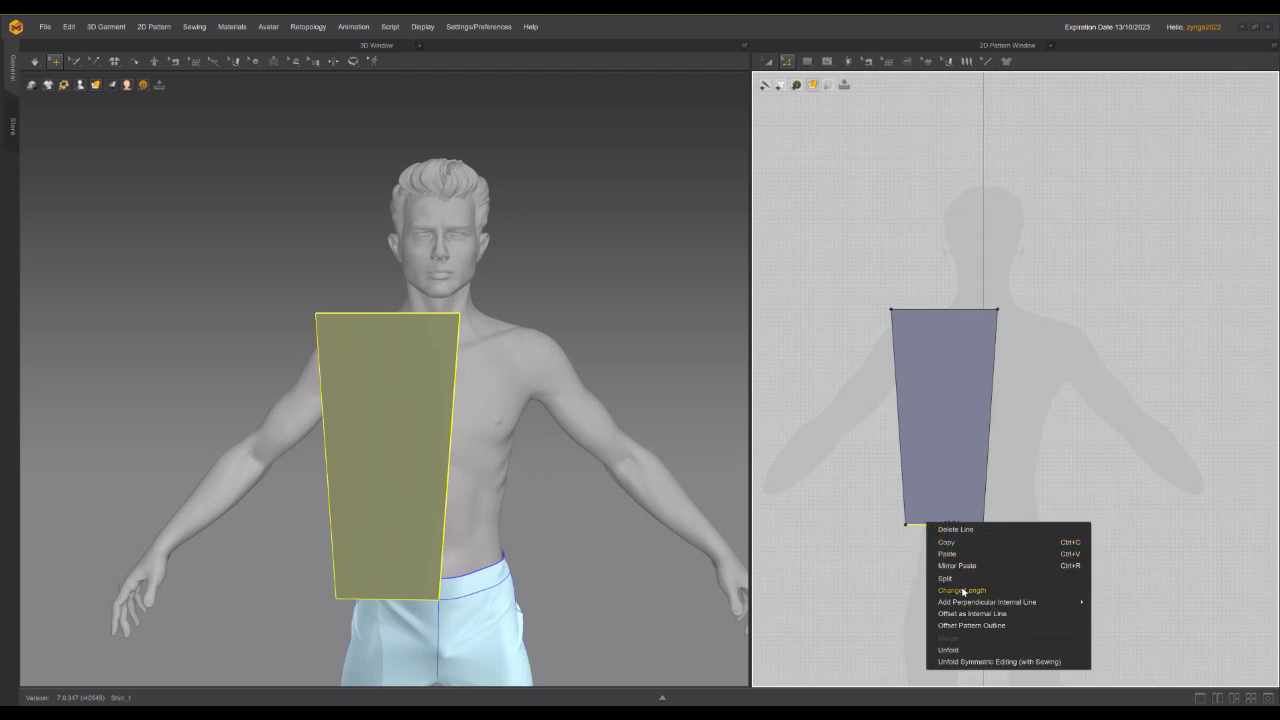
left_click(961, 590)
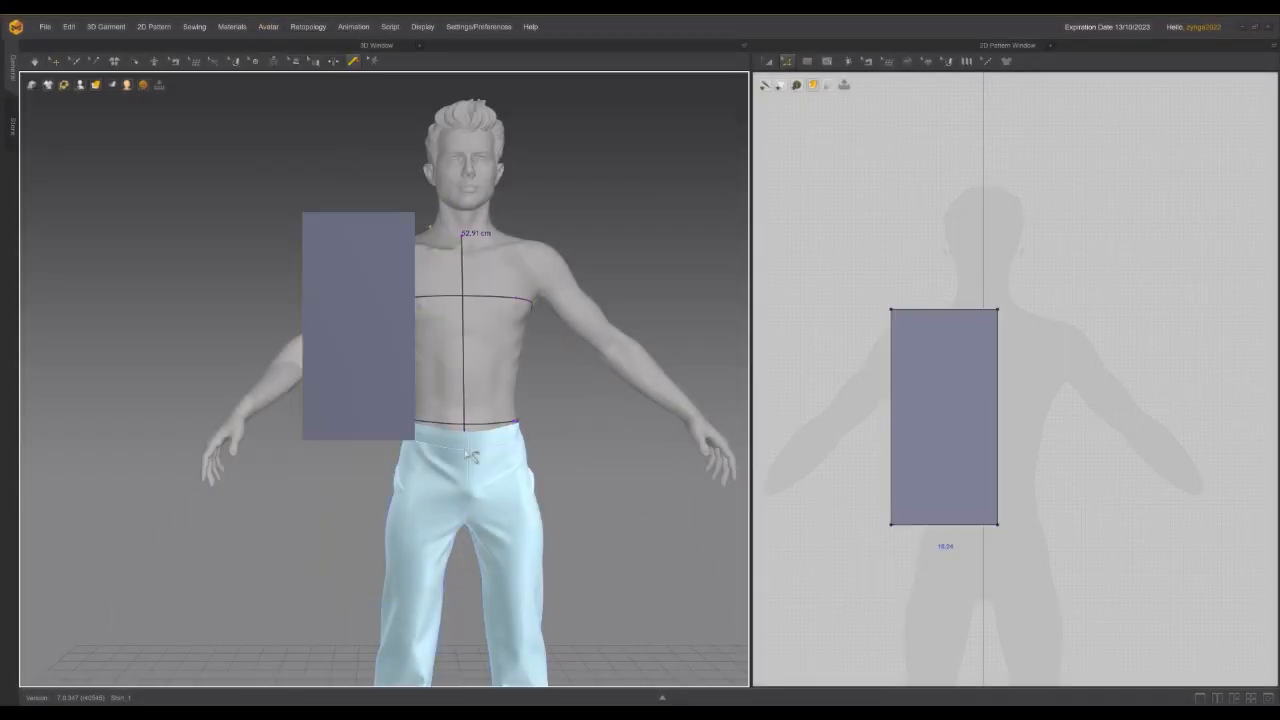
left_click(998, 415)
type("50")
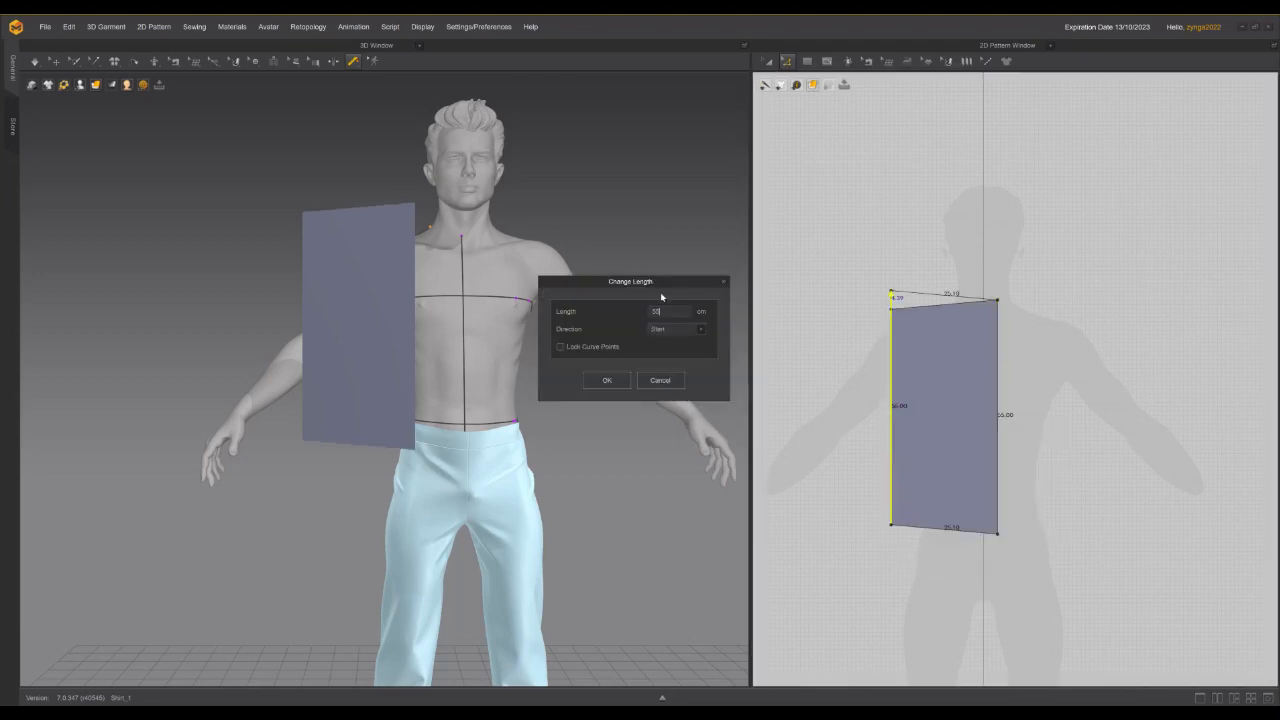
left_click(606, 380)
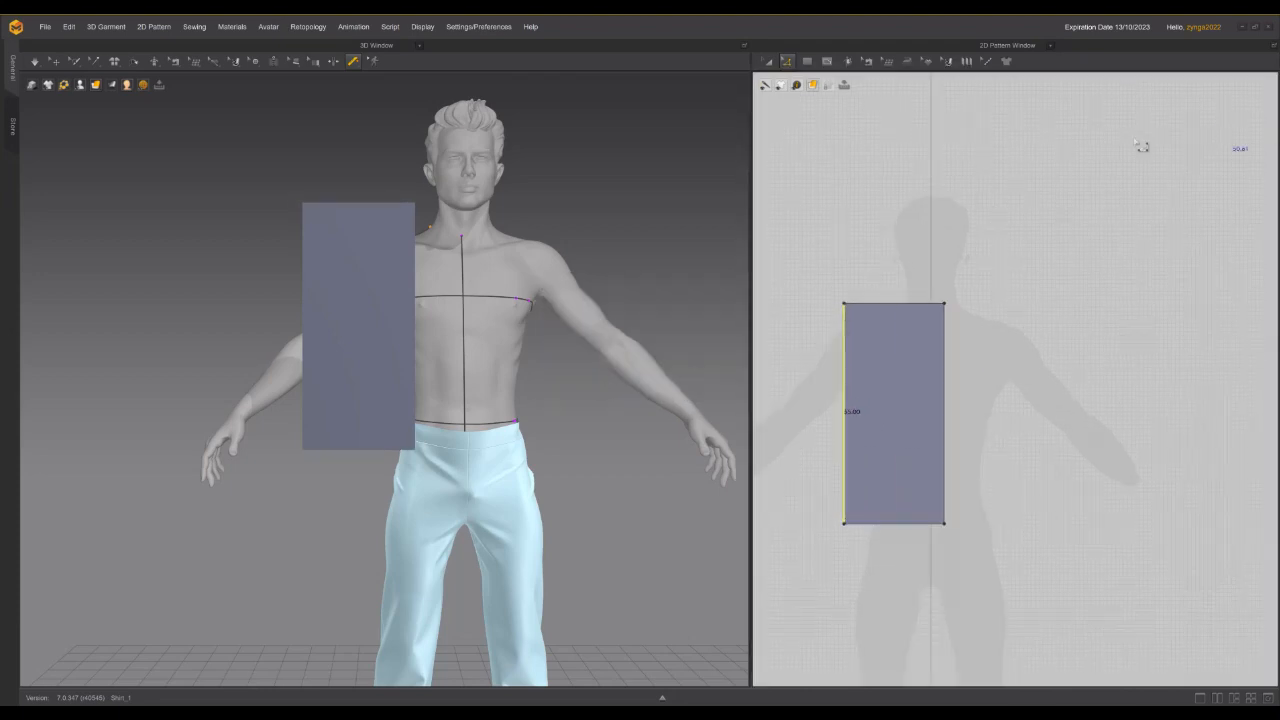
right_click(942, 340)
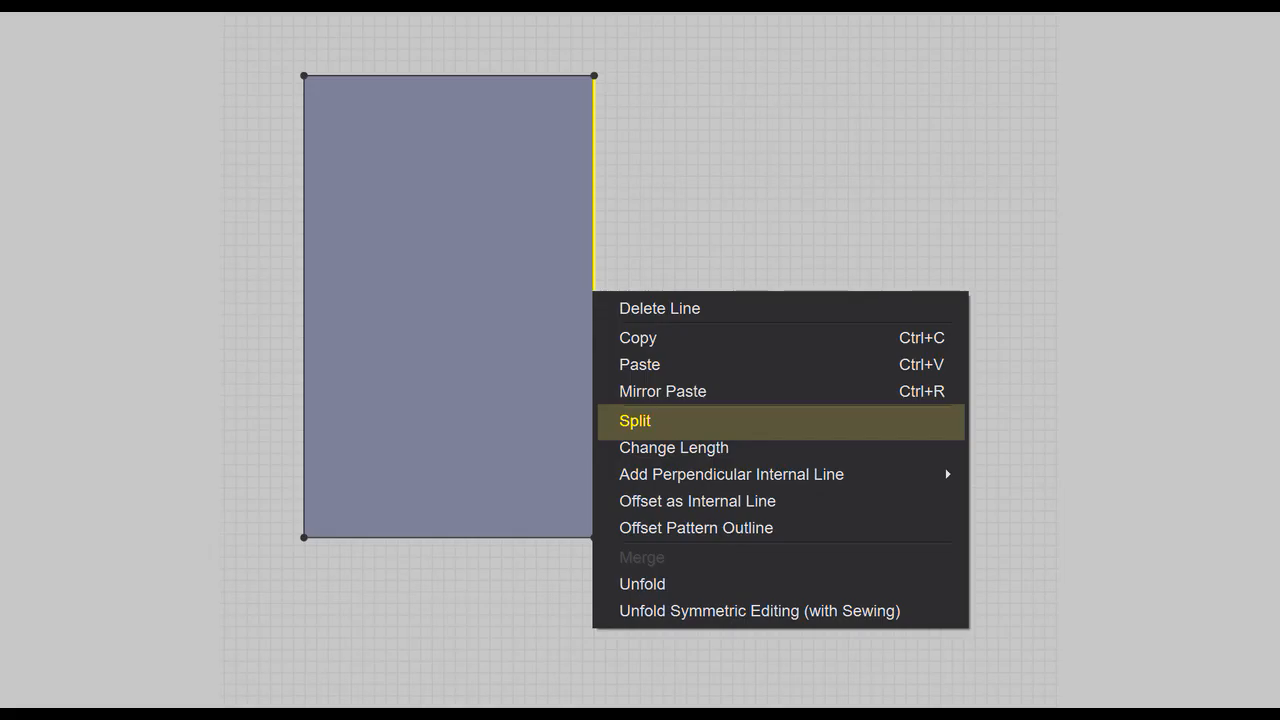
Step: Split the panel's right side edge to add a shoulder shaping point
left_click(635, 420)
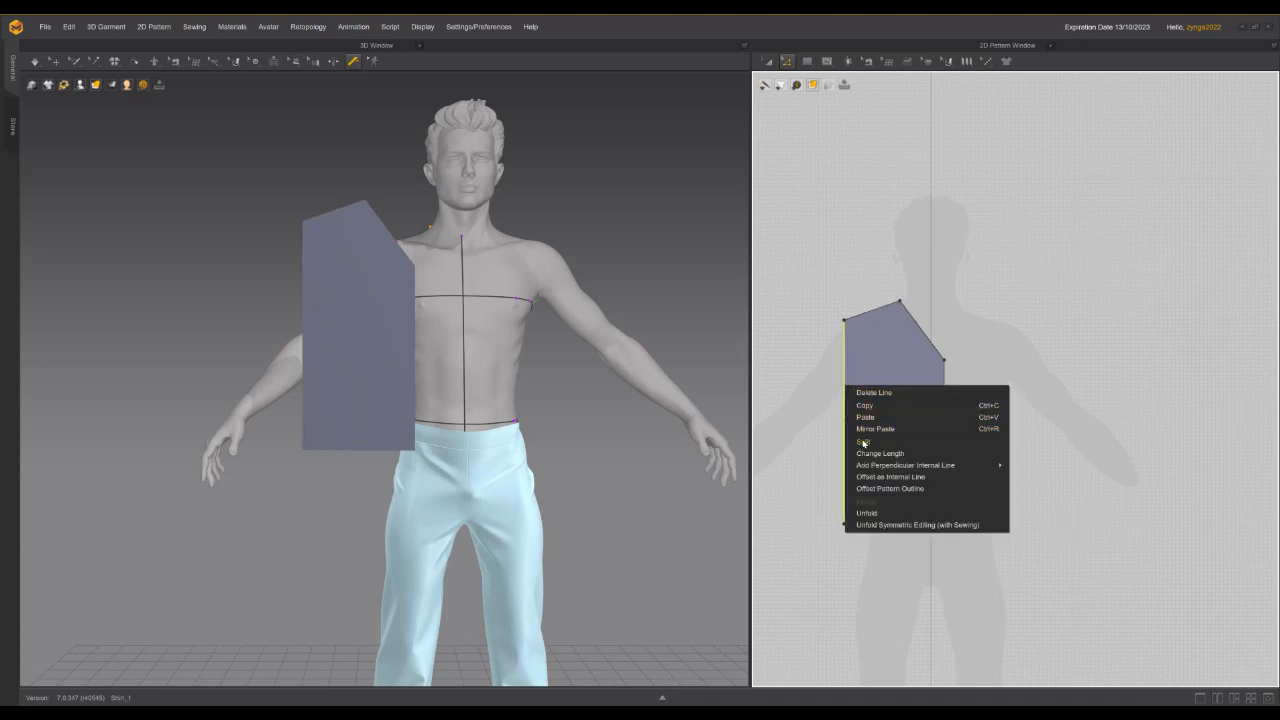
Step: Split the side edge for an armhole notch and shorten the shoulder line
left_click(864, 441)
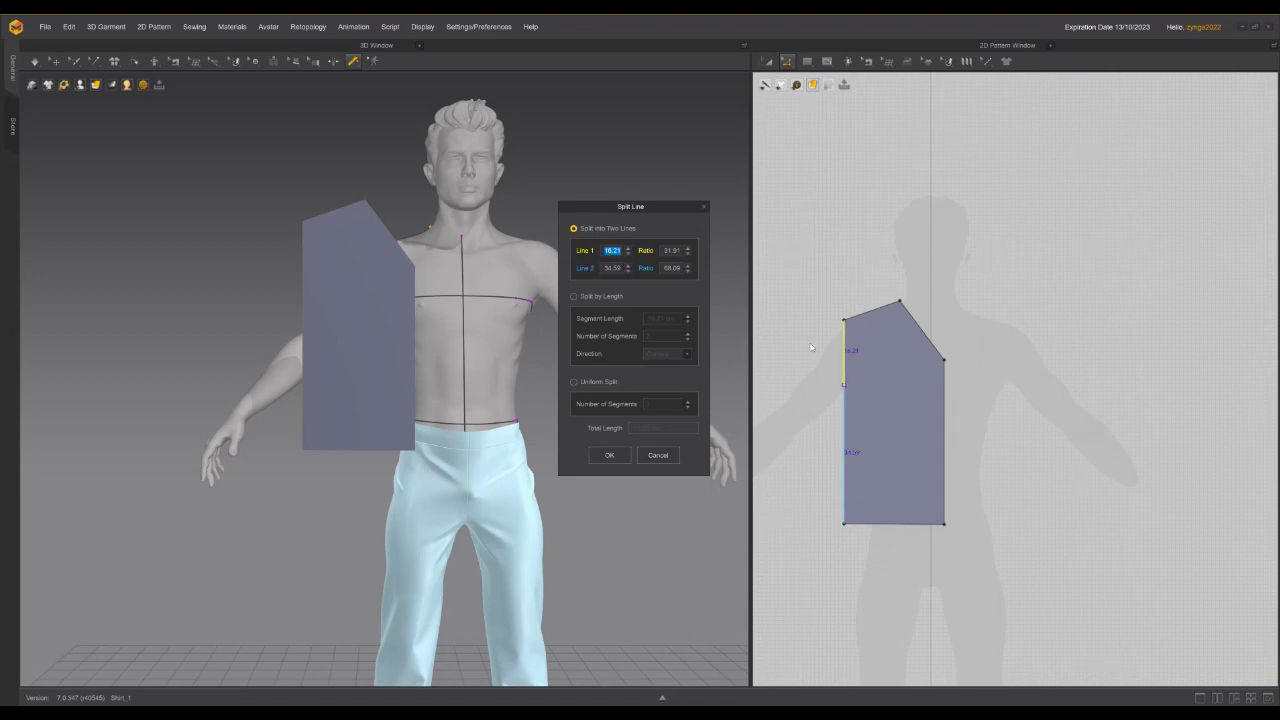
mouse_move(811, 347)
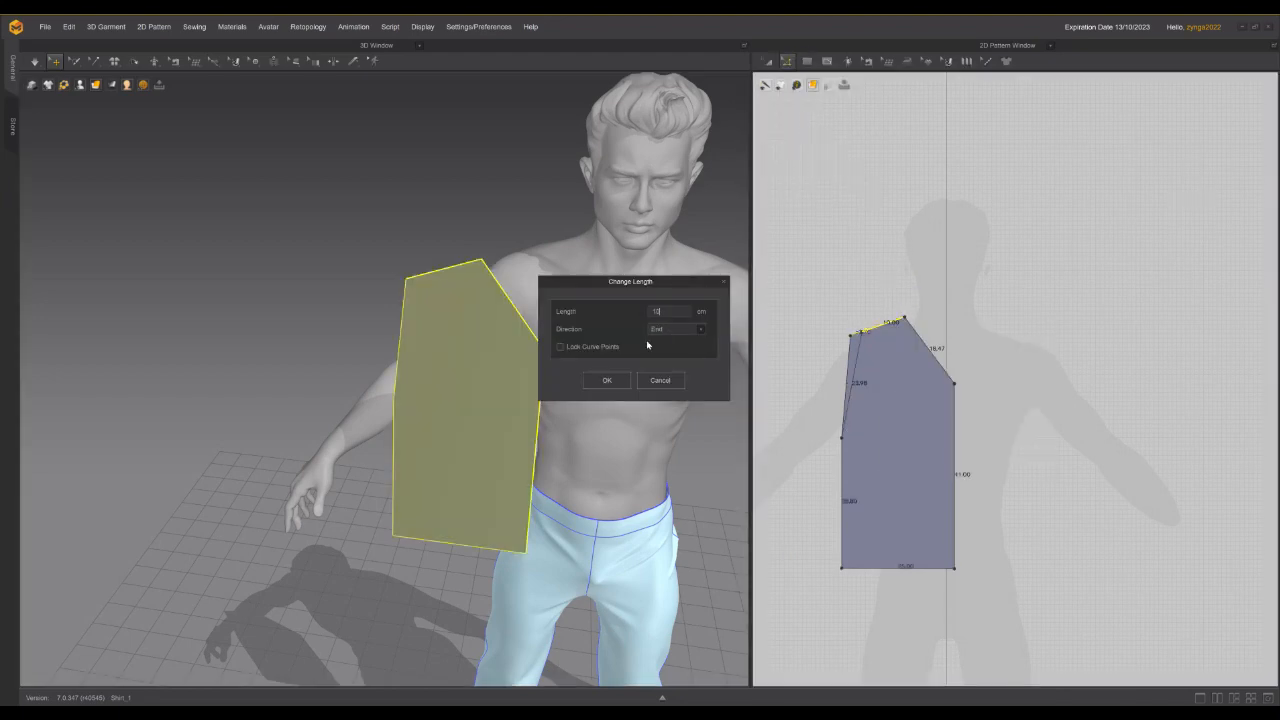
left_click(607, 380)
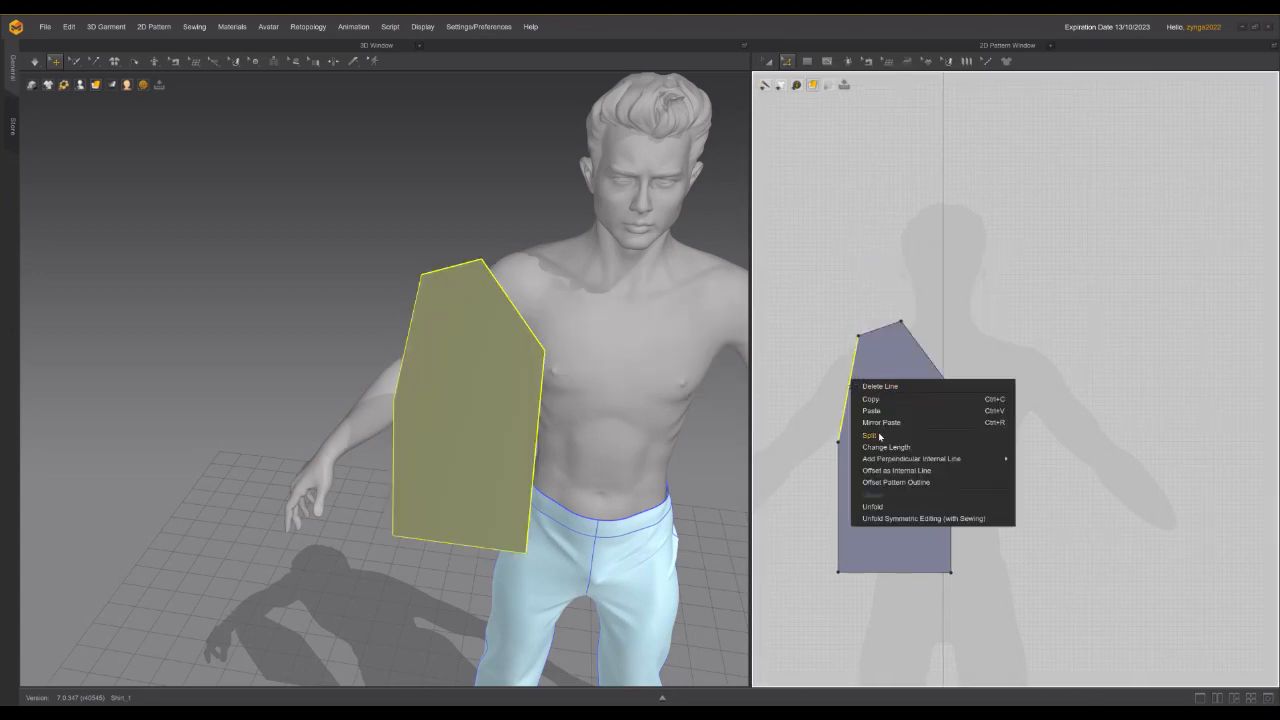
Step: Split the upper armhole segment again to add a mid-point notch
left_click(870, 435)
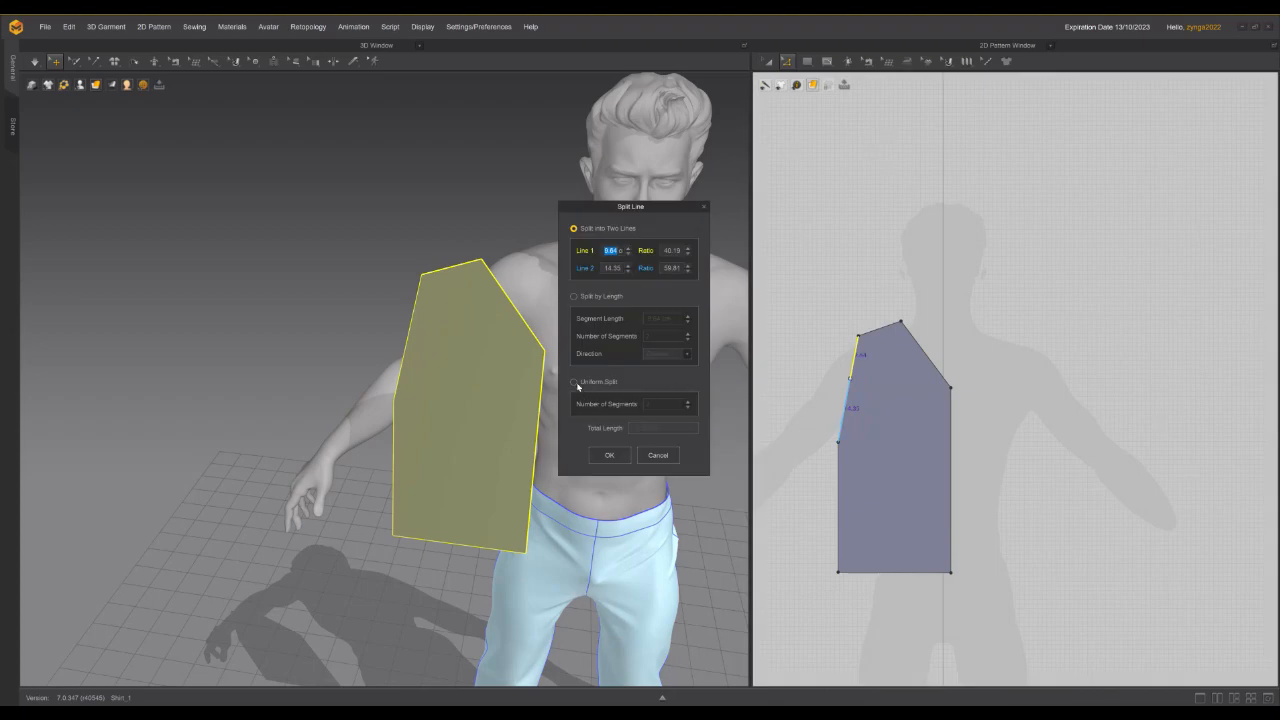
left_click(609, 455)
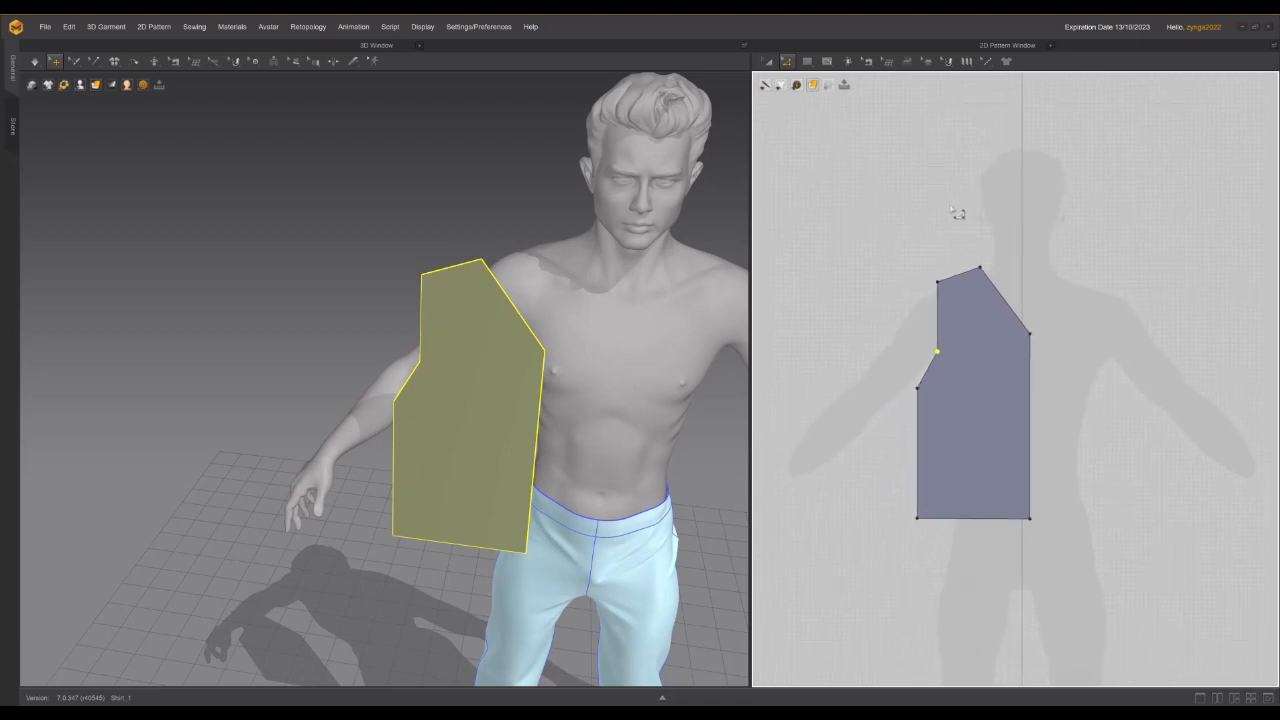
mouse_move(957, 216)
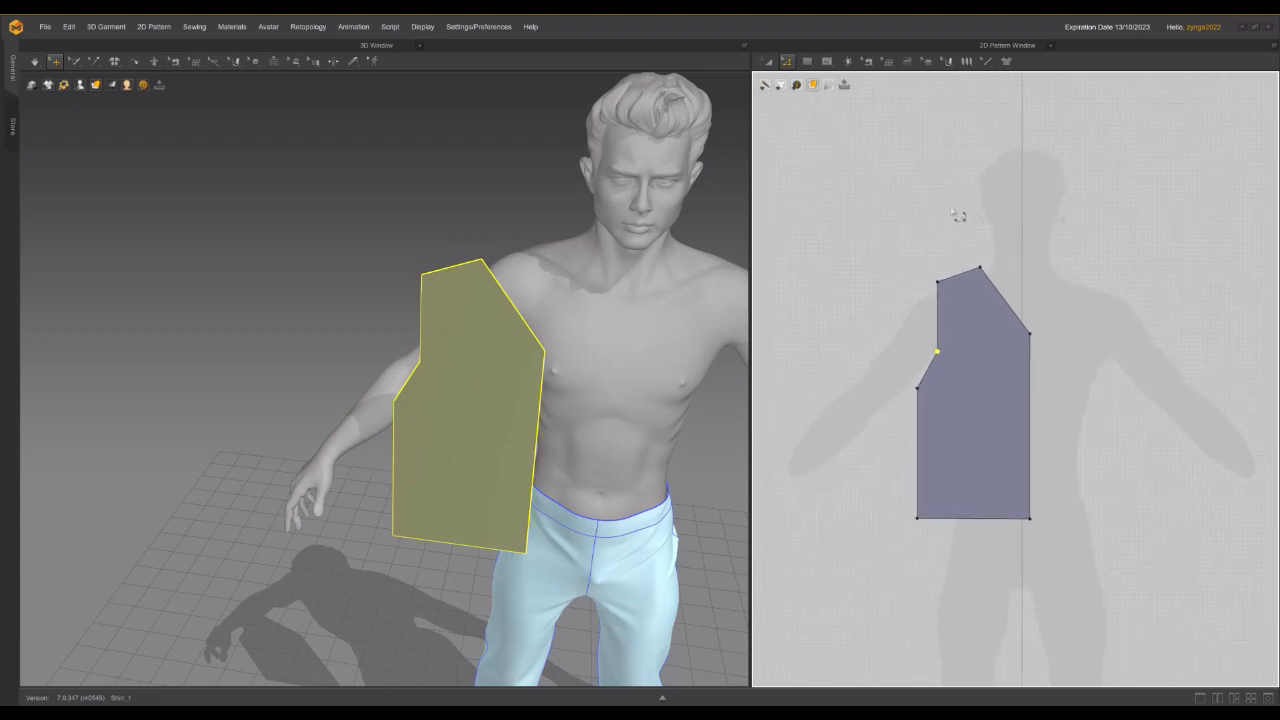
left_click(767, 61)
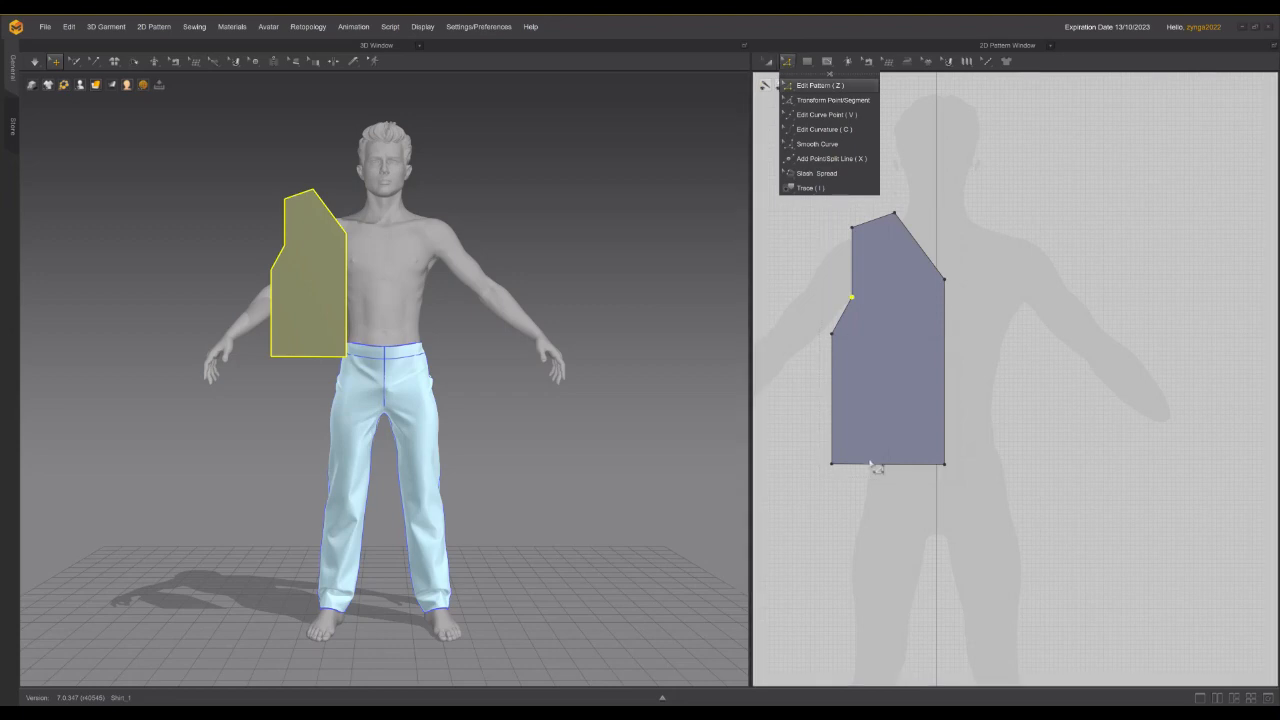
Step: Select the front panel with Edit Pattern and Mirror Paste a copy for the other side
left_click(815, 85)
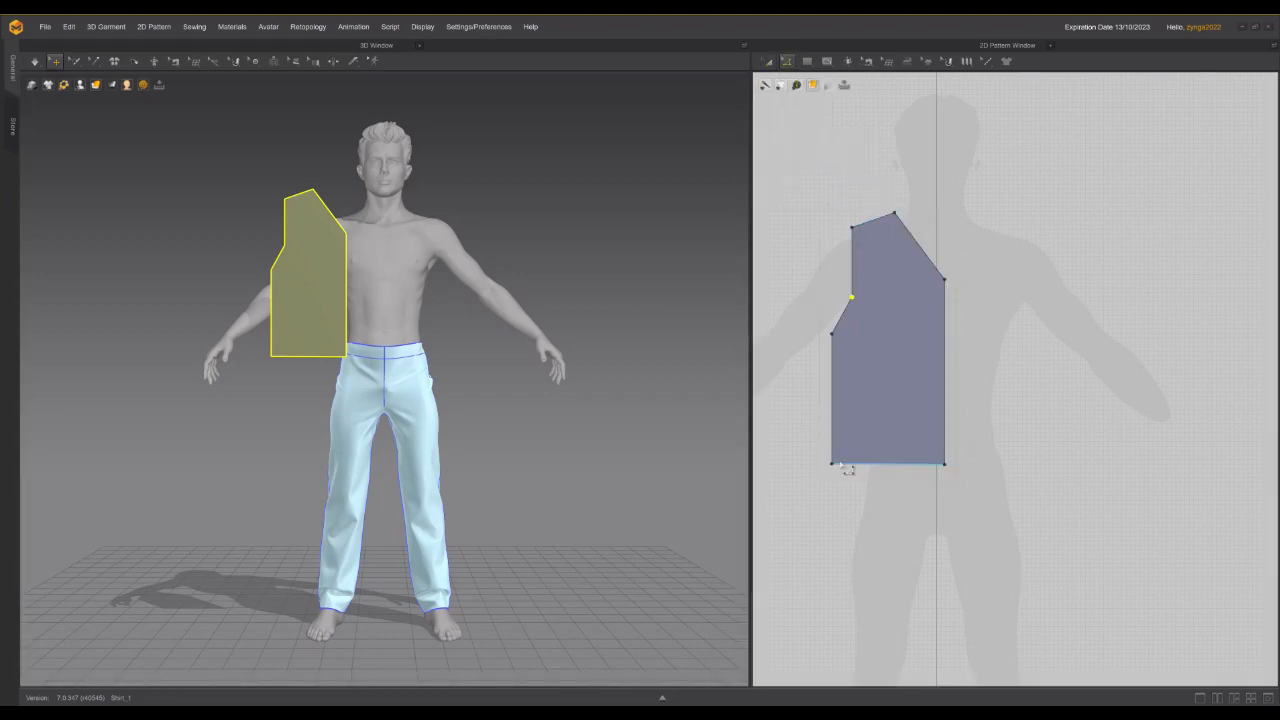
left_click(888, 463)
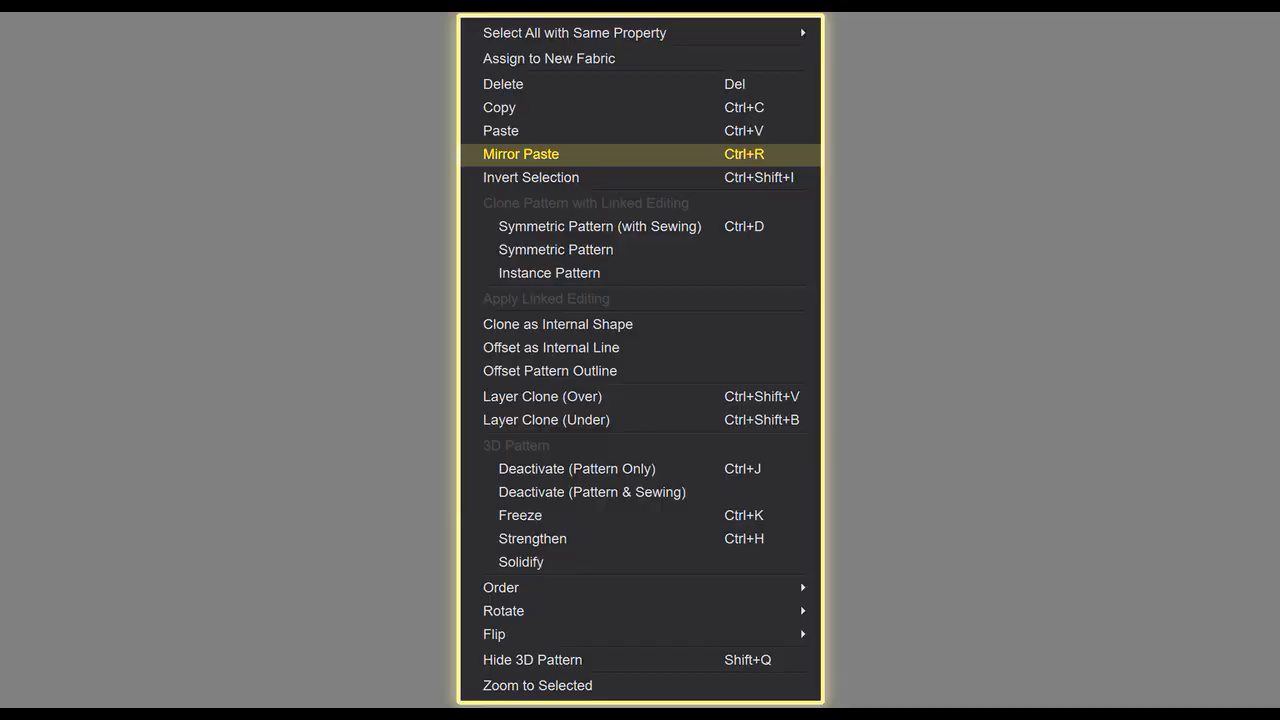
left_click(521, 154)
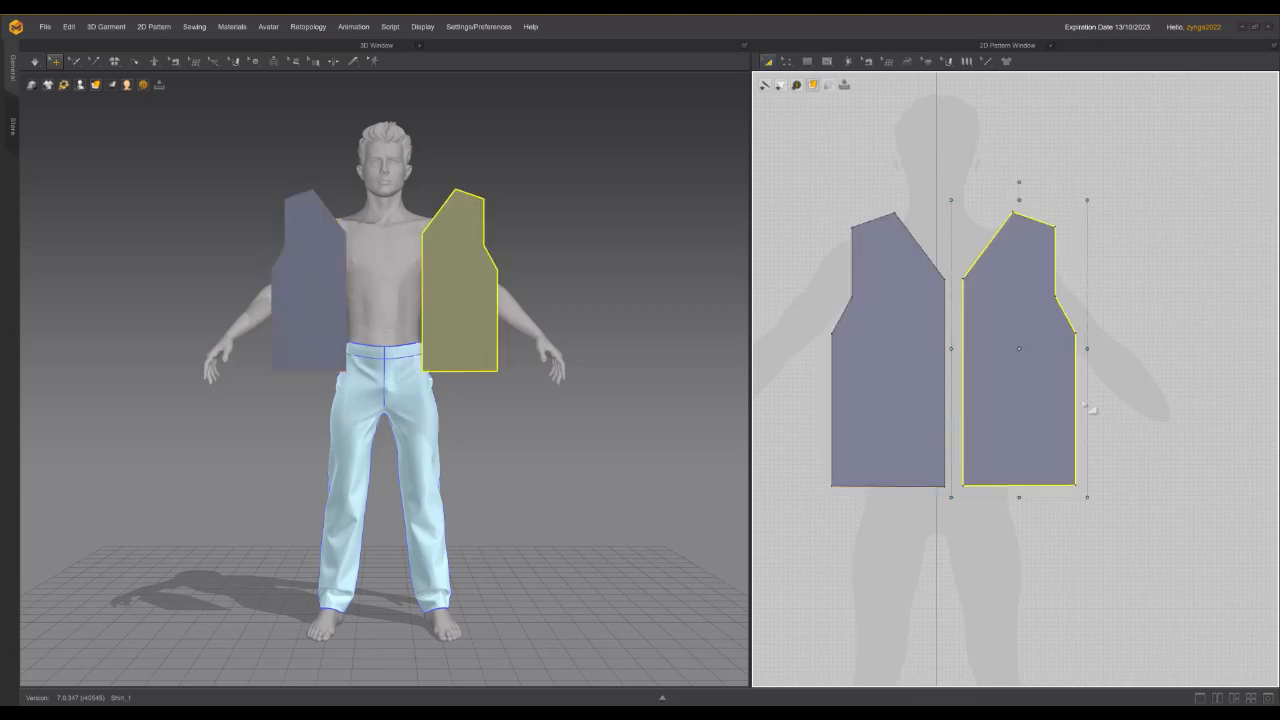
Step: Place the mirrored copy beside the original and flip the back copy horizontally
left_click(888, 386)
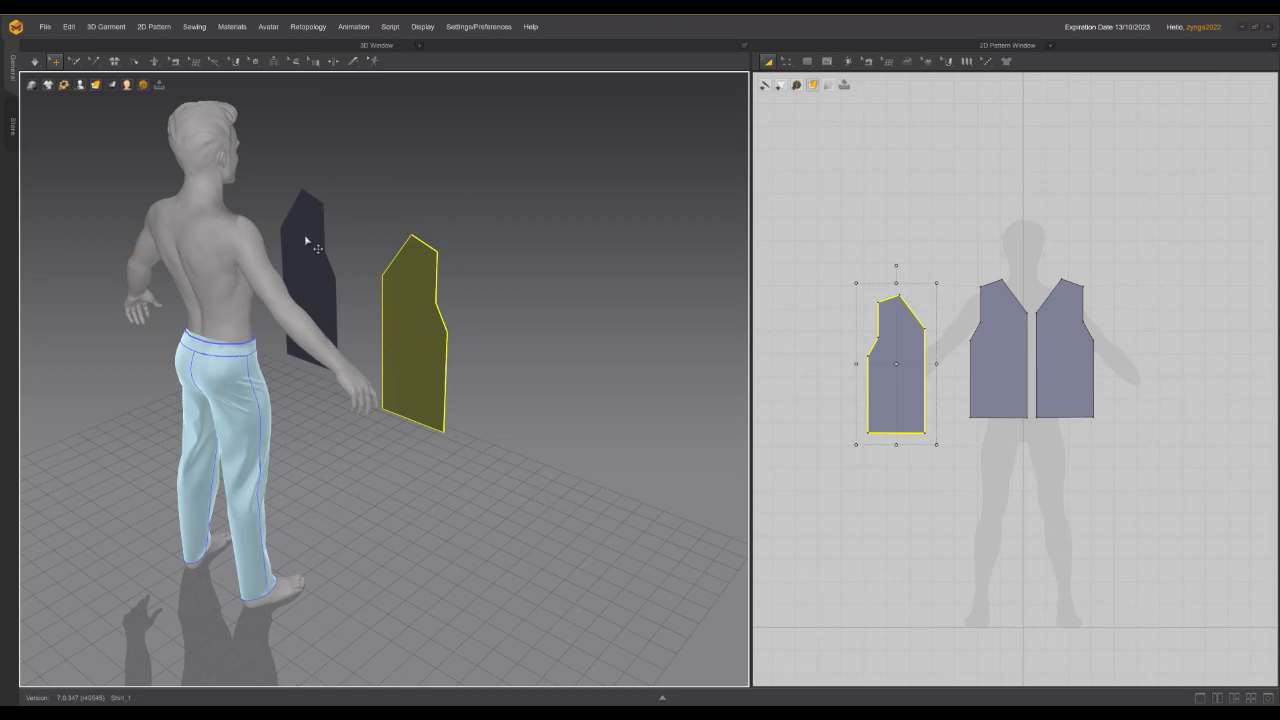
left_click(413, 330)
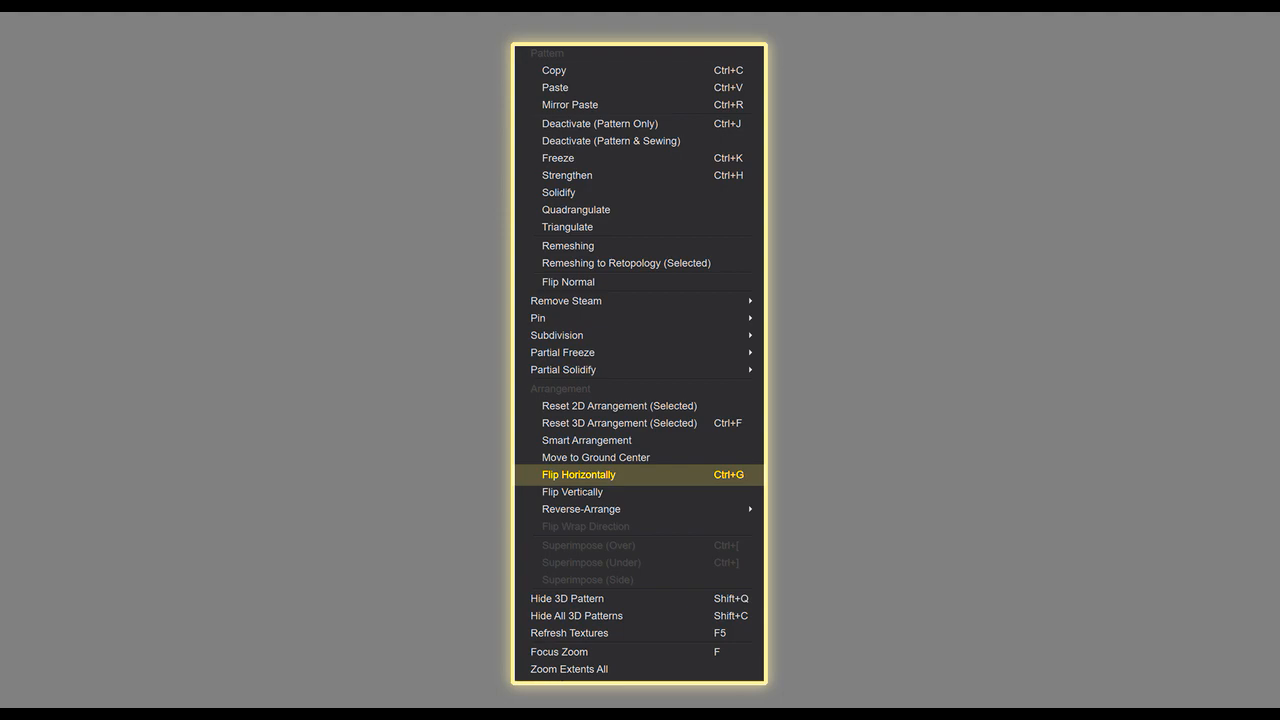
left_click(578, 474)
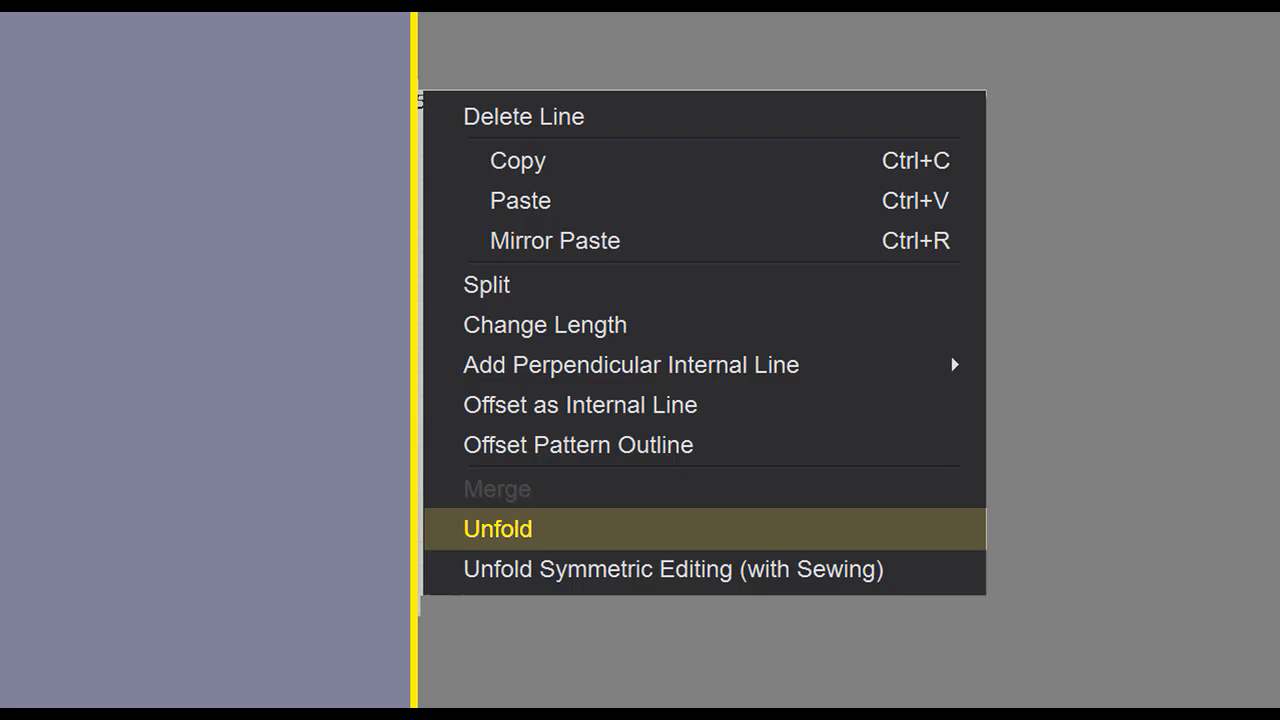
Step: Unfold the back panel along its centre edge into one full symmetric piece
left_click(497, 528)
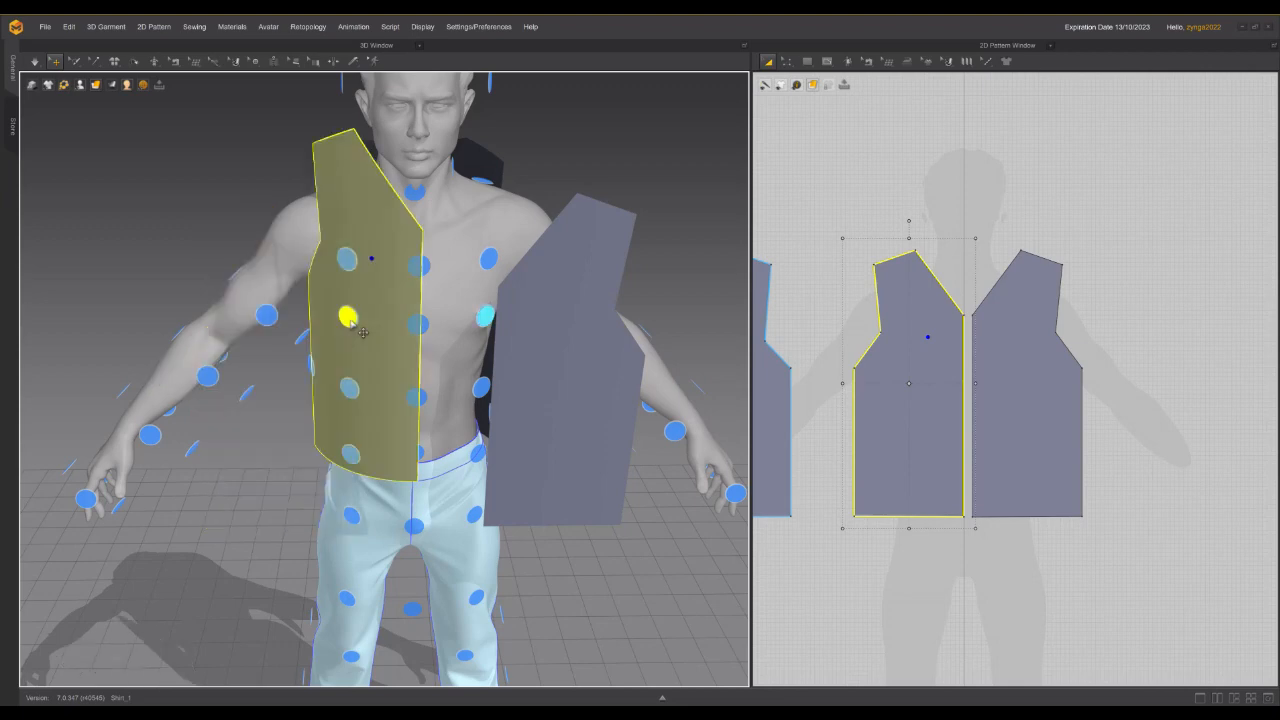
Step: Place the front panel on the avatar's chest using its arrangement point
left_click(372, 258)
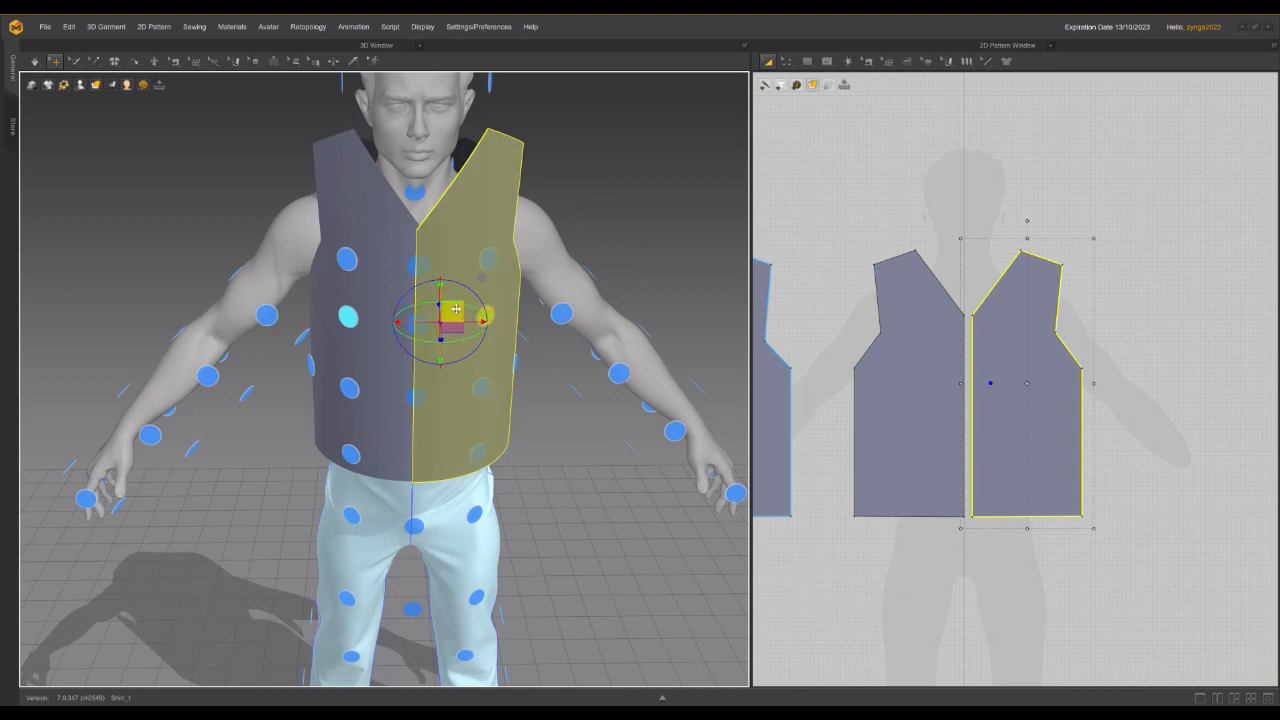
mouse_move(376, 293)
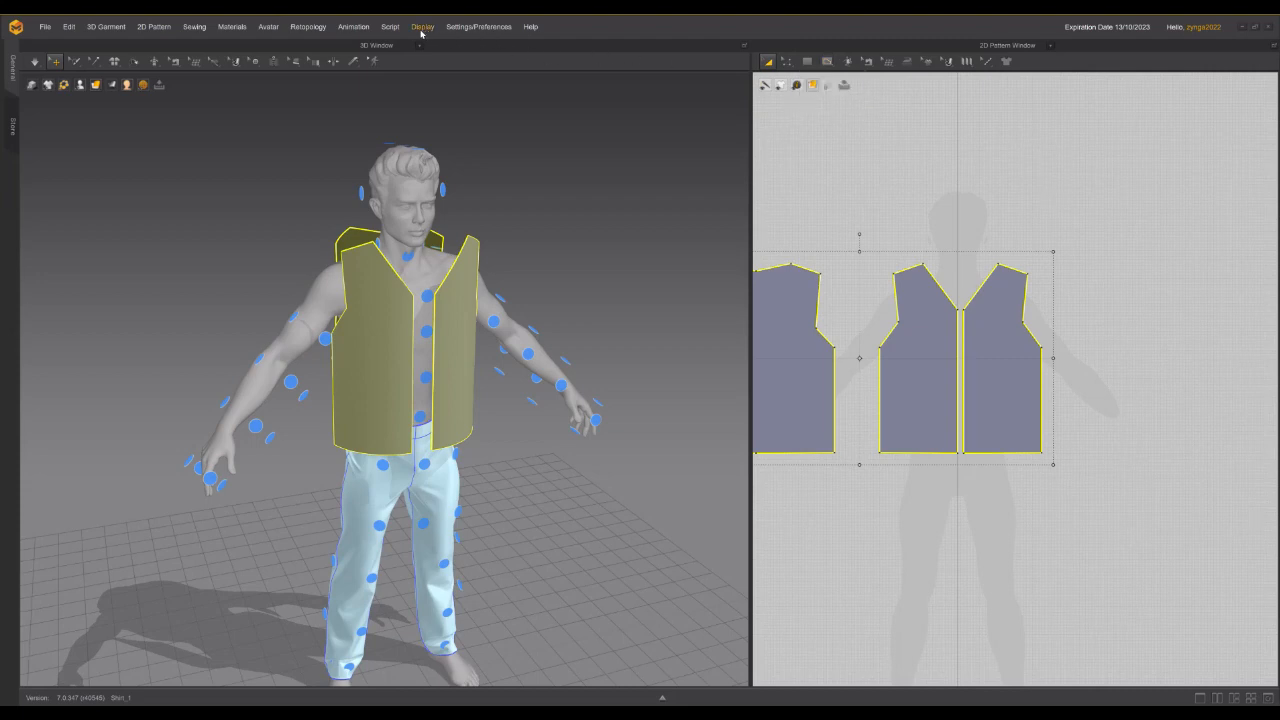
Step: Enable Curved Side Geometry at 100% with Curved shape style on the front panel
left_click(422, 27)
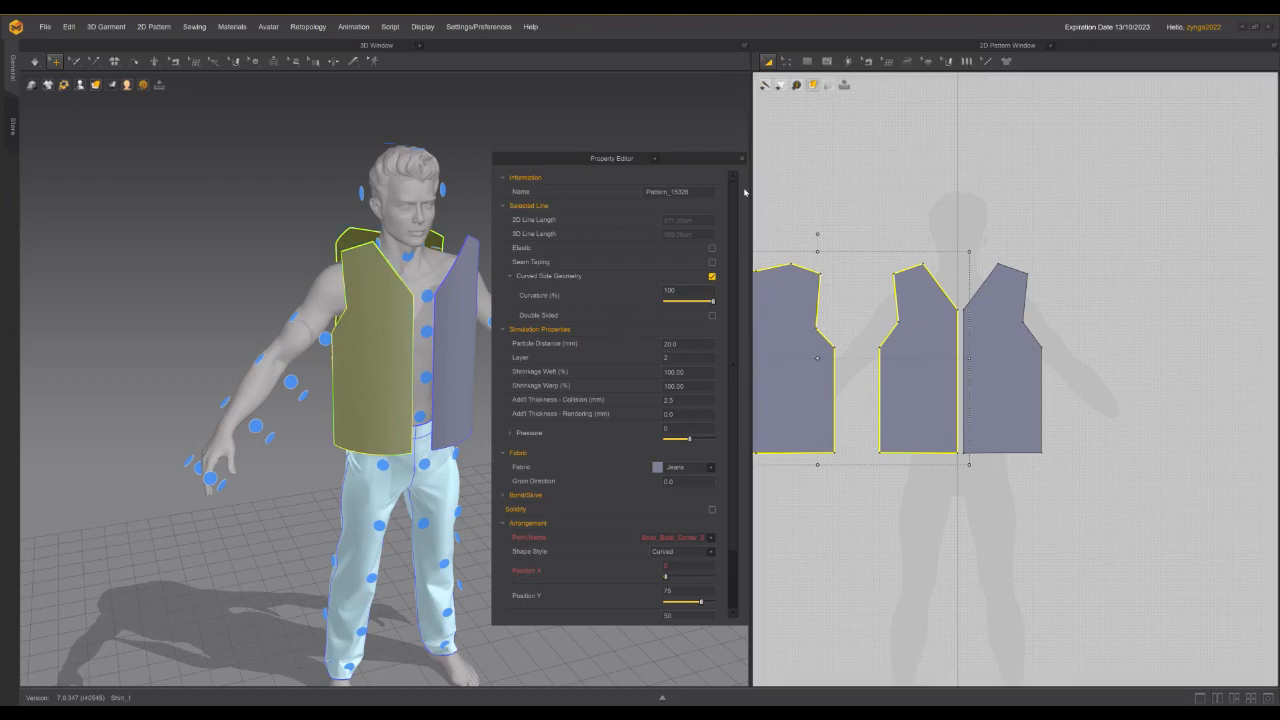
left_click(741, 158)
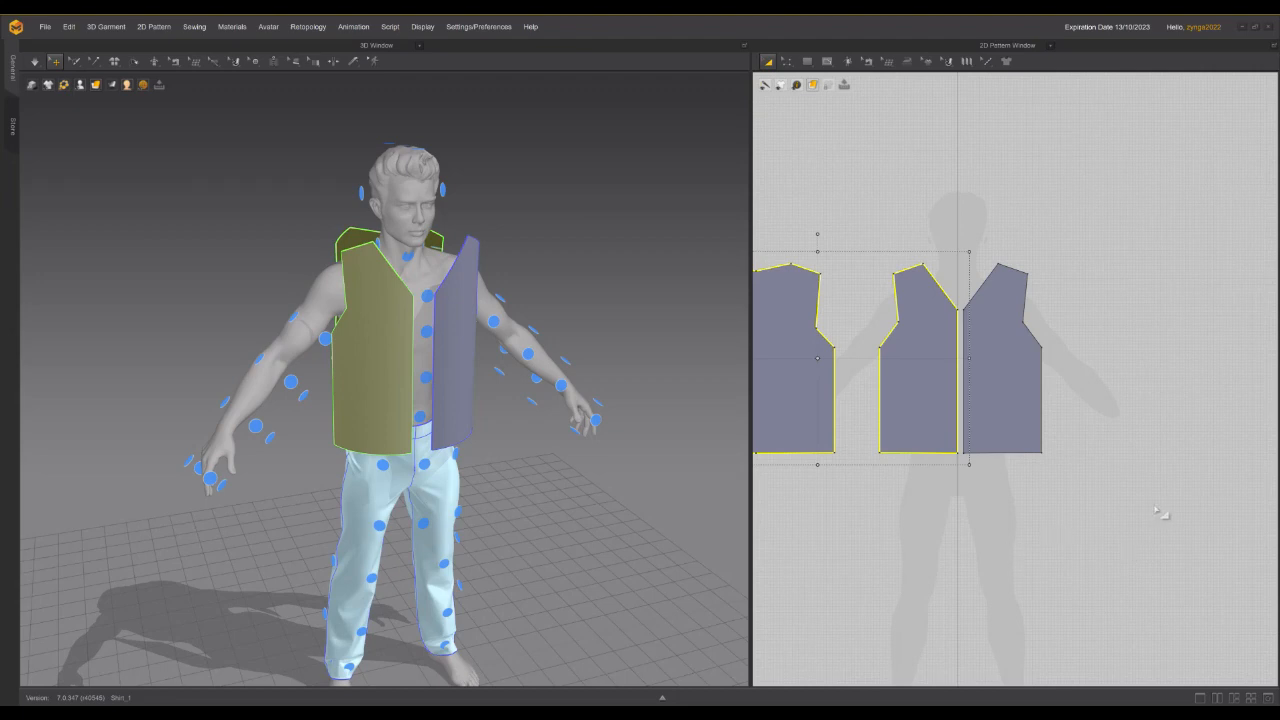
mouse_move(911, 335)
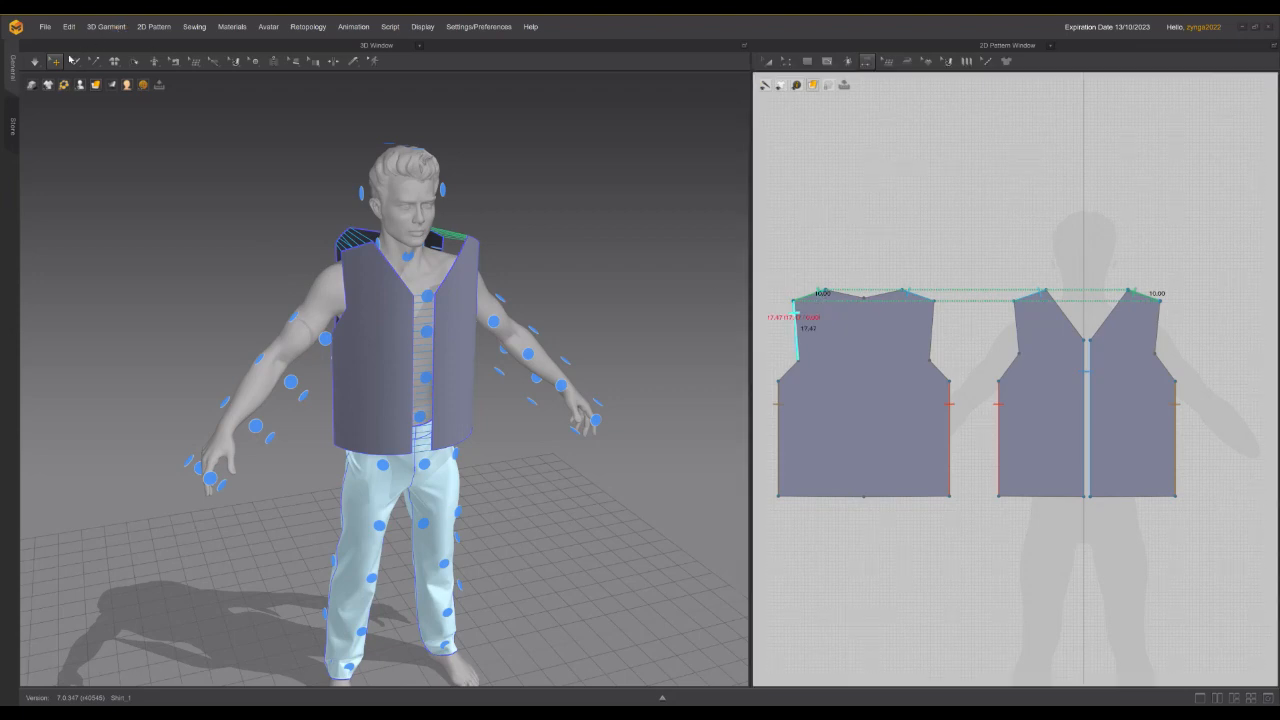
Step: Run the simulation after sewing the shoulder, side and centre front seams
left_click(35, 61)
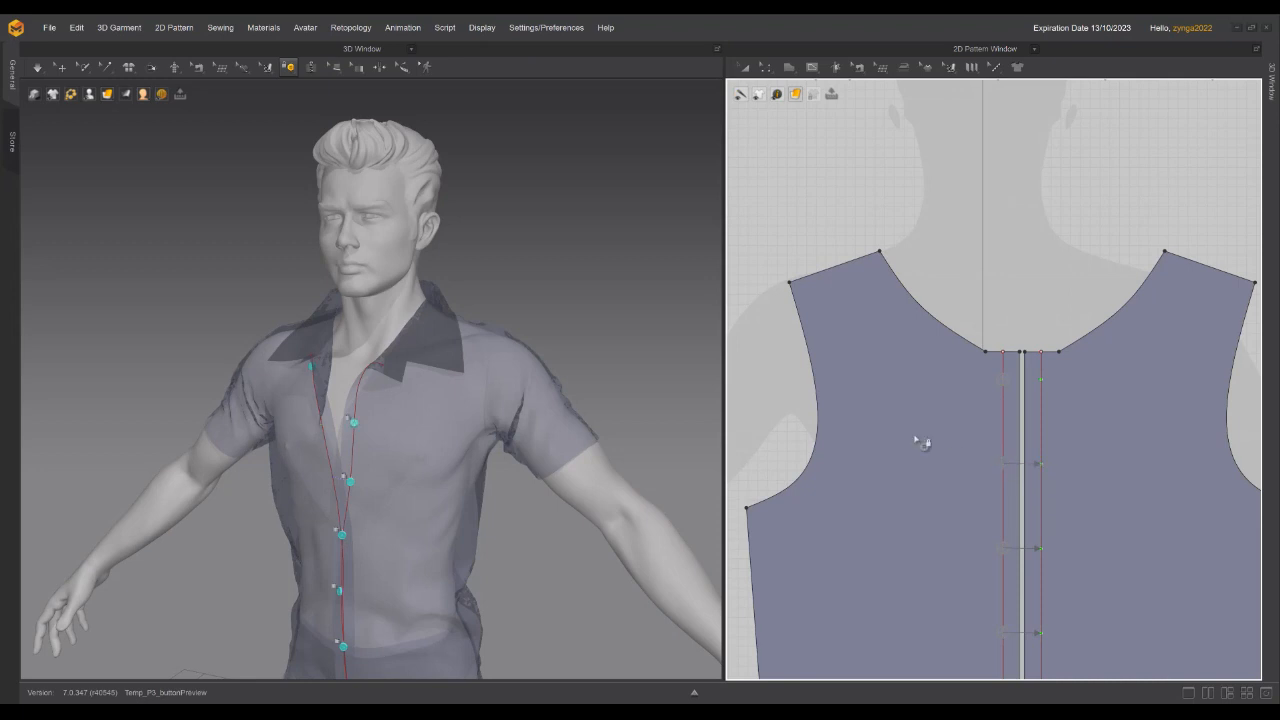
left_click(37, 66)
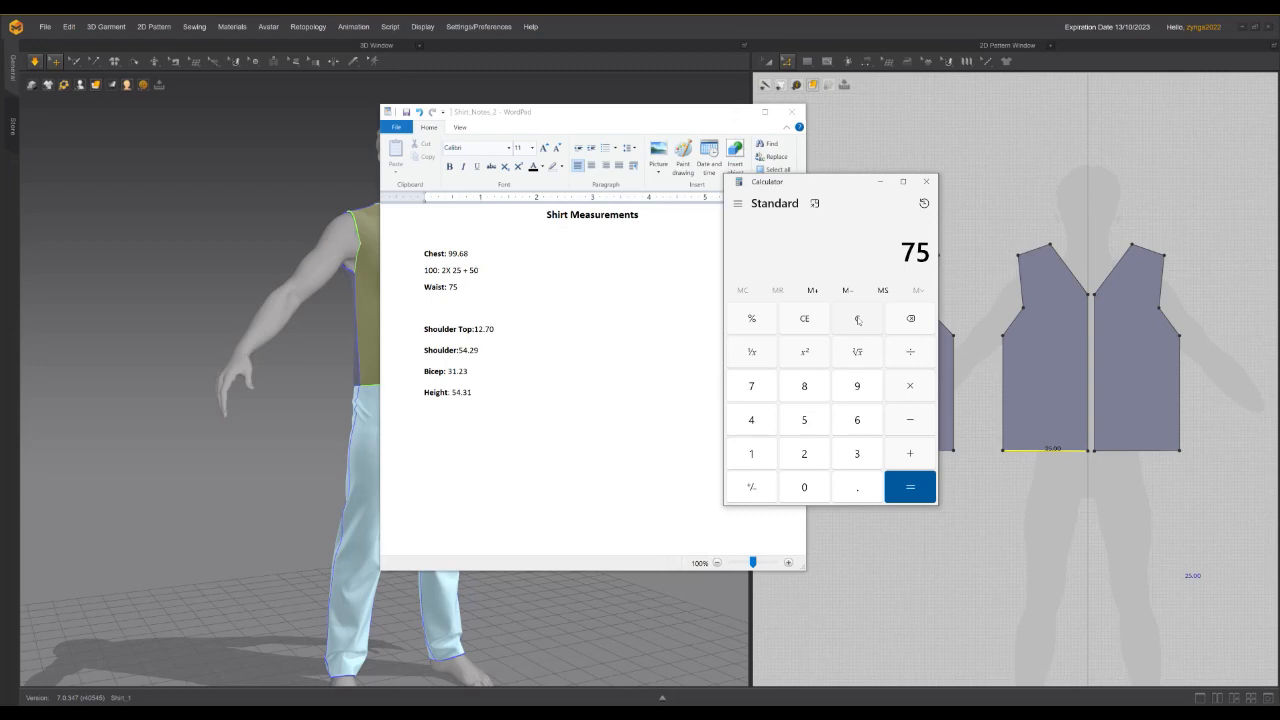
Step: Compute 75 ÷ 4 = 18.75 in Calculator and note 18.75 in WordPad
left_click(909, 487)
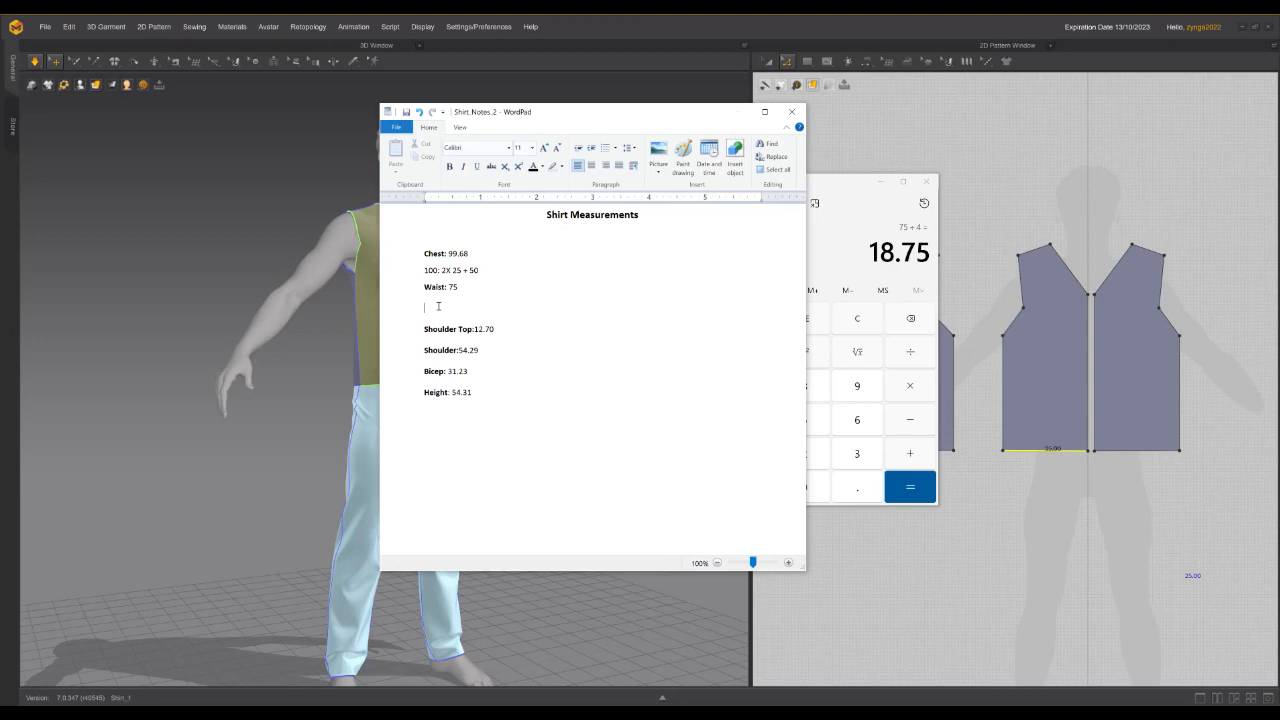
type("18.75")
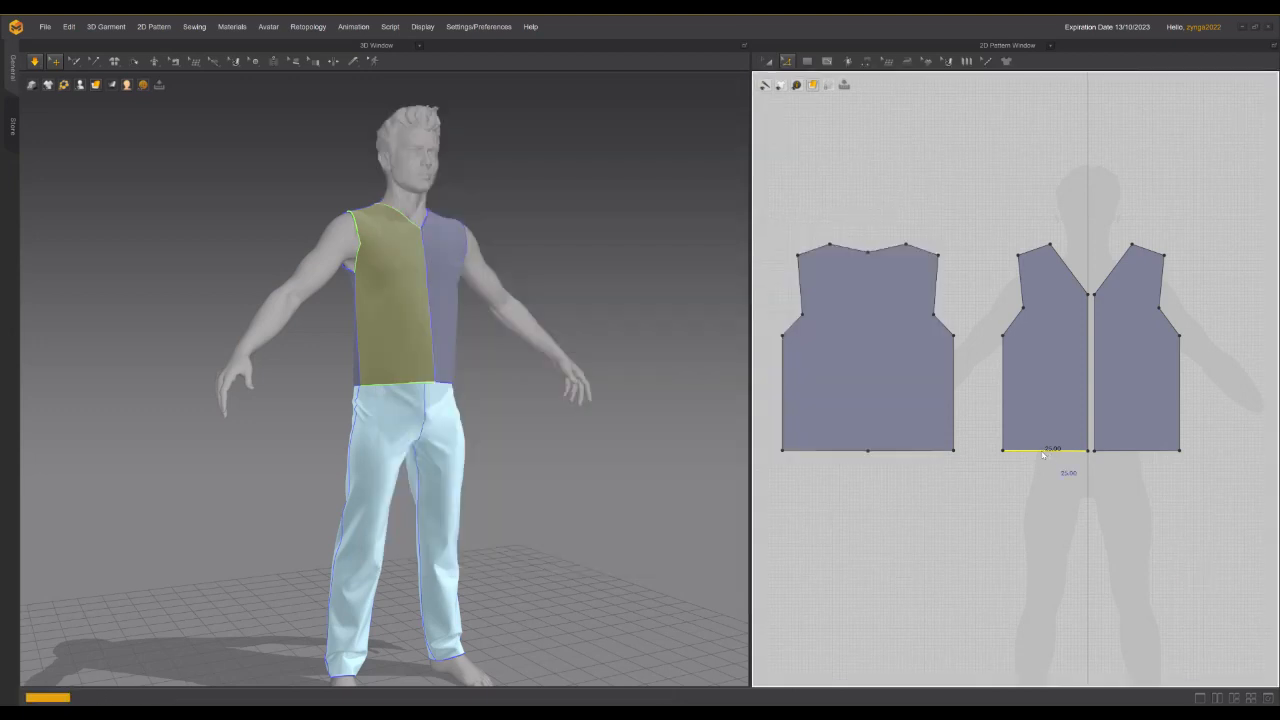
Step: Change the first front panel's hem line to 19 then 20 cm and select the other panel's hem
right_click(1040, 451)
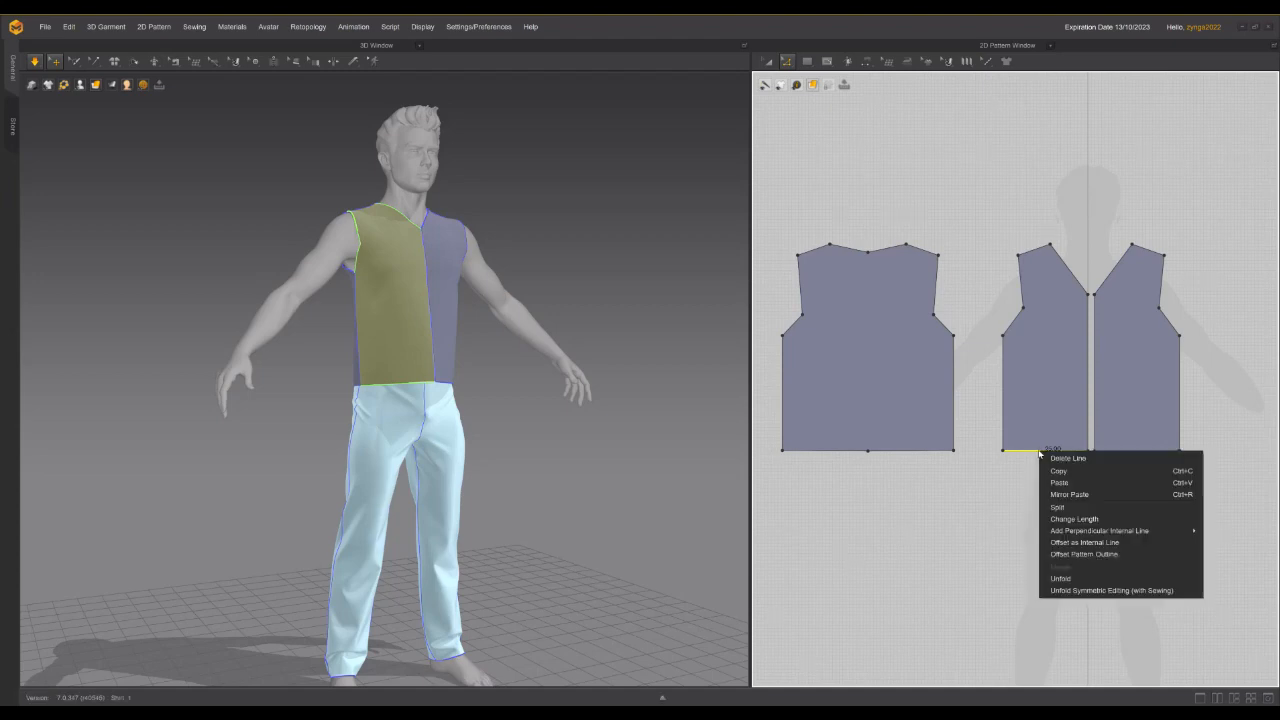
left_click(1073, 519)
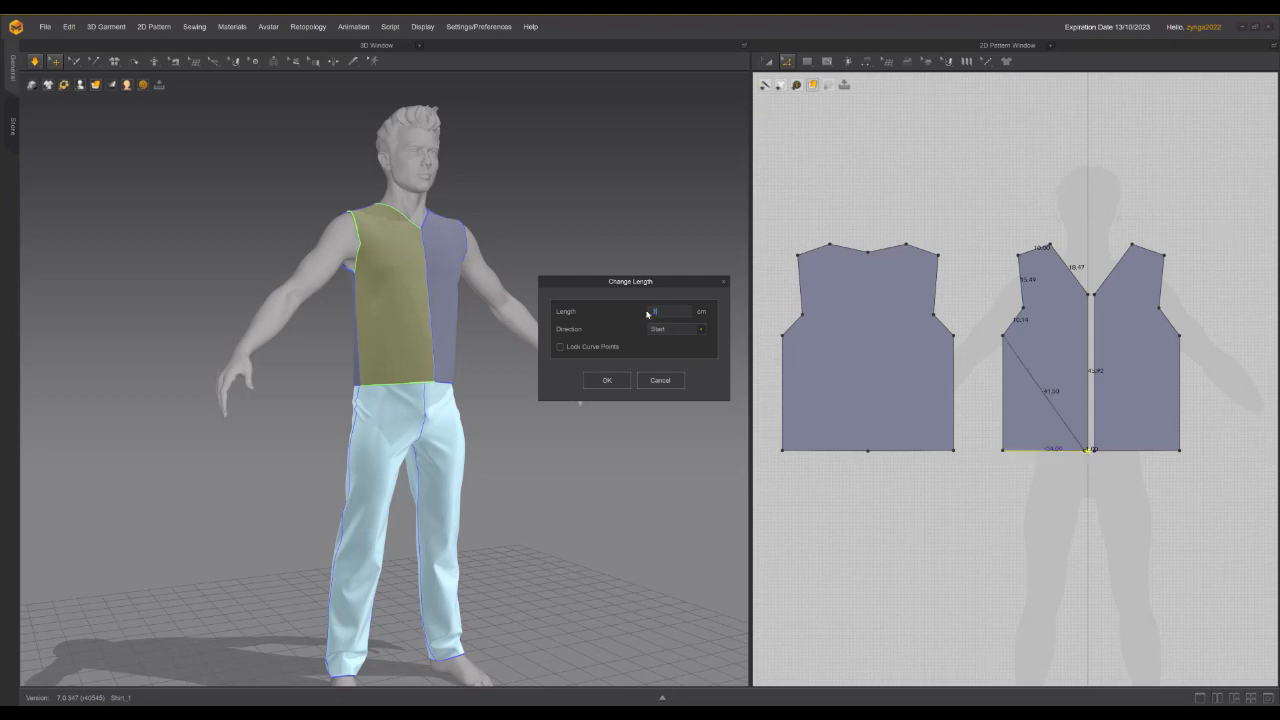
type("19")
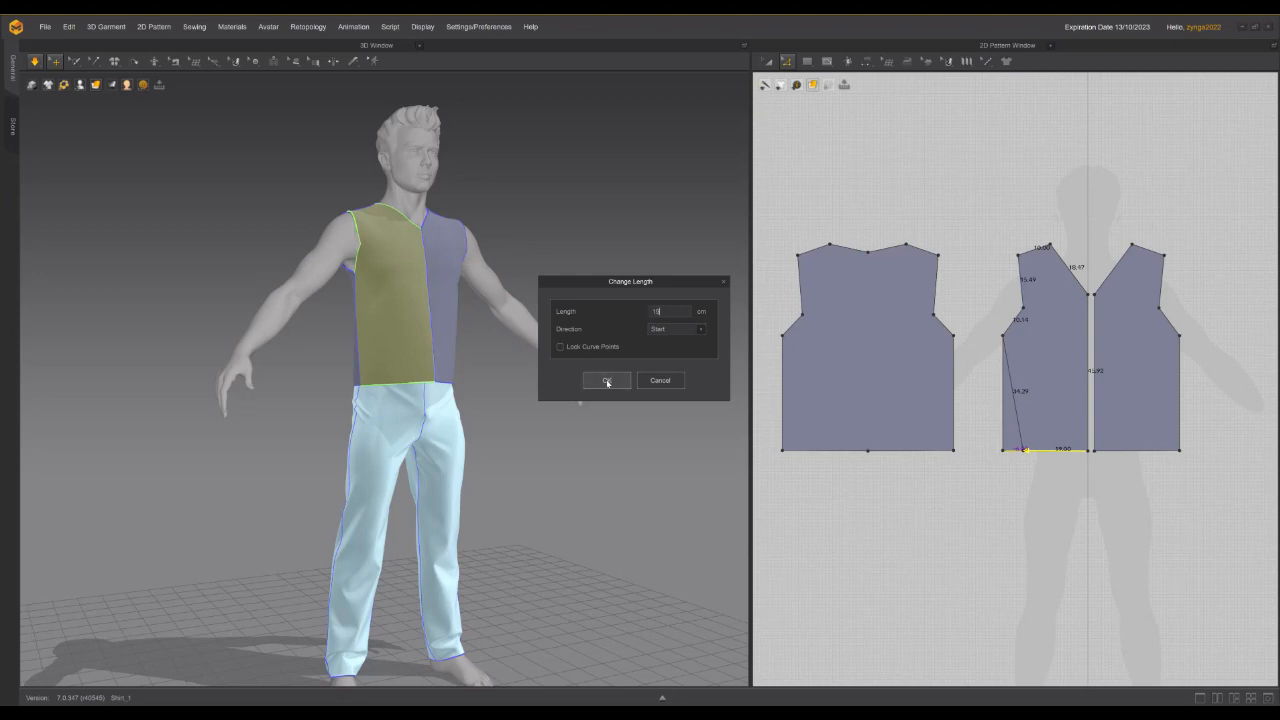
left_click(670, 311)
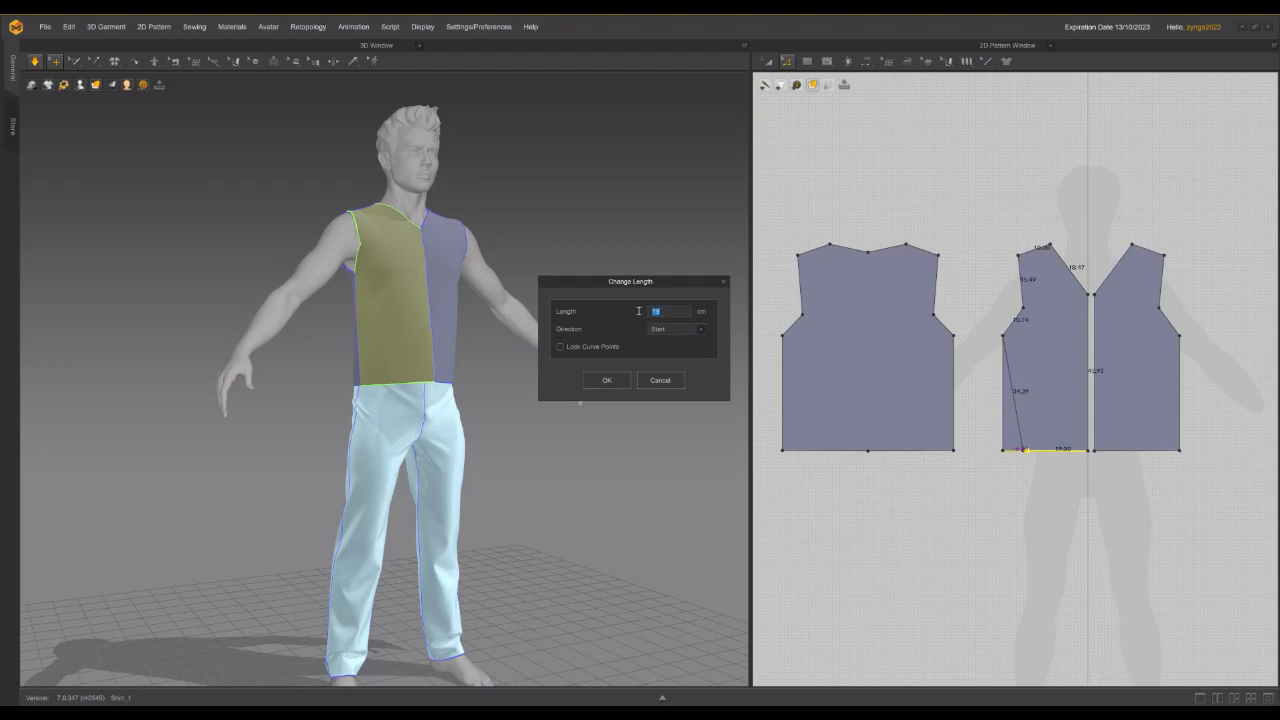
type("20")
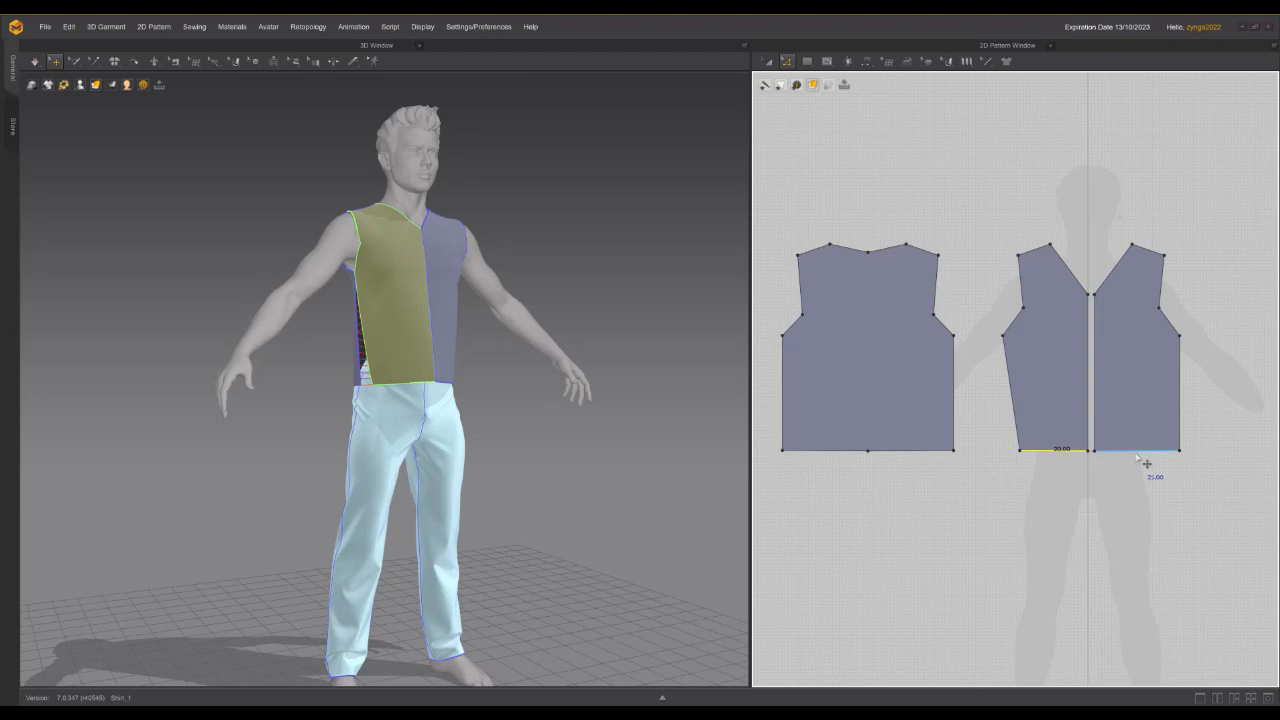
left_click(1135, 350)
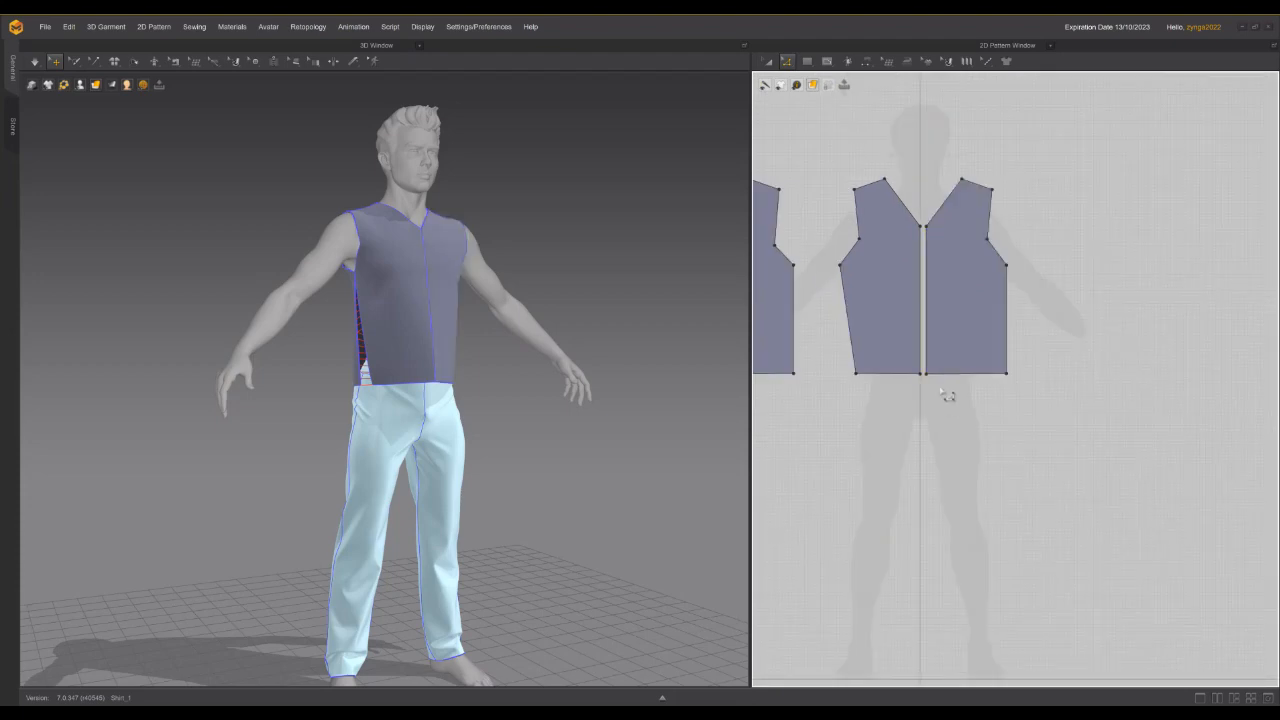
Step: Set the remaining front and back hem segments to 20 cm each and start the simulation
right_click(945, 390)
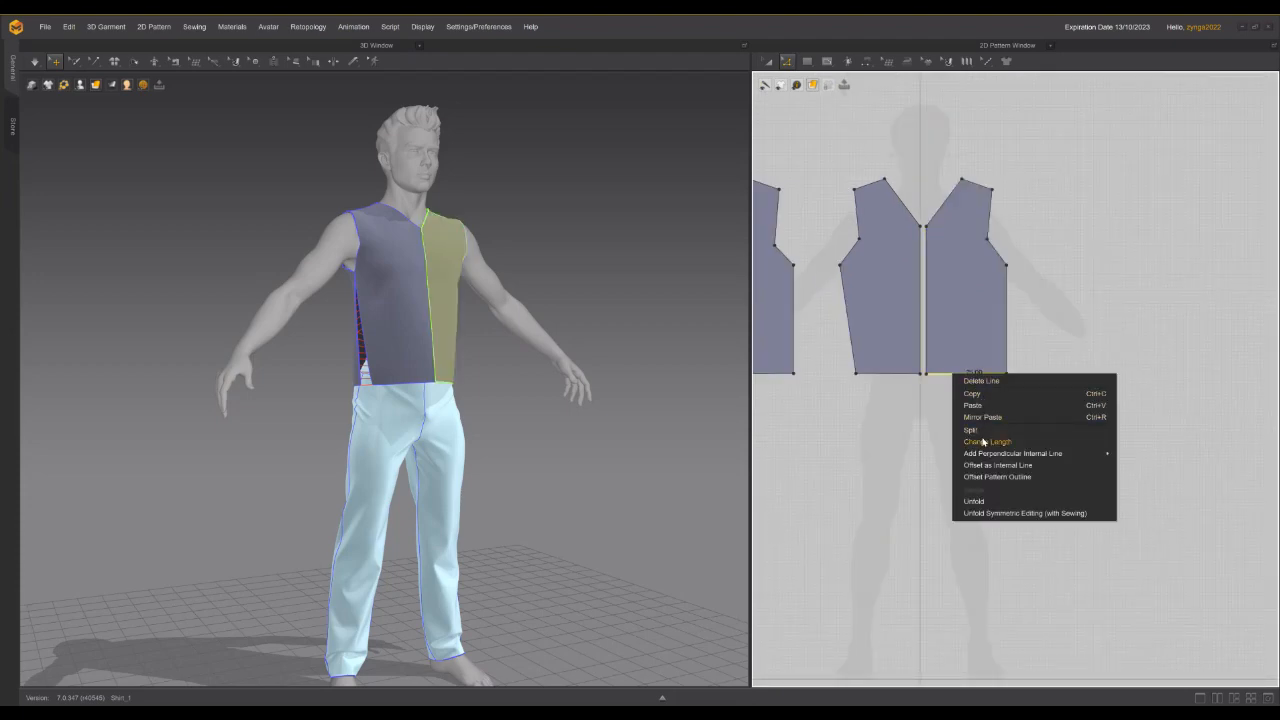
left_click(986, 441)
type("20")
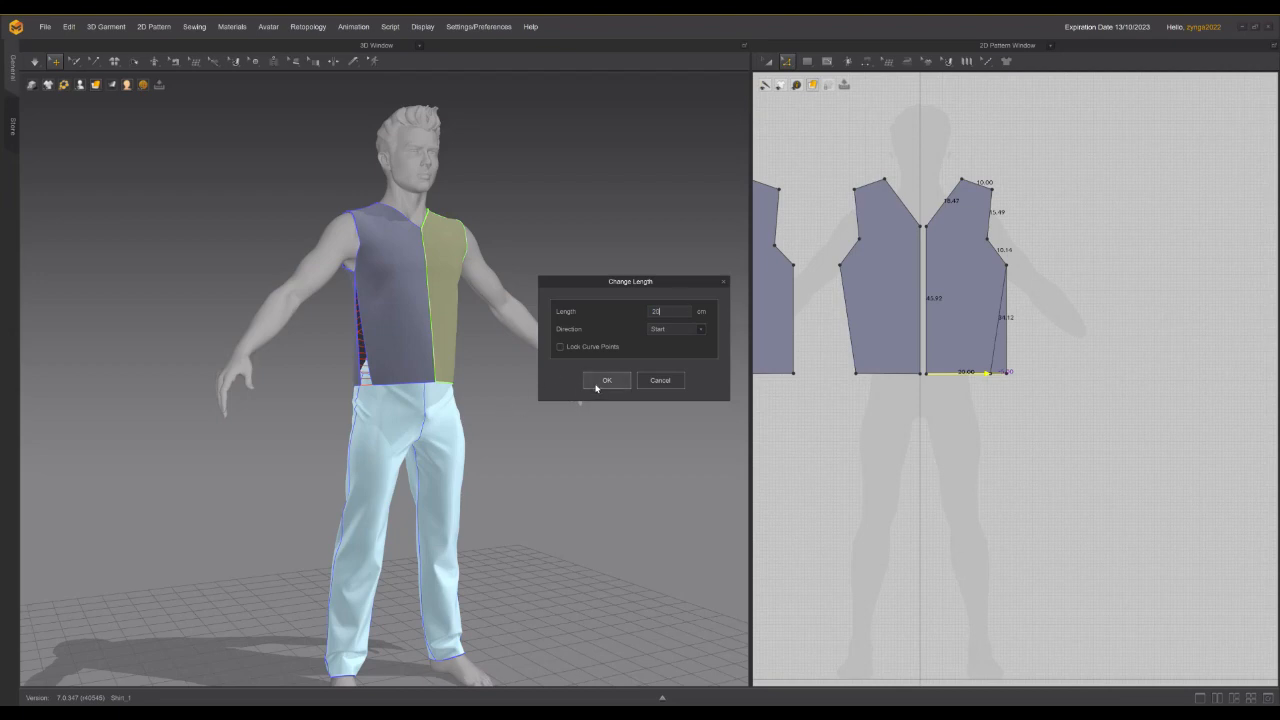
left_click(606, 380)
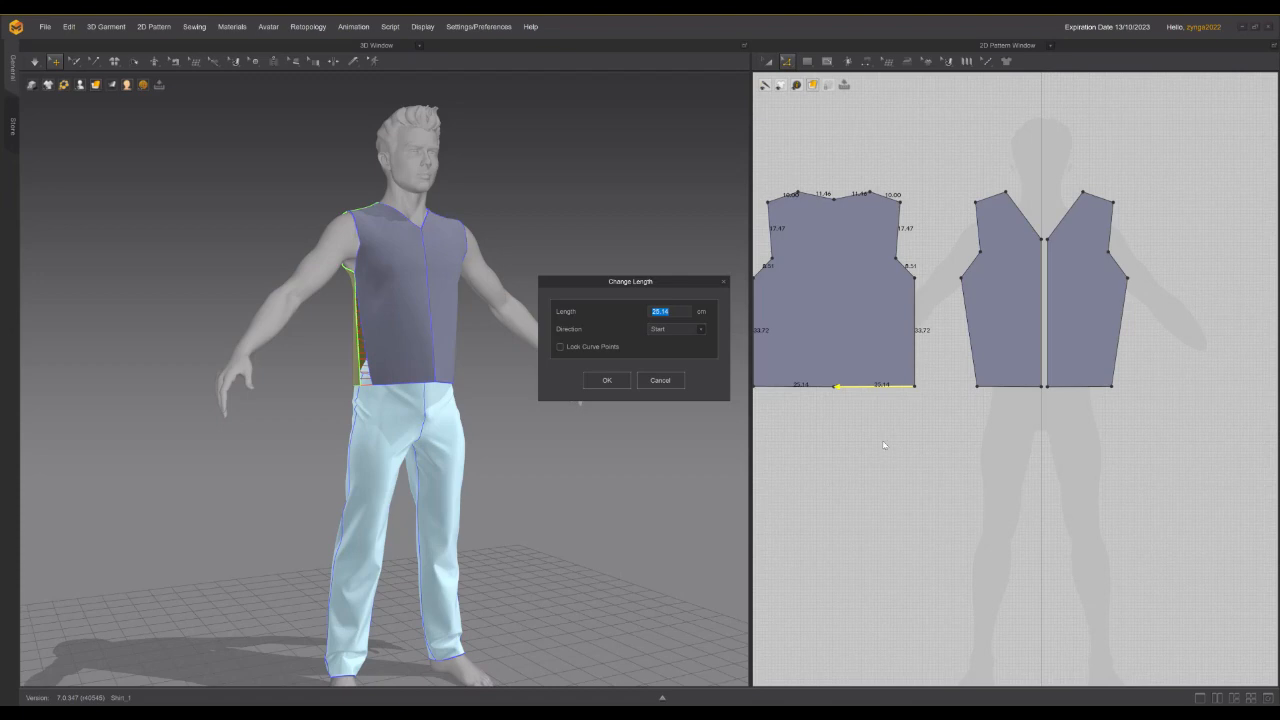
left_click(700, 329)
type("20")
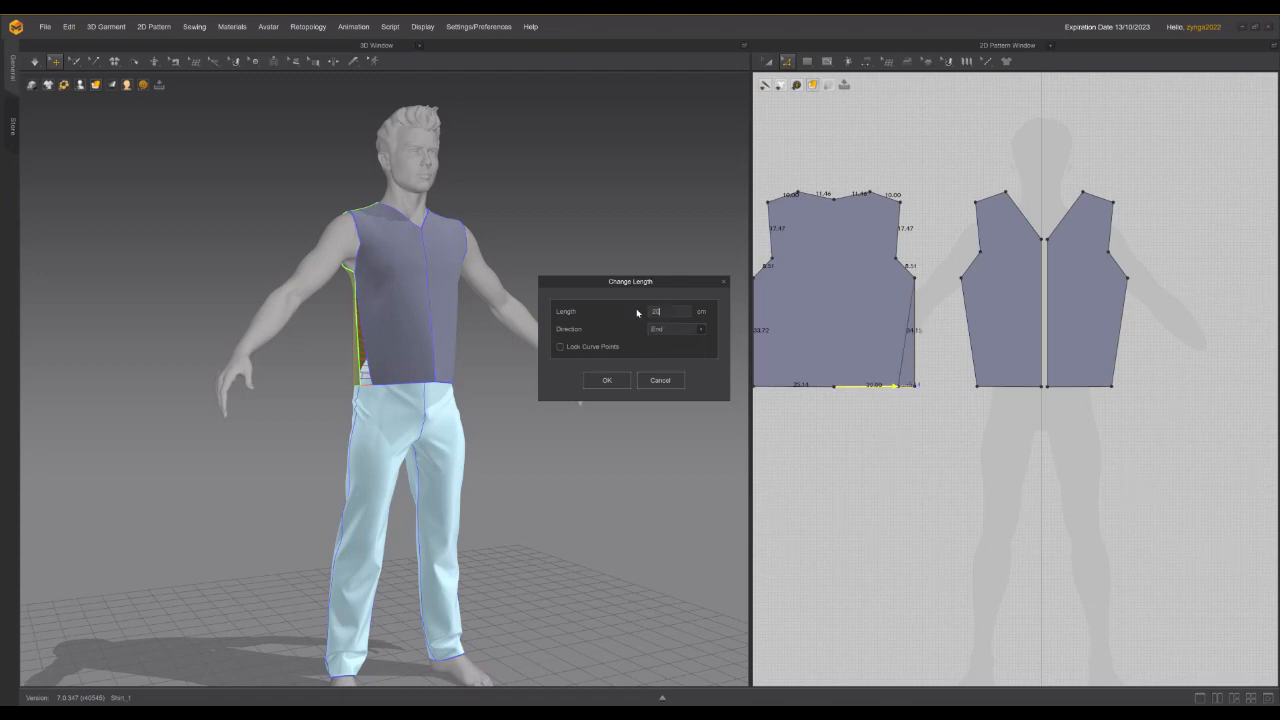
left_click(607, 380)
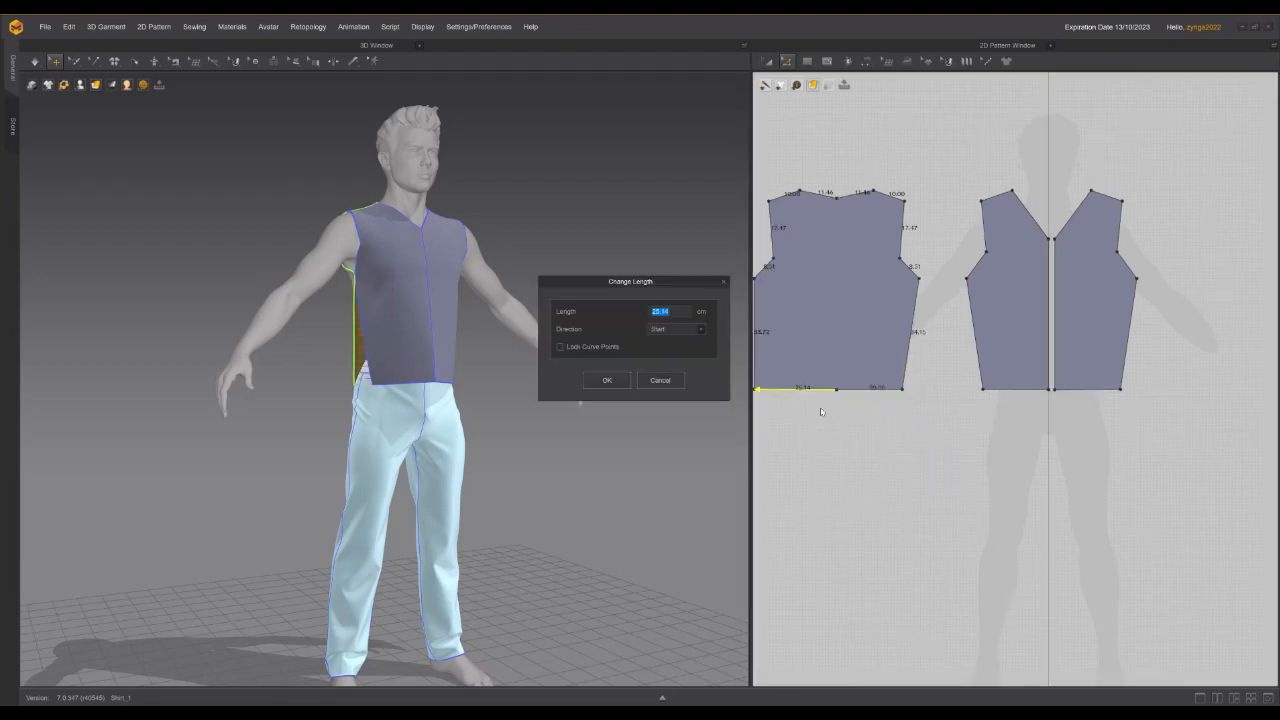
type("20")
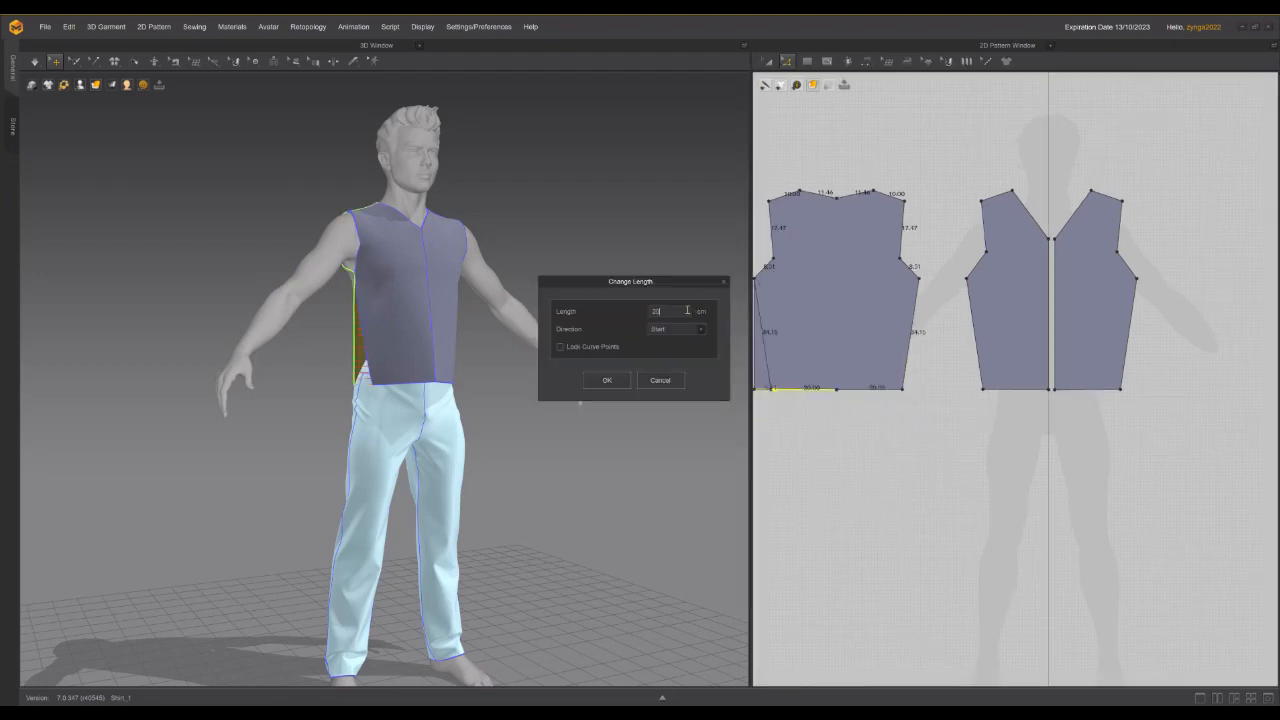
left_click(606, 380)
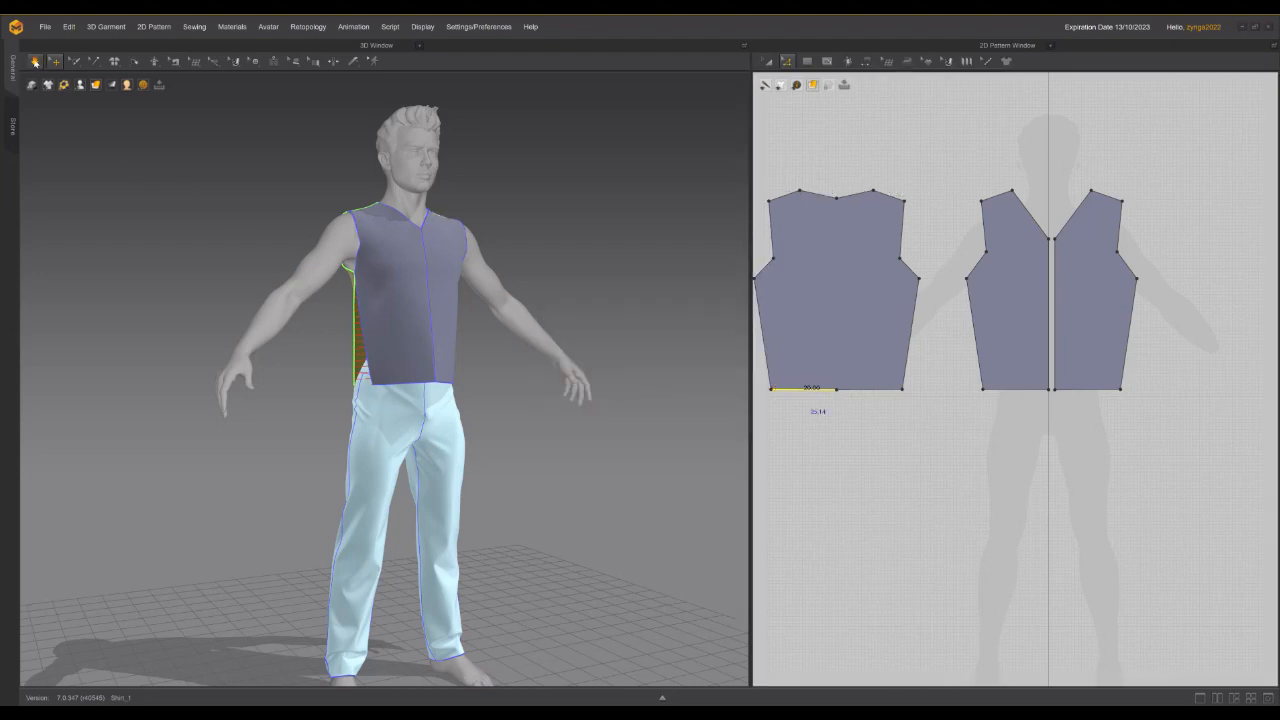
left_click(34, 61)
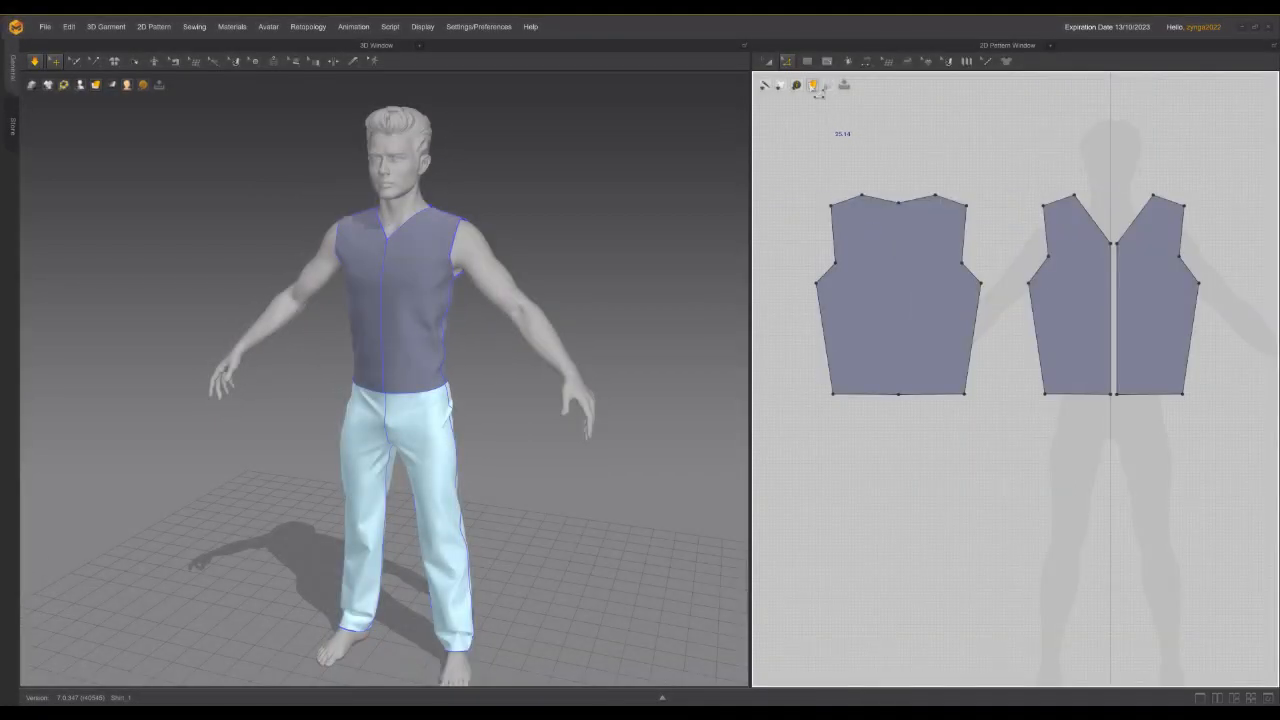
Step: Orbit around the avatar and simulate so the 20 cm-hem bodice drapes snugly
left_click_drag(798, 370, 1258, 460)
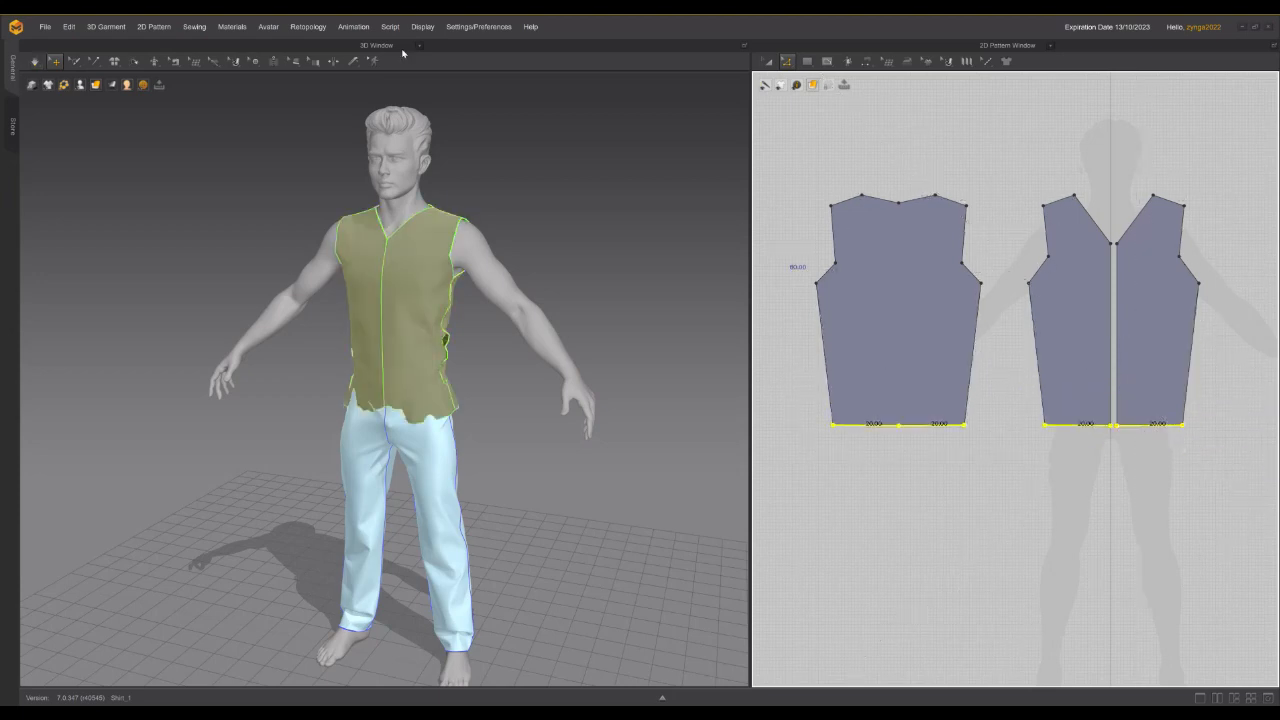
left_click(34, 61)
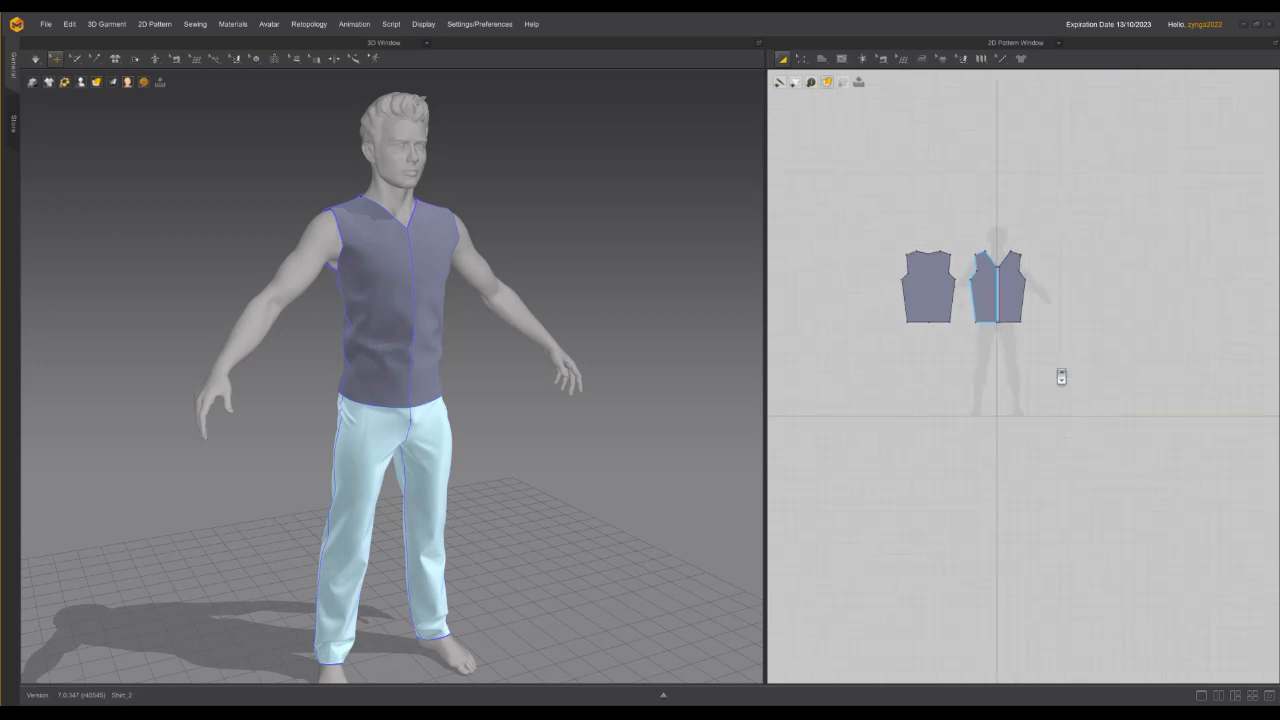
Step: Convert the right-hand bodice armhole corner point into a curve point
scroll("up", 3)
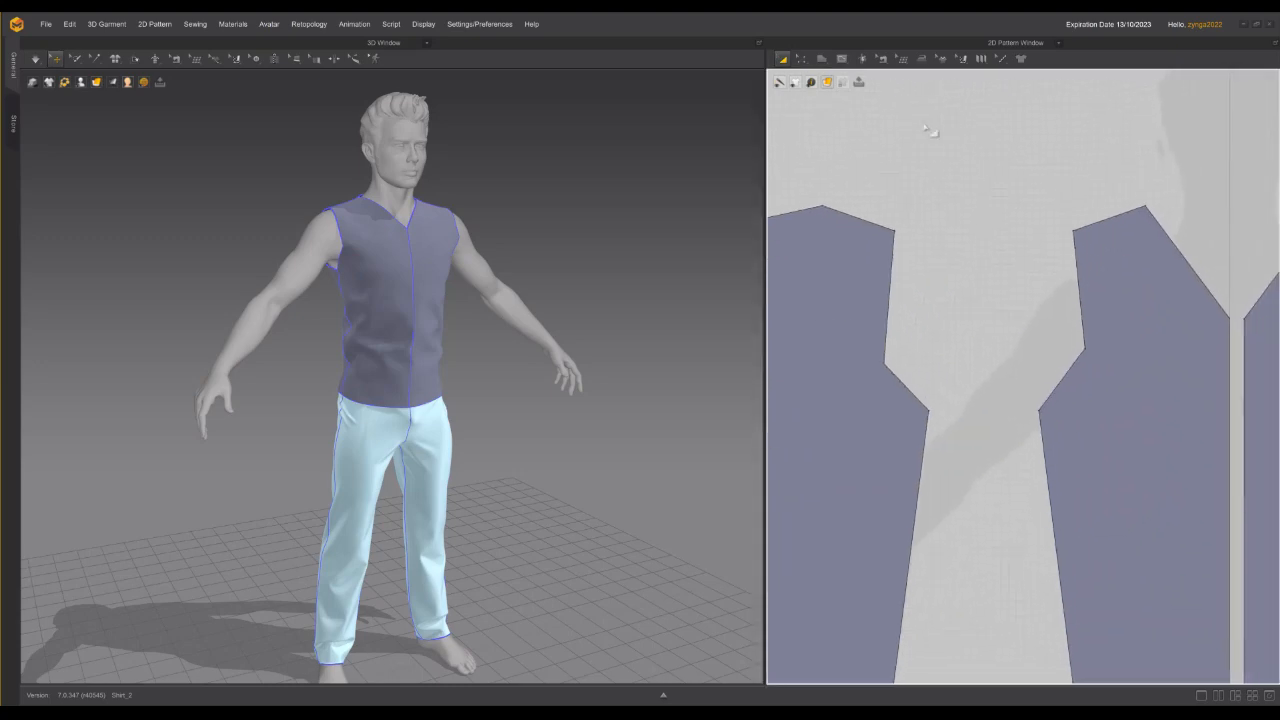
left_click(783, 58)
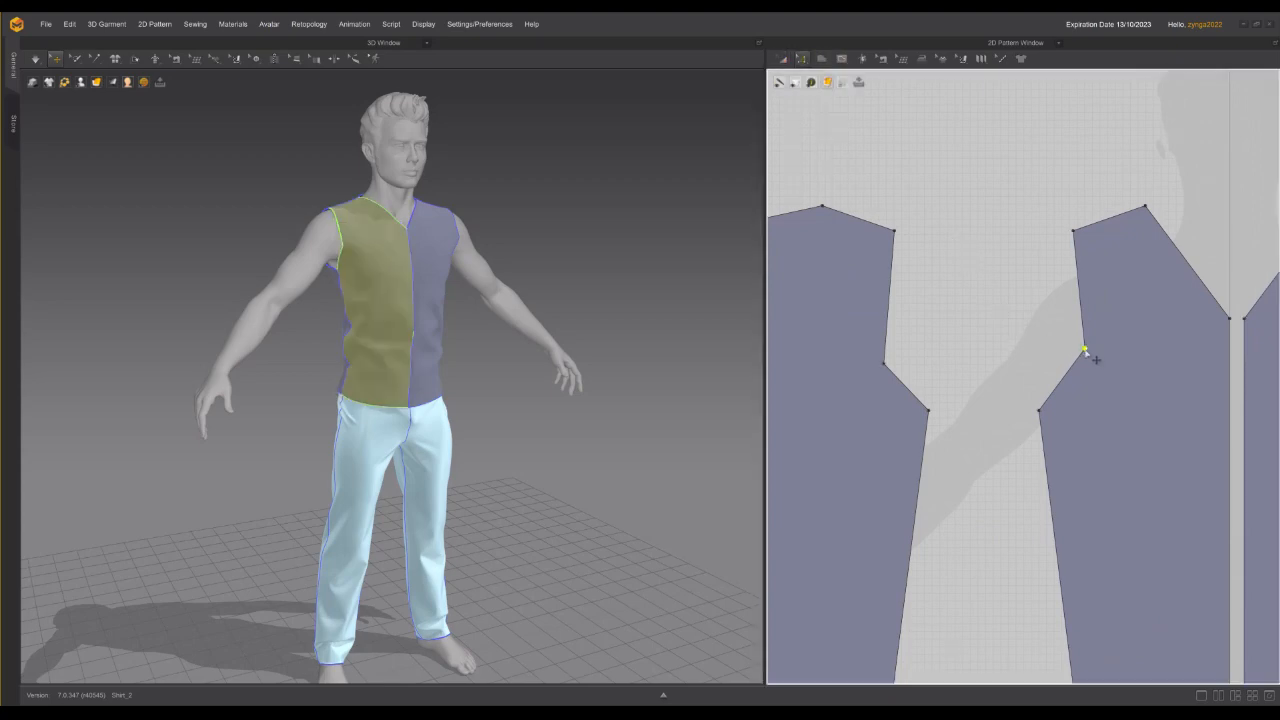
right_click(1085, 349)
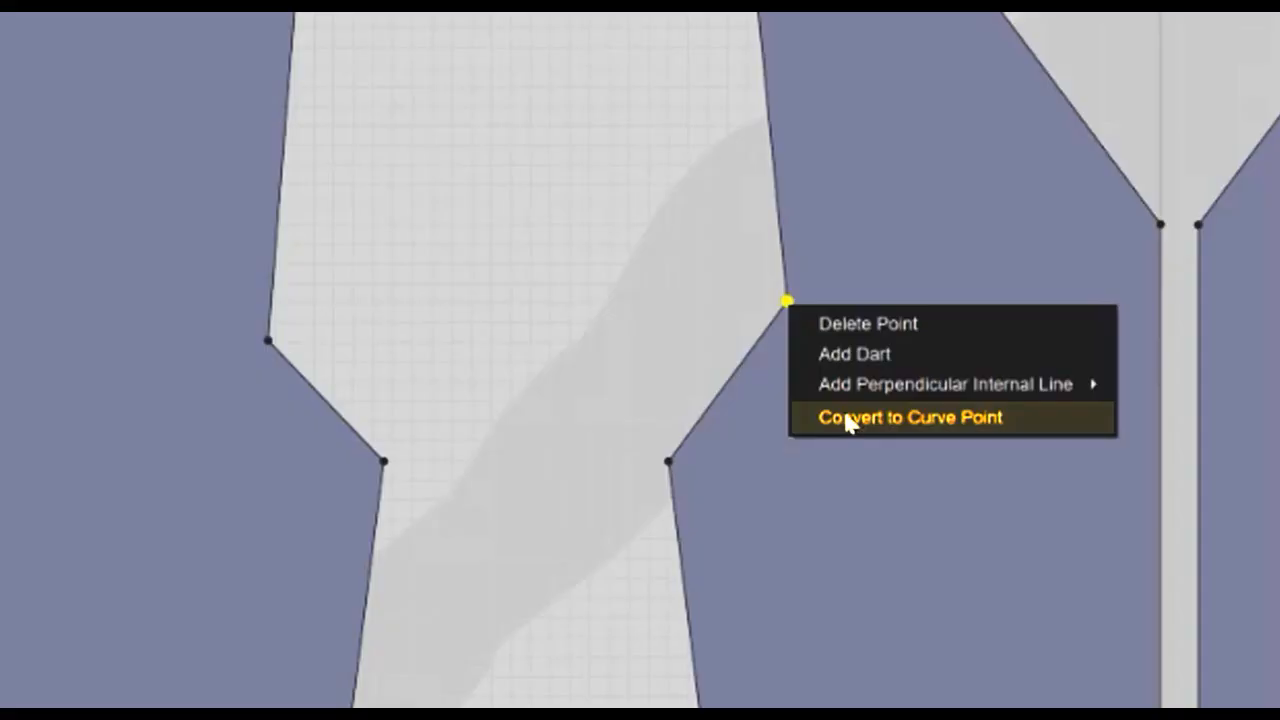
left_click(908, 417)
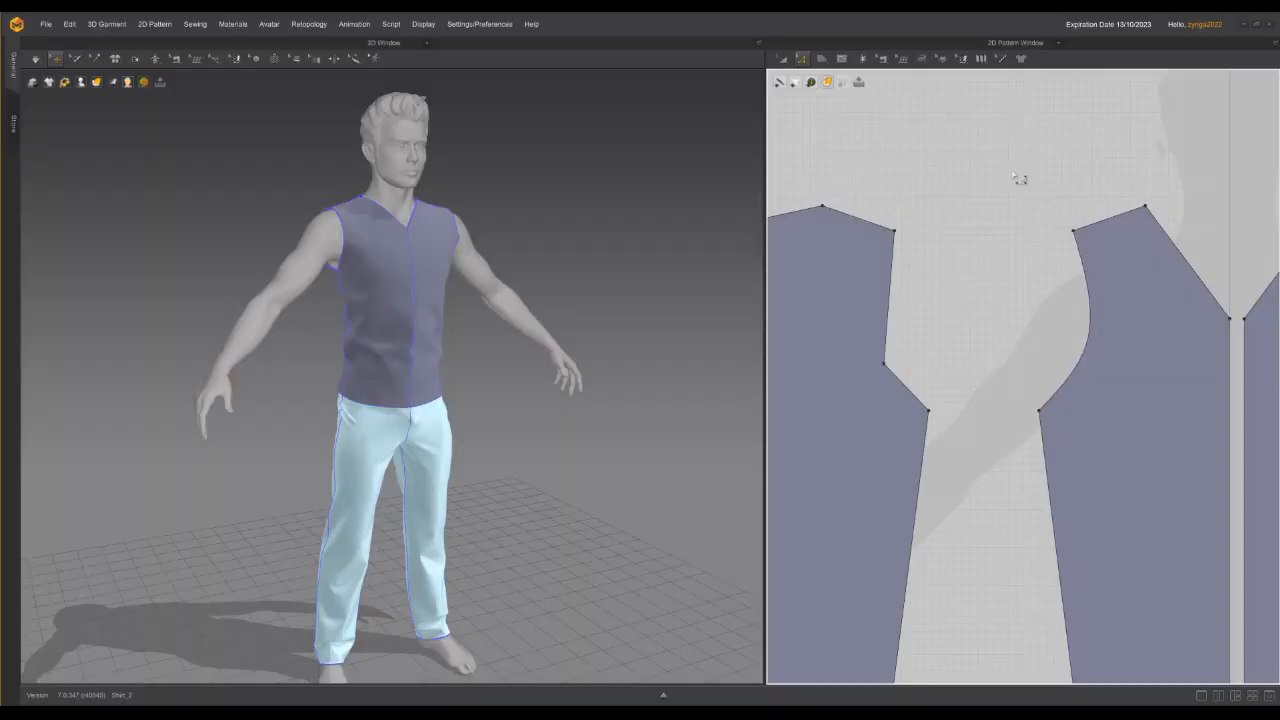
mouse_move(858, 82)
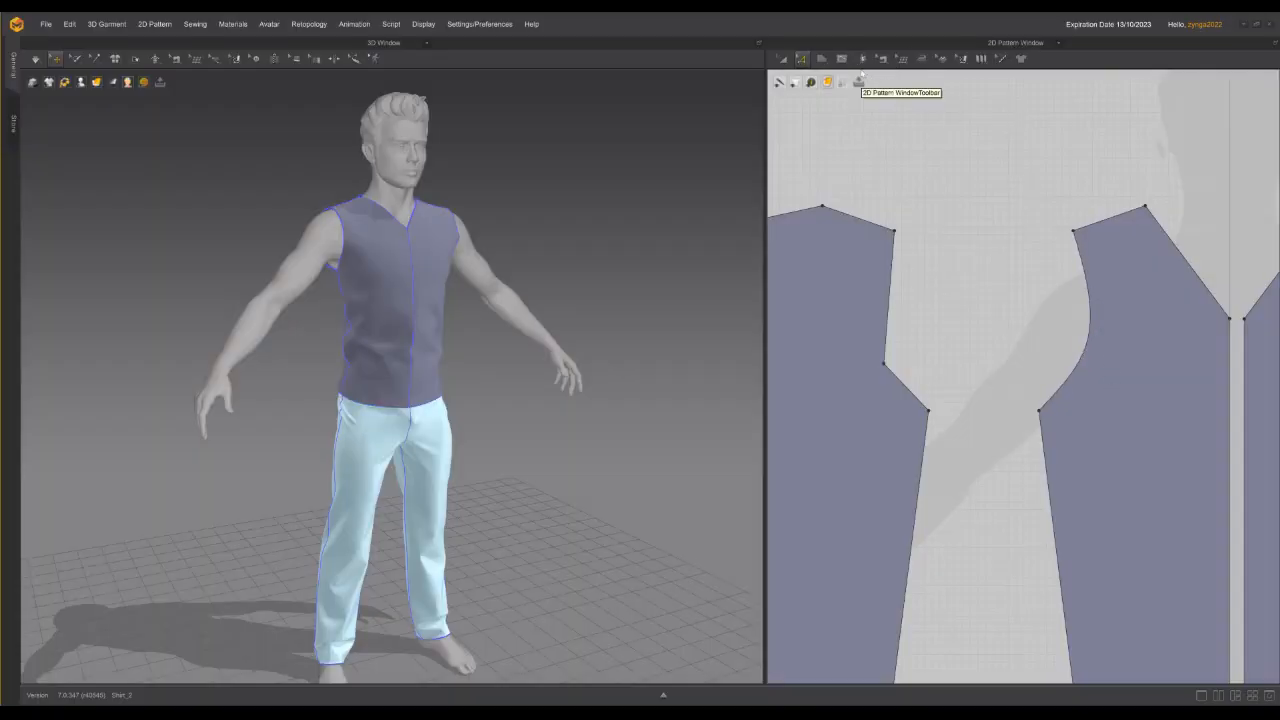
left_click(779, 82)
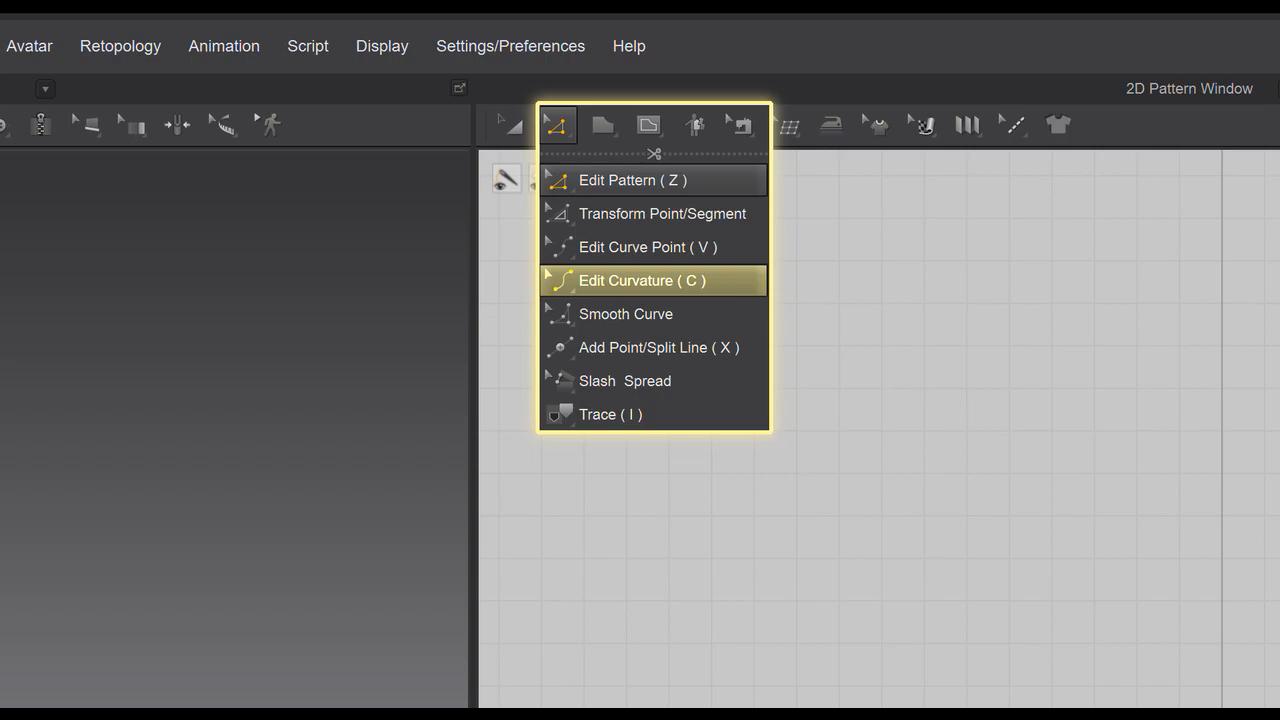
Step: Bend the front and back armhole lines into smooth curves with Edit Curvature
left_click(641, 280)
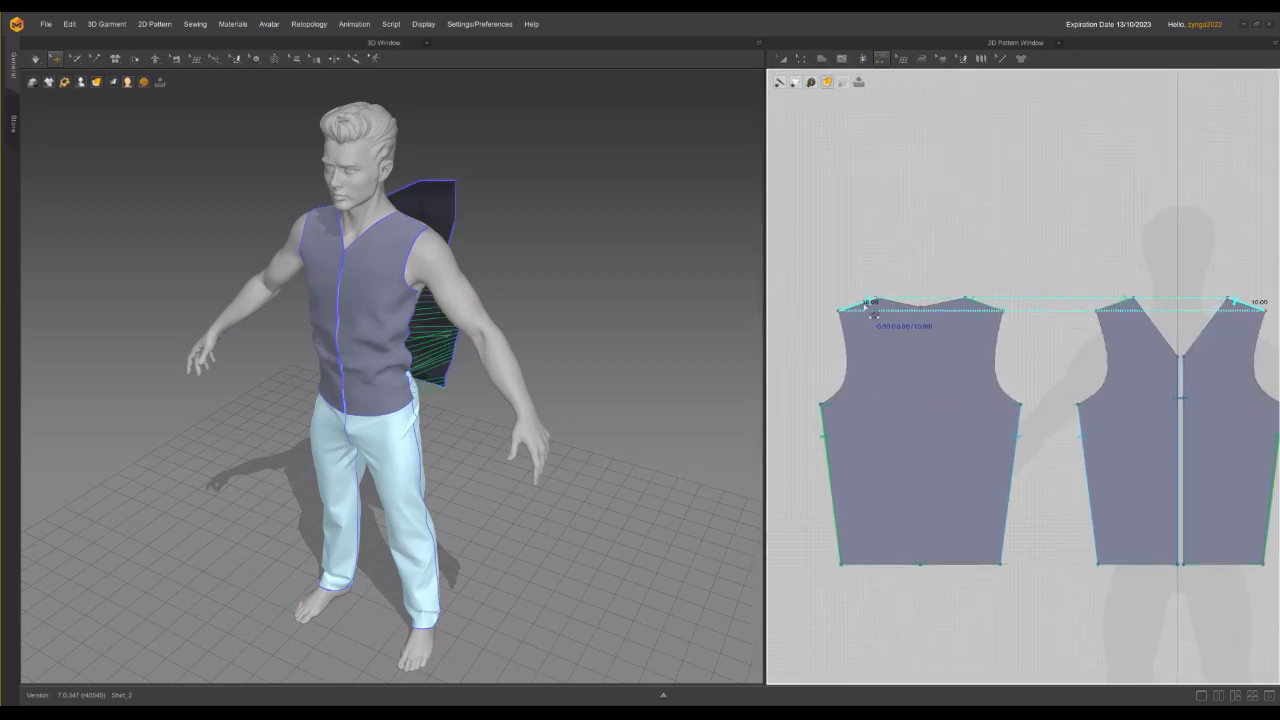
left_click(34, 58)
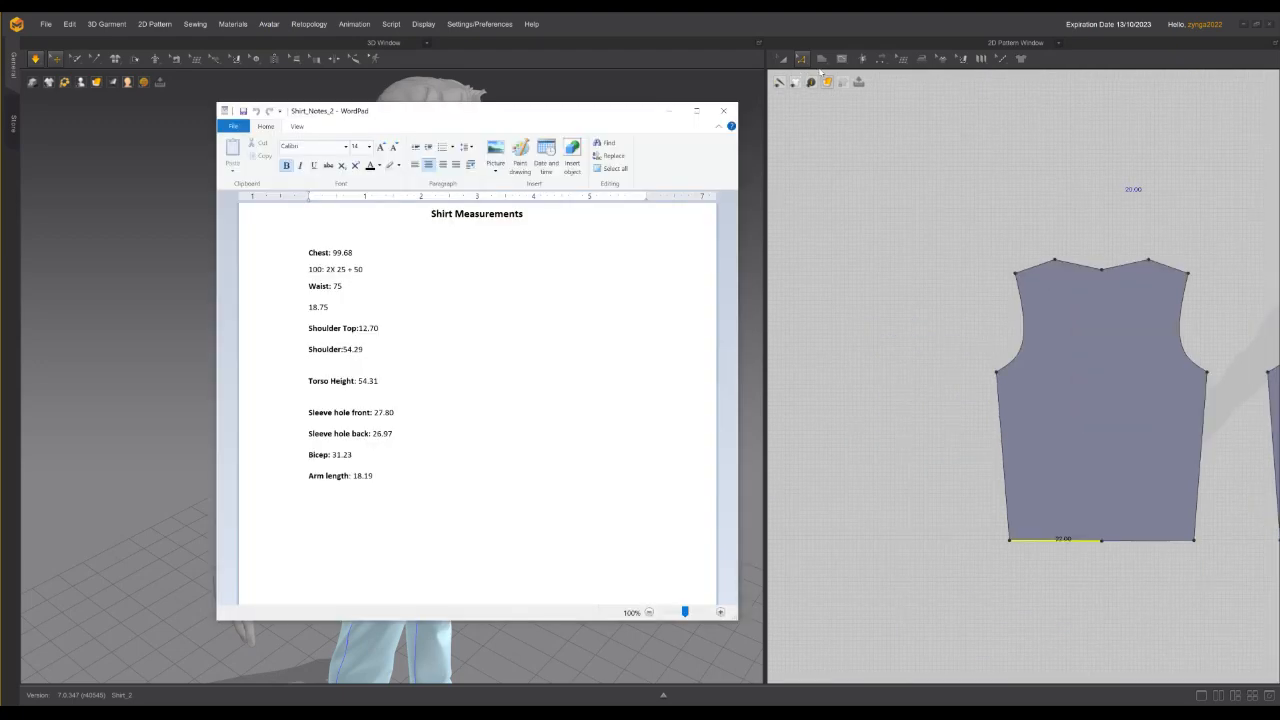
Step: Create a rectangular sleeve panel about 54 cm at the top, tapering to a 30 cm bottom edge
left_click(821, 58)
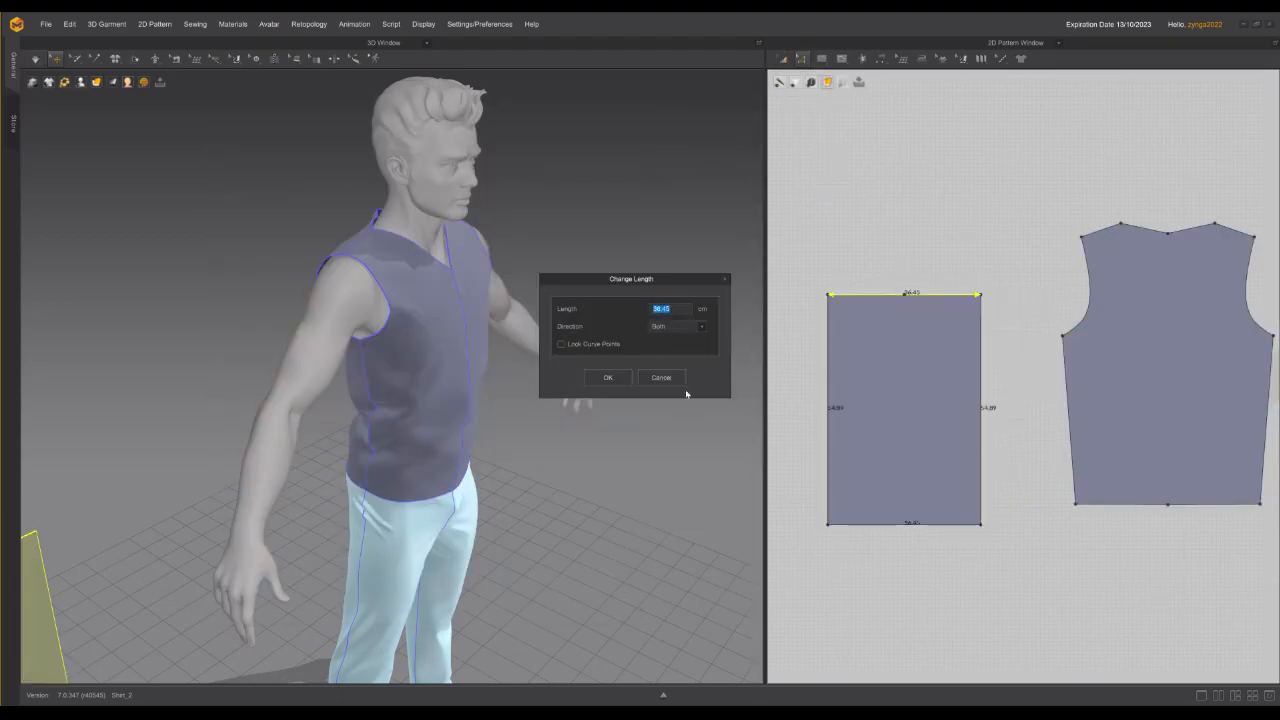
left_click(607, 377)
type("35")
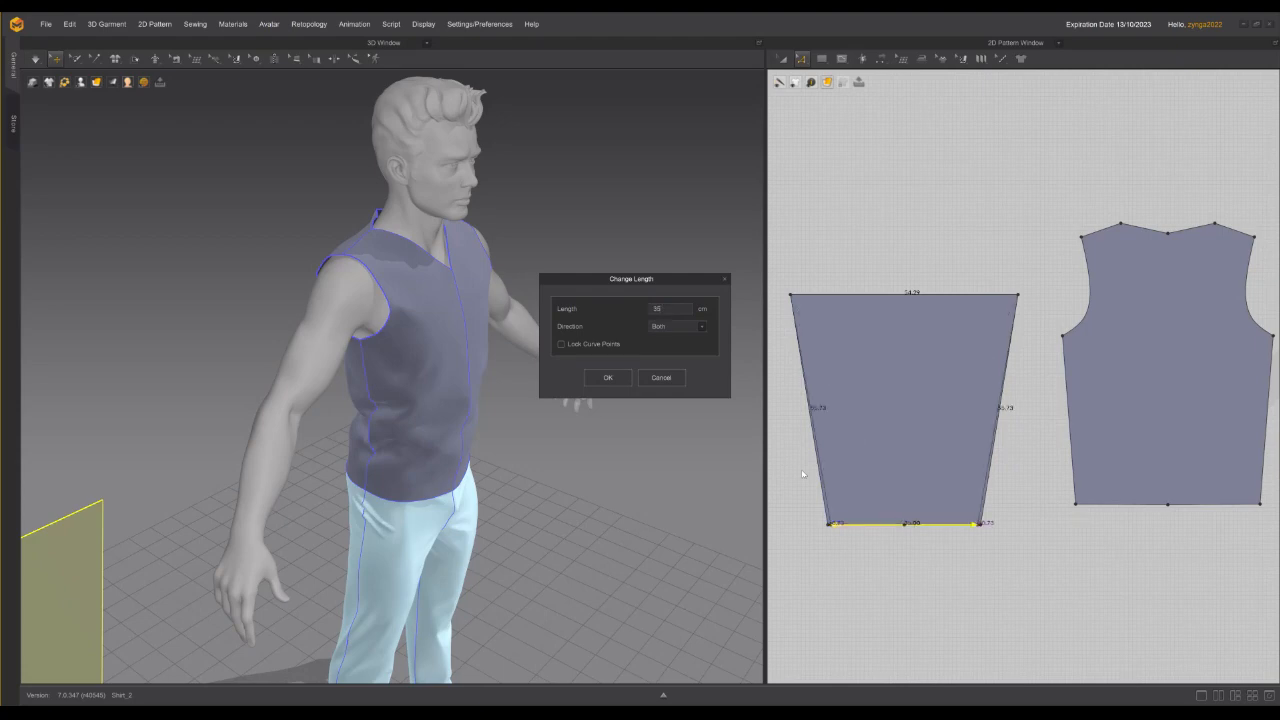
left_click(607, 377)
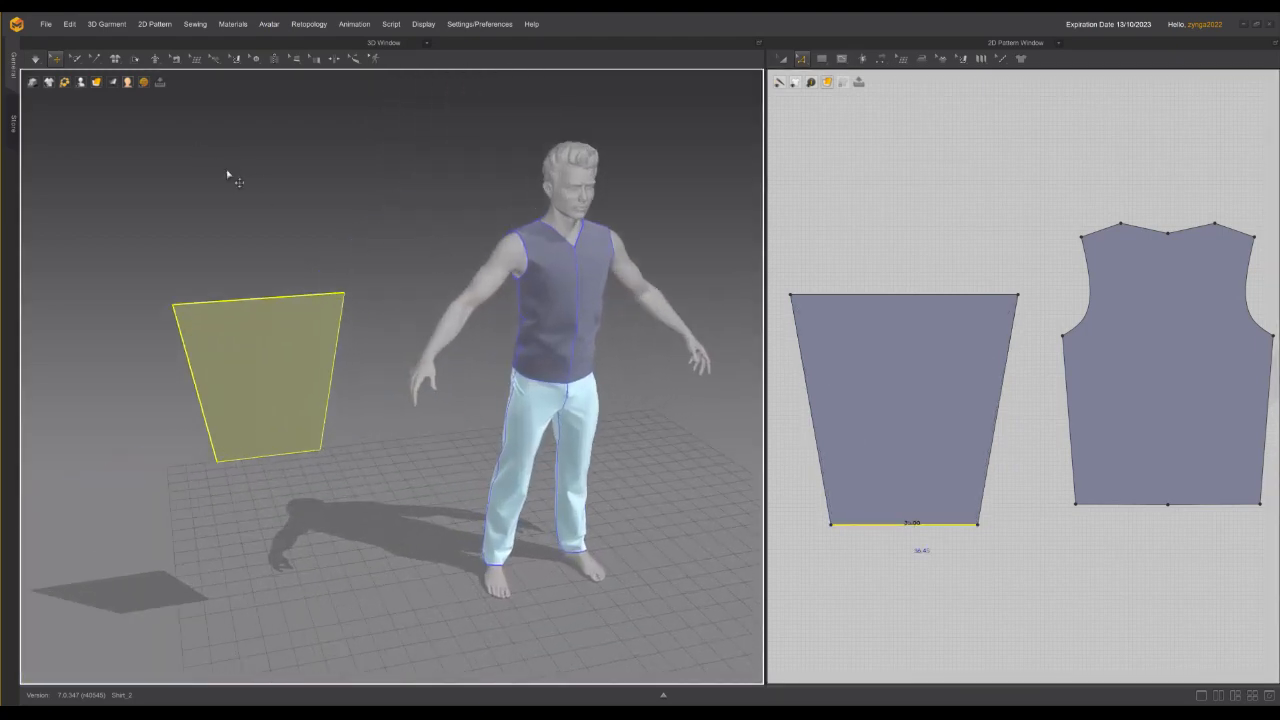
left_click(96, 82)
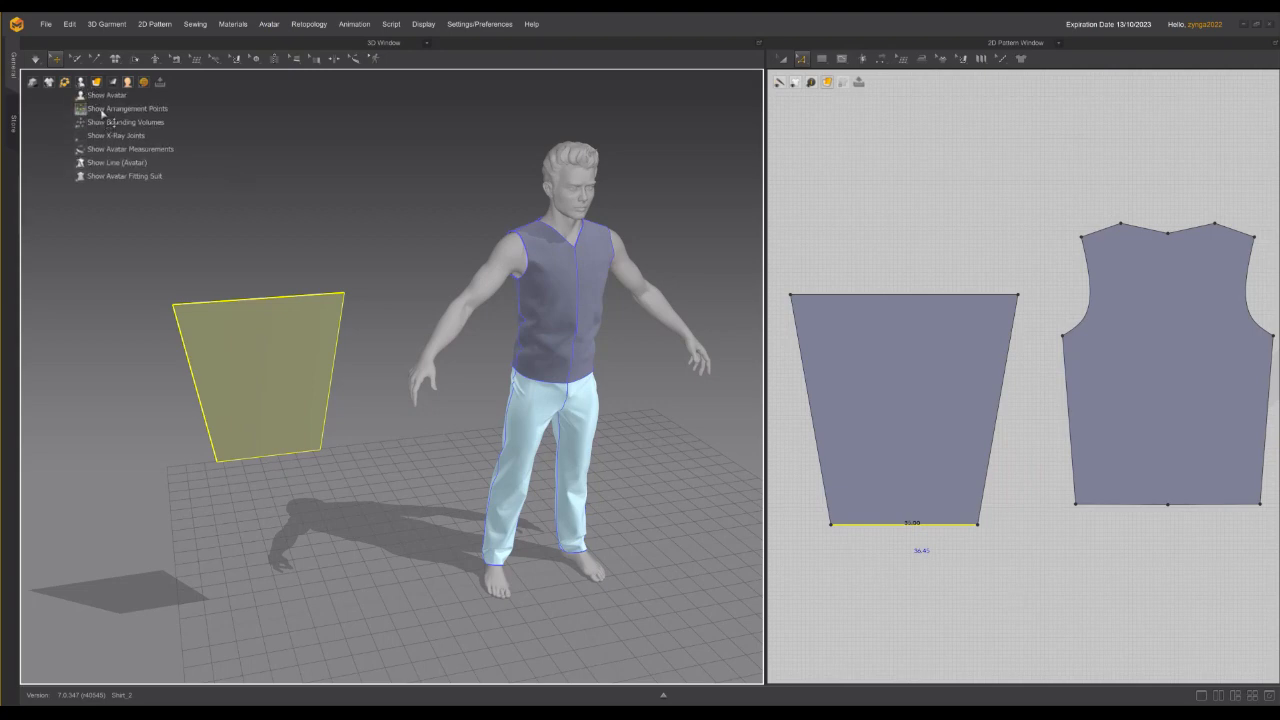
Step: Show the arrangement points and wrap the sleeve panel around the avatar's arm
left_click(126, 108)
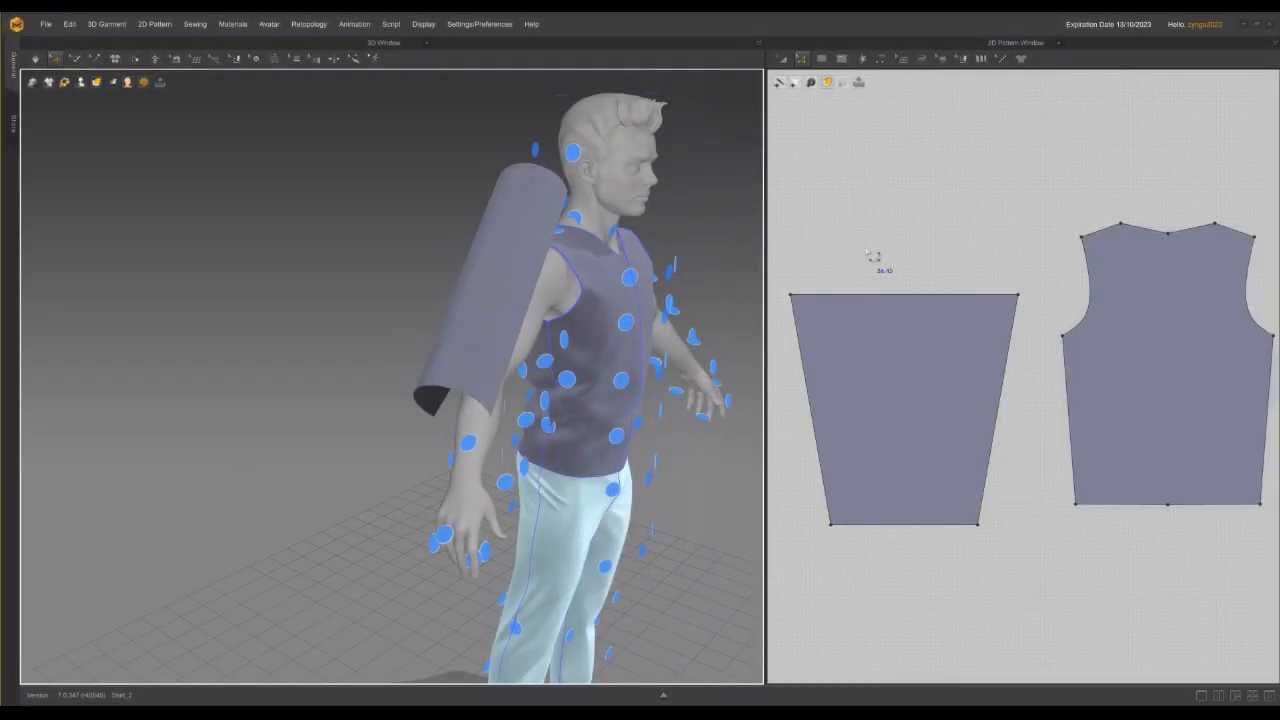
mouse_move(885, 283)
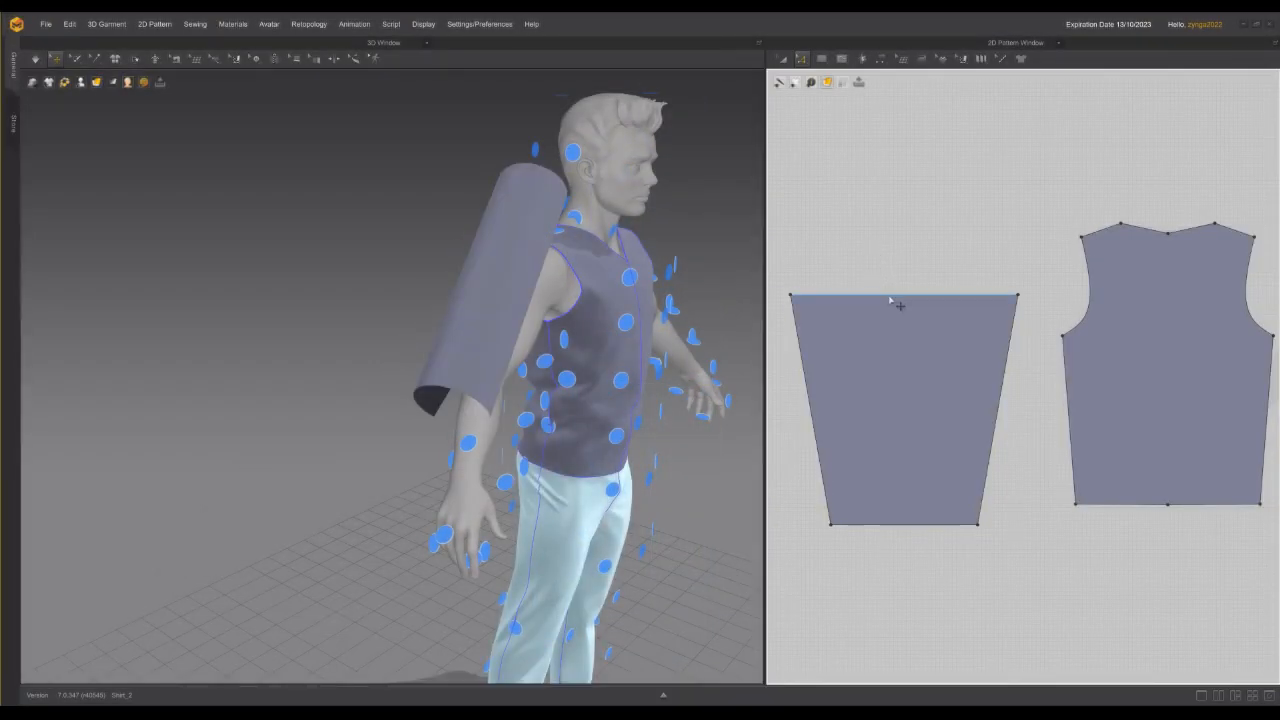
Step: Split the sleeve's top edge into a peaked cap and add an extra point along one slope
right_click(900, 297)
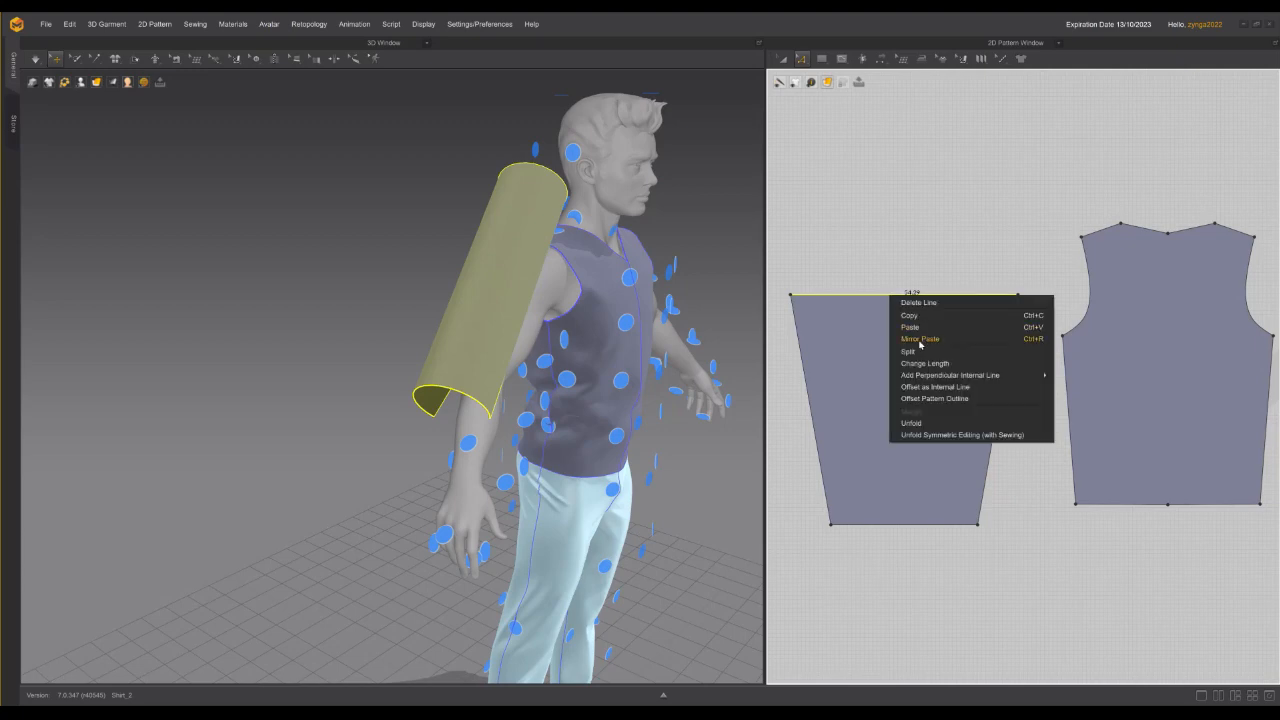
left_click(907, 351)
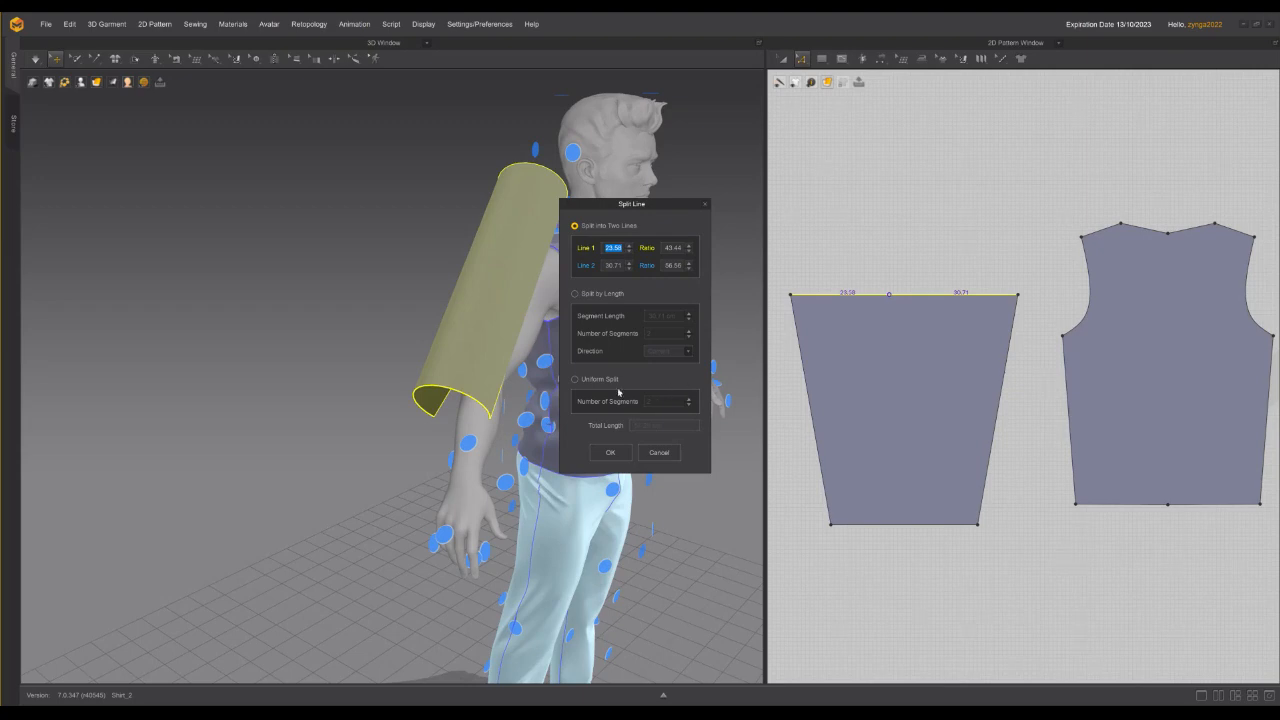
left_click(575, 379)
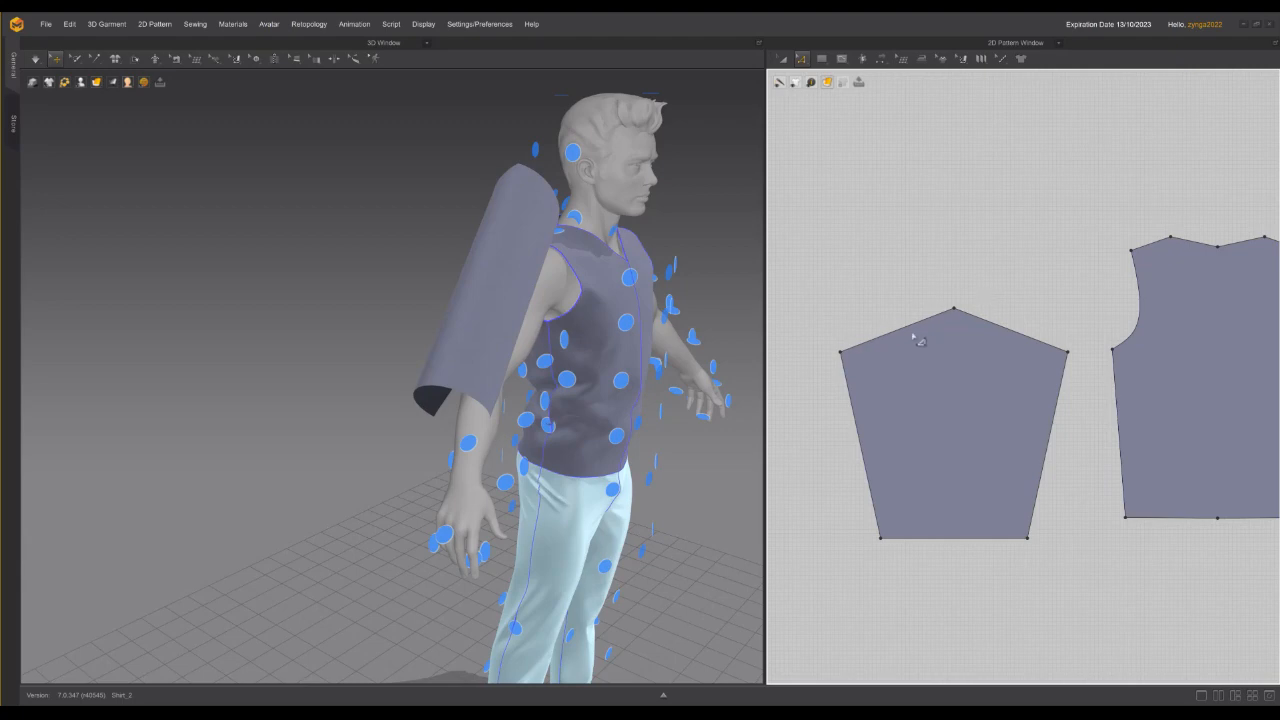
right_click(895, 340)
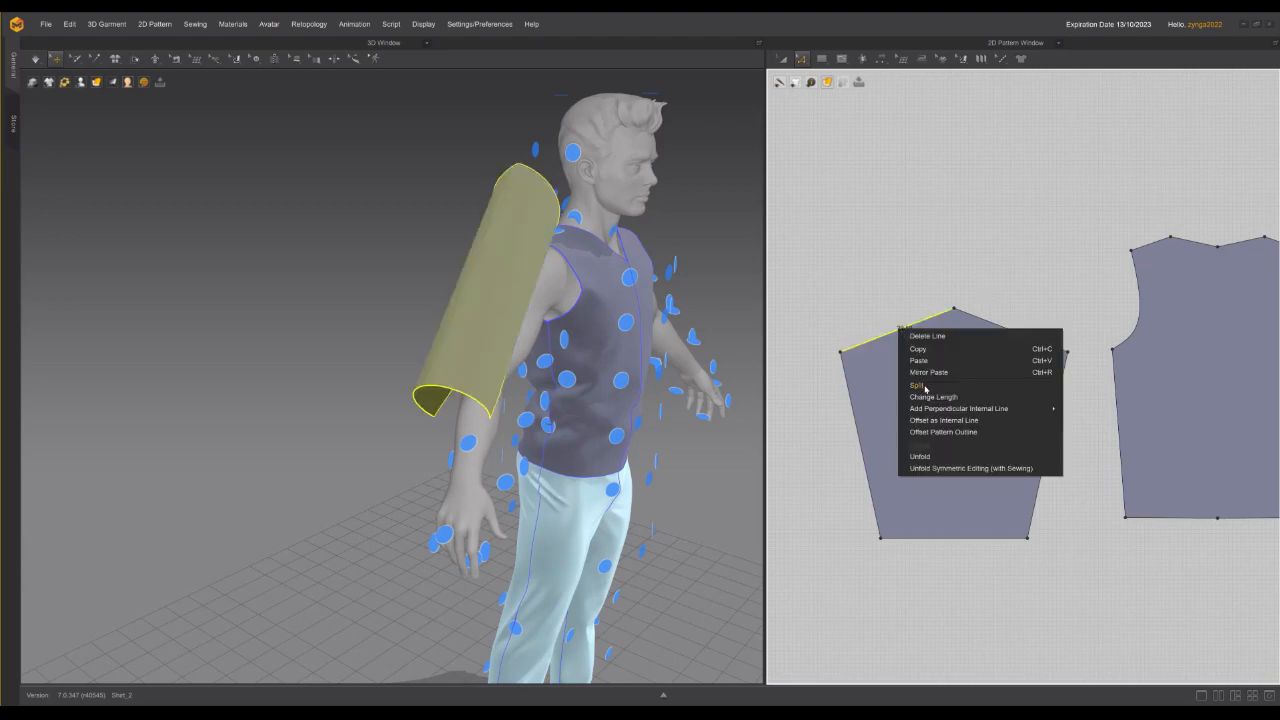
left_click(917, 385)
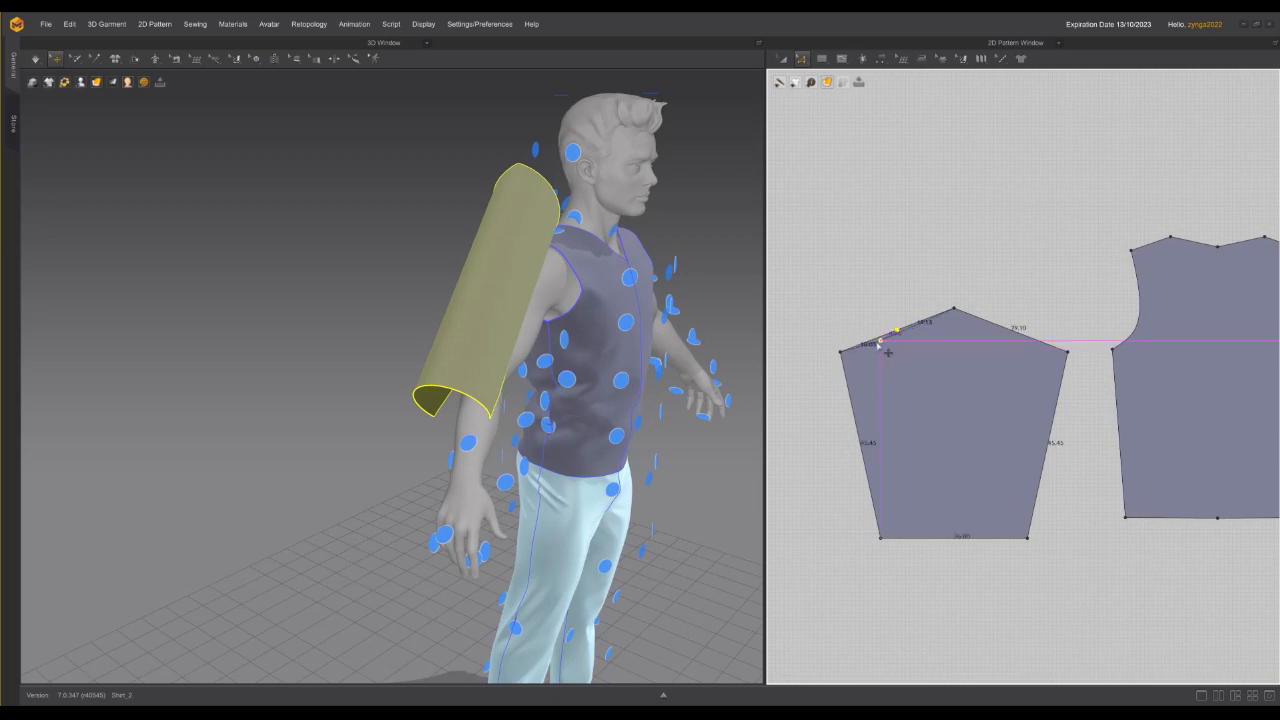
left_click(882, 343)
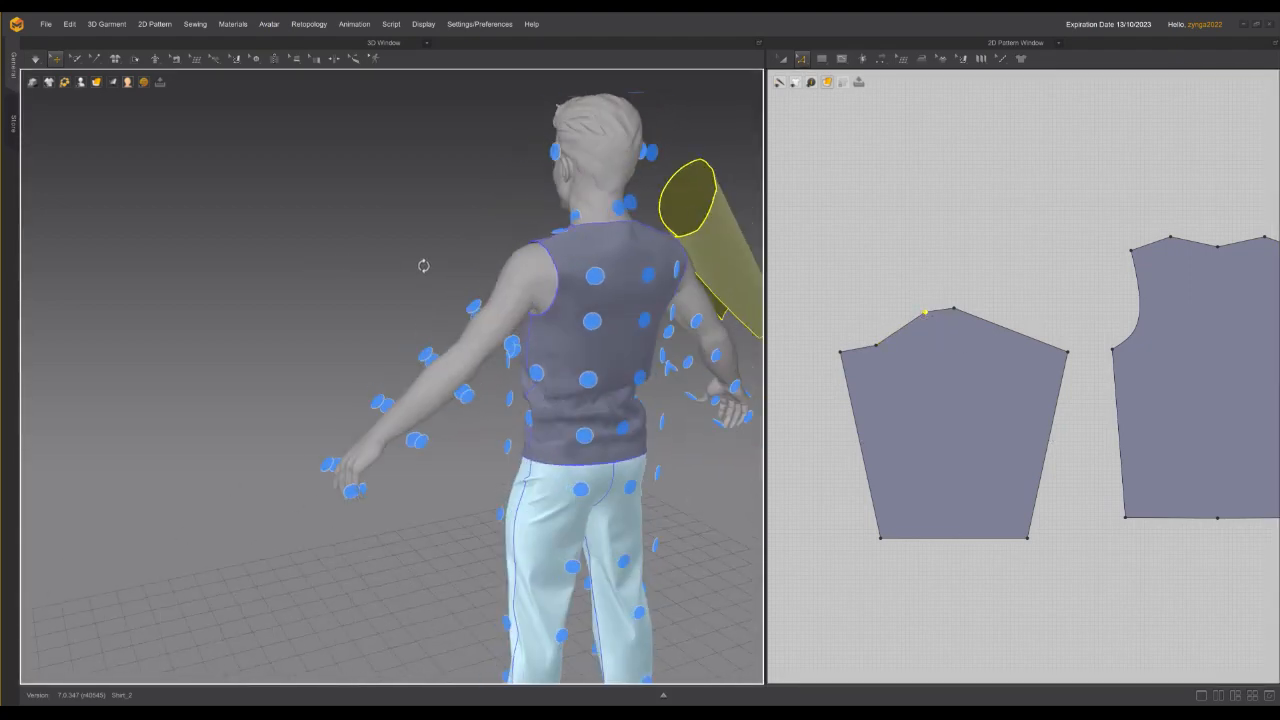
left_click(780, 57)
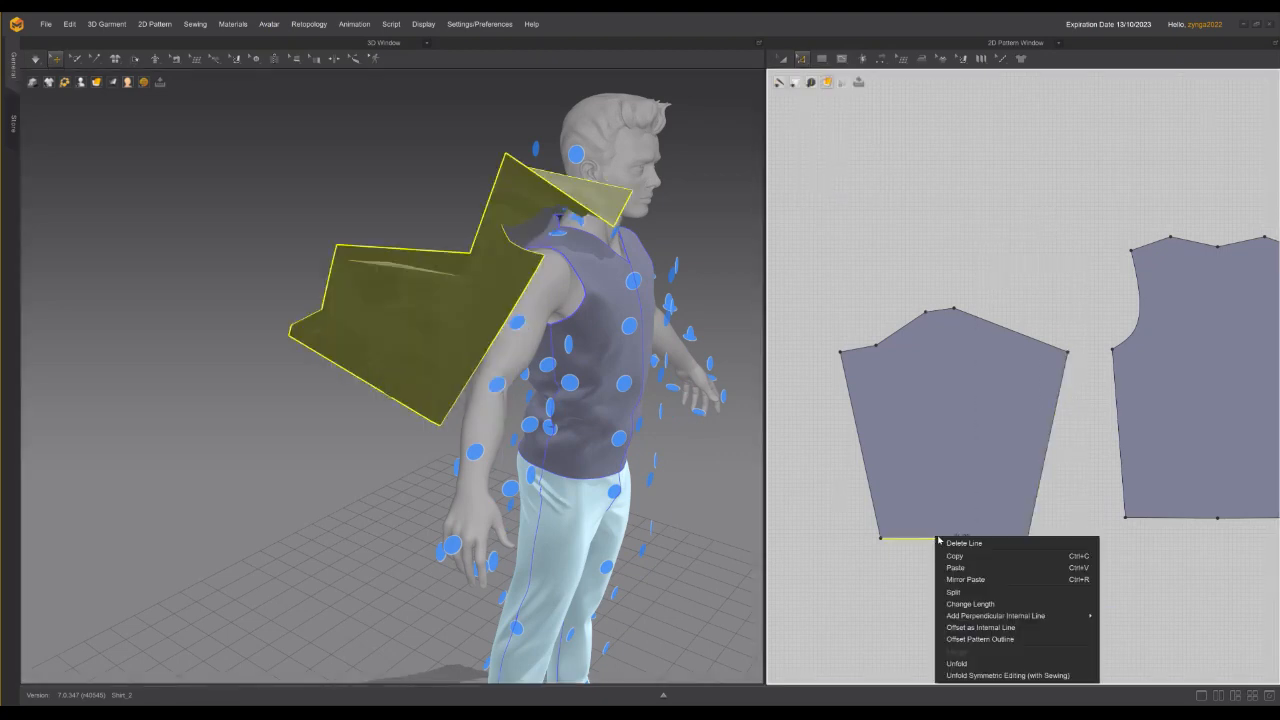
Step: Split the sleeve's bottom edge into two lines with a new point
left_click(954, 592)
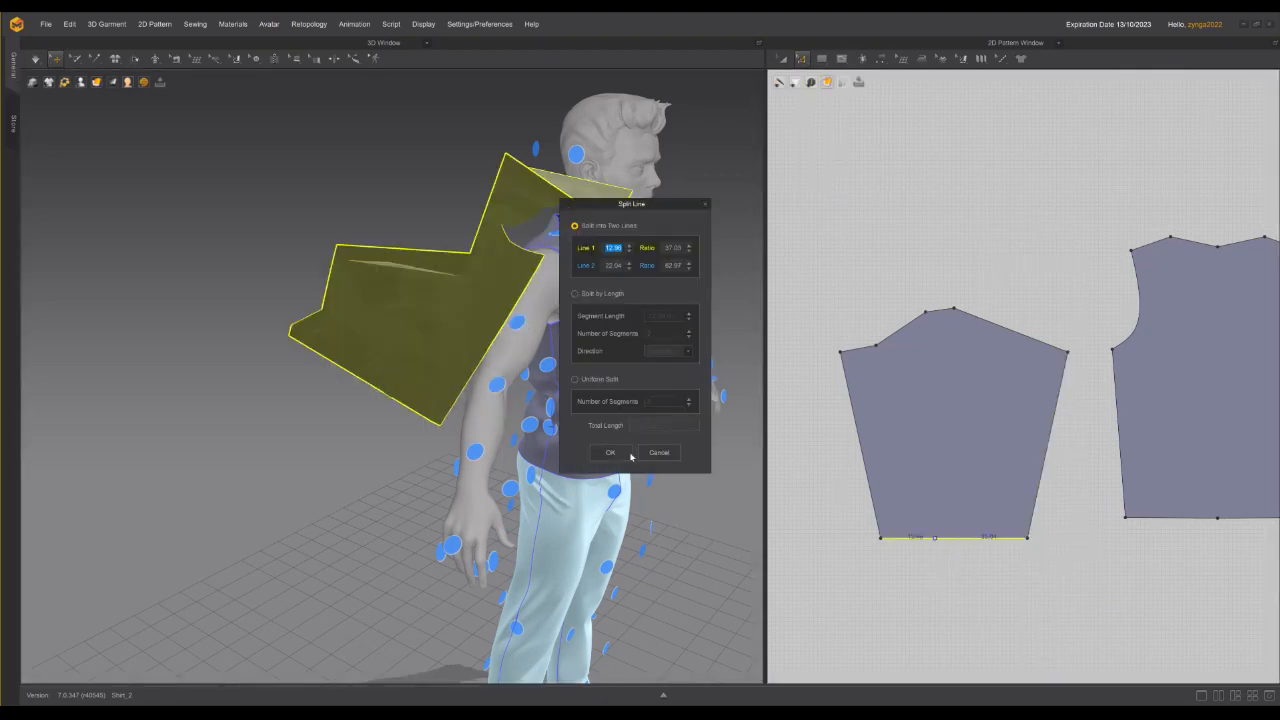
left_click(610, 452)
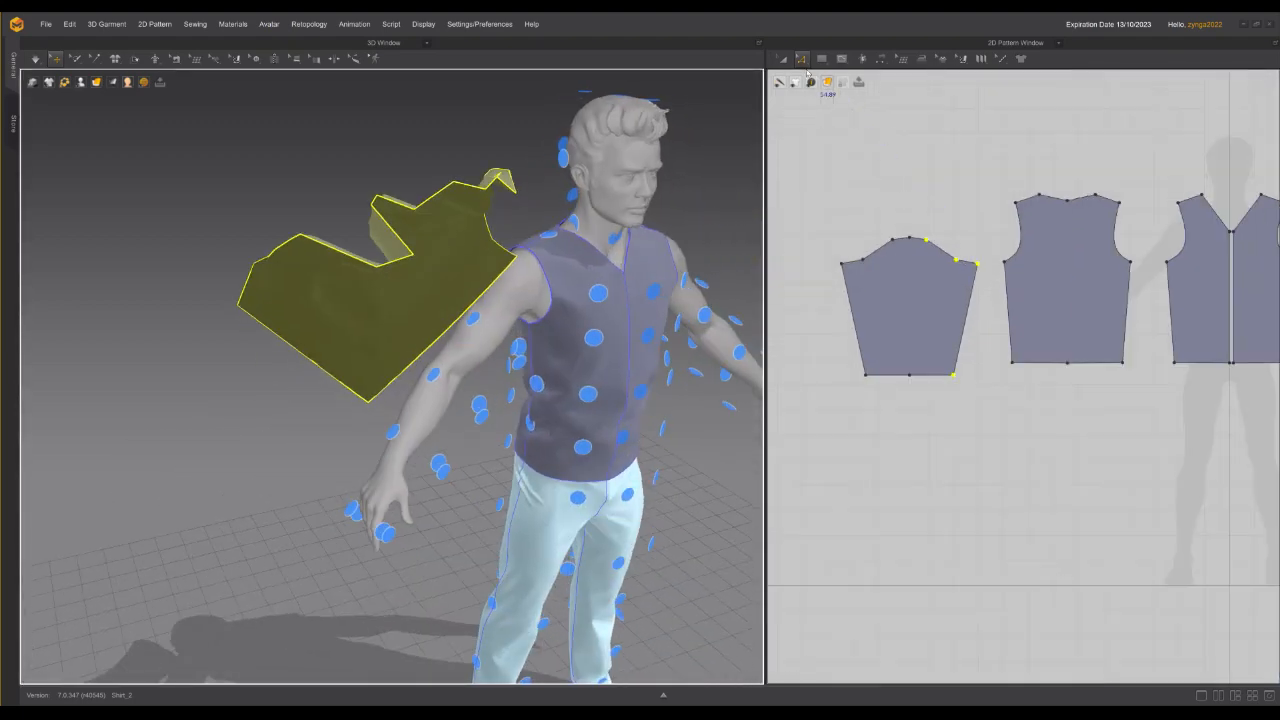
mouse_move(783, 58)
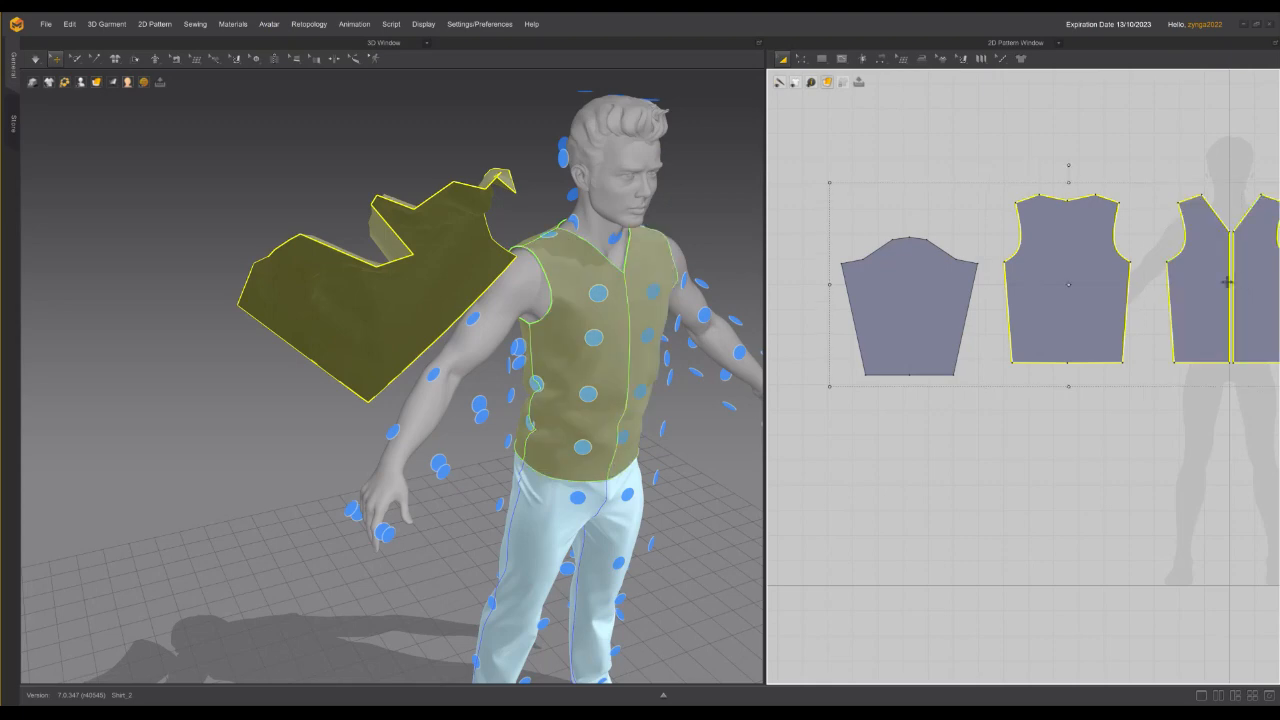
Step: Freeze the selected front and back bodice pieces on the avatar
right_click(1230, 285)
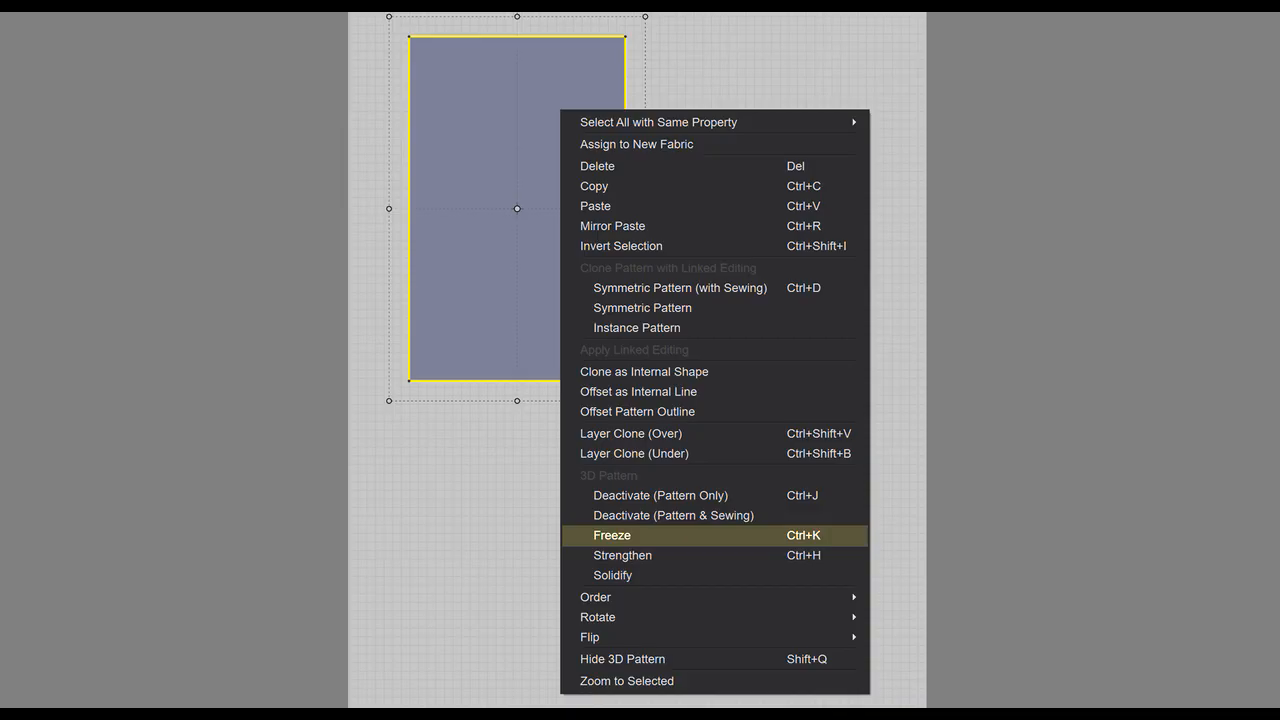
left_click(611, 535)
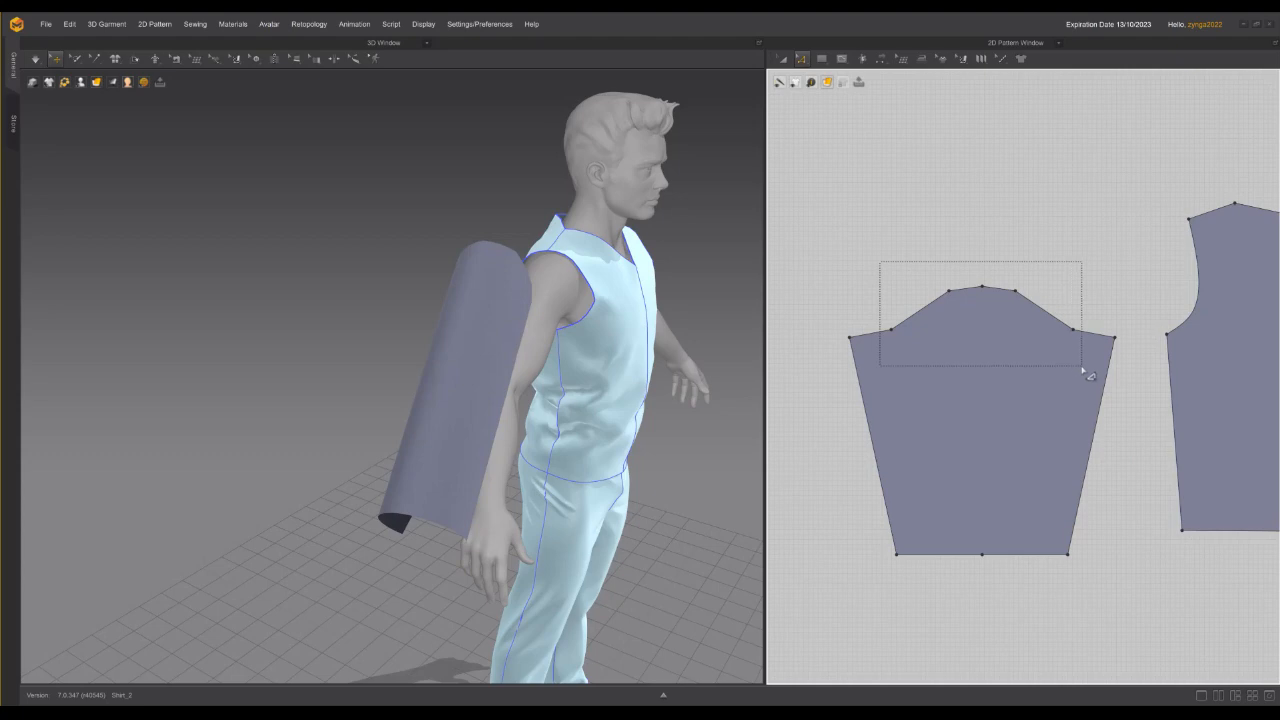
Step: Merge the cap segments into one curve and uniformly split it into 2 equal halves
left_click(980, 290)
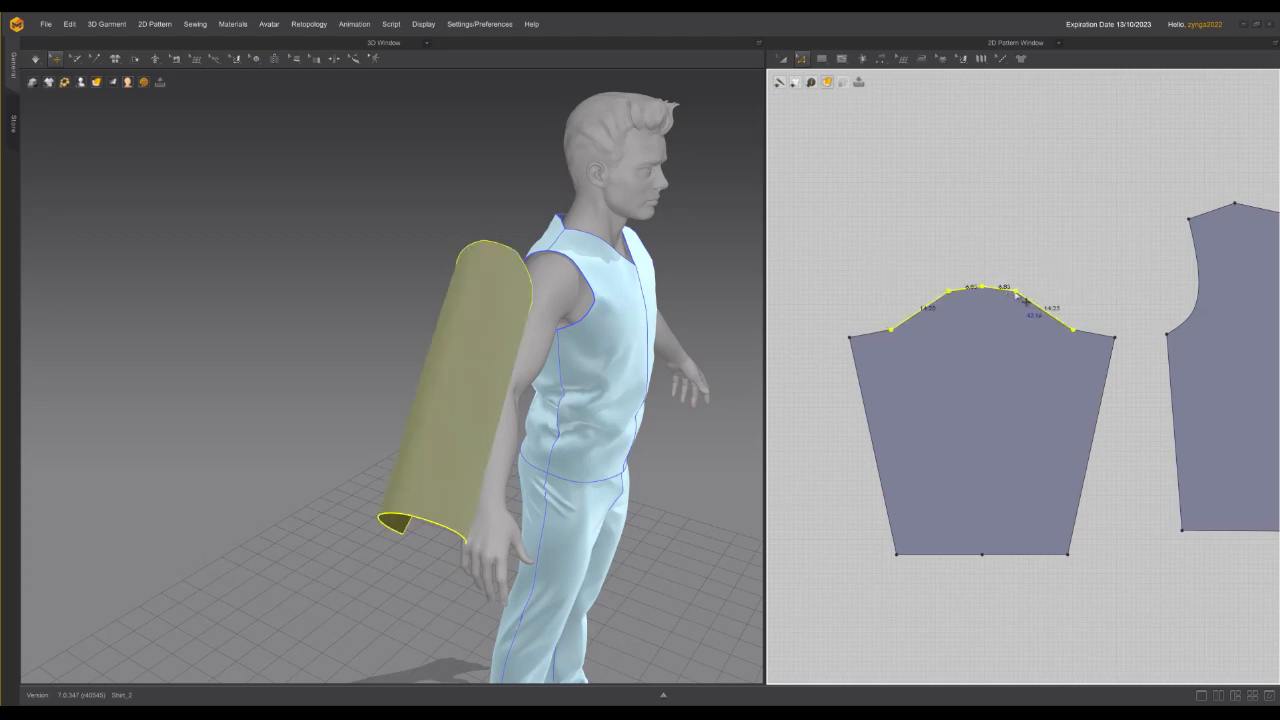
right_click(1015, 295)
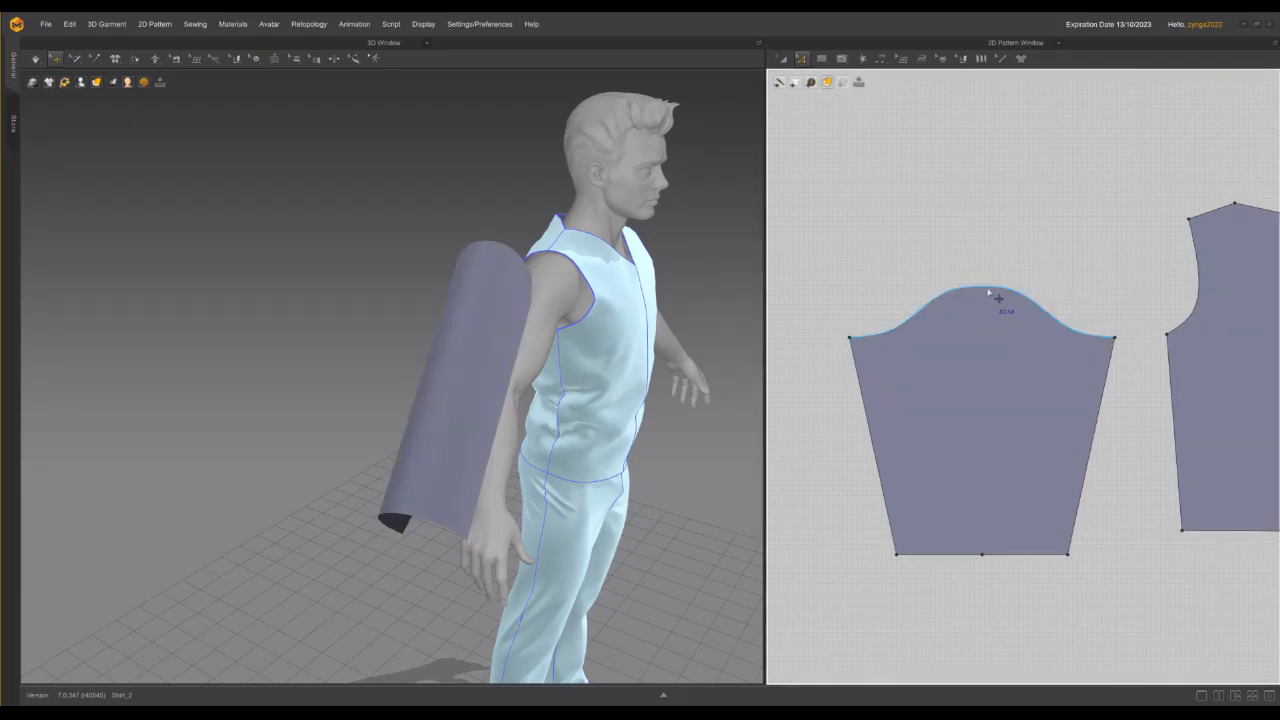
right_click(990, 310)
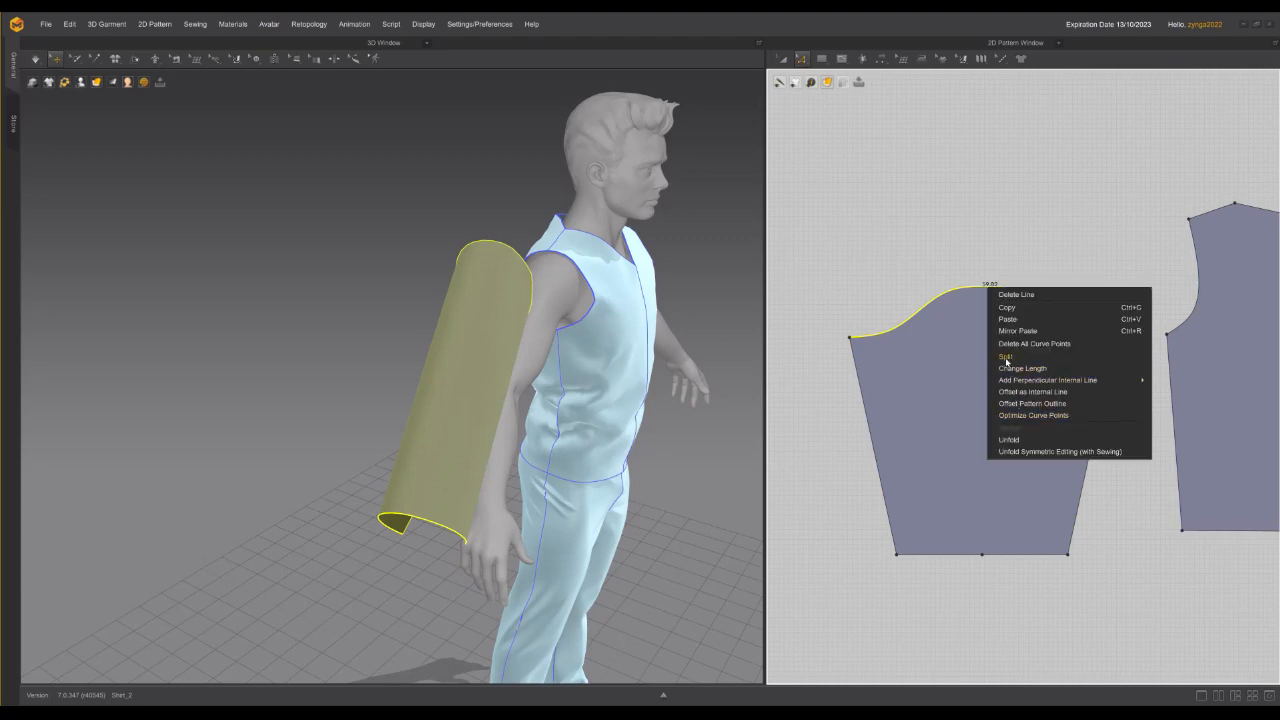
left_click(1005, 356)
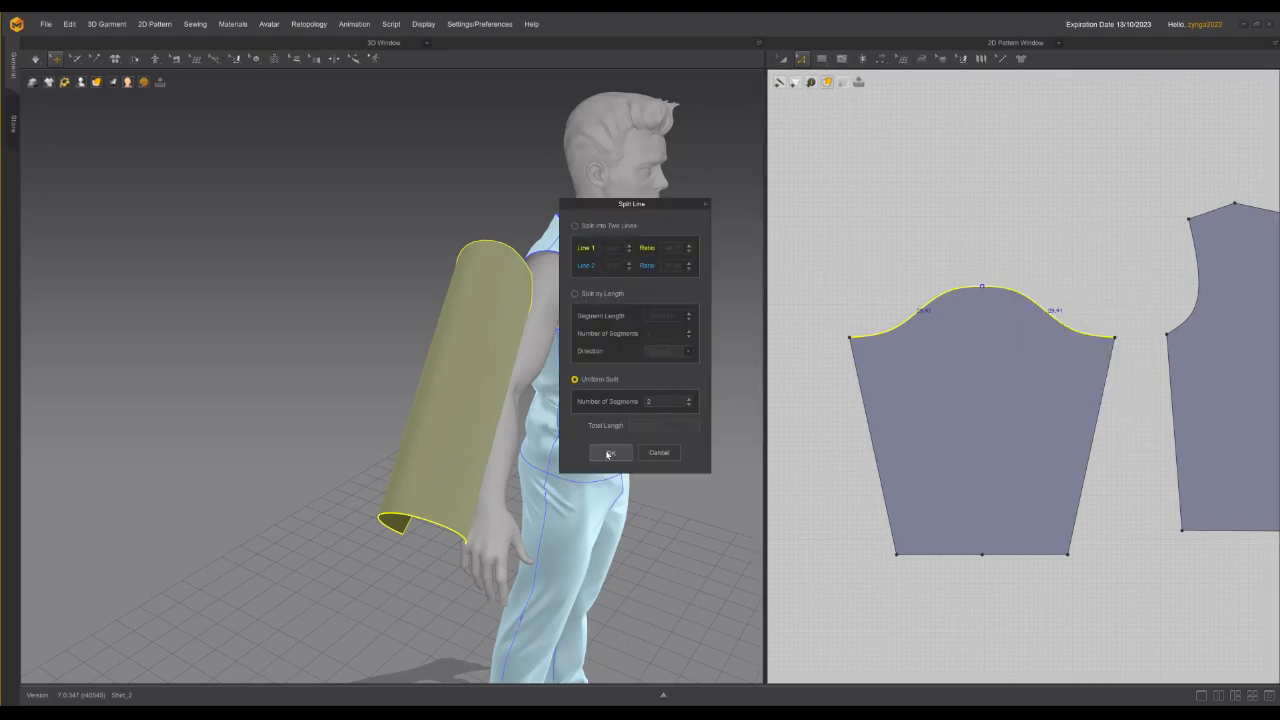
left_click(610, 452)
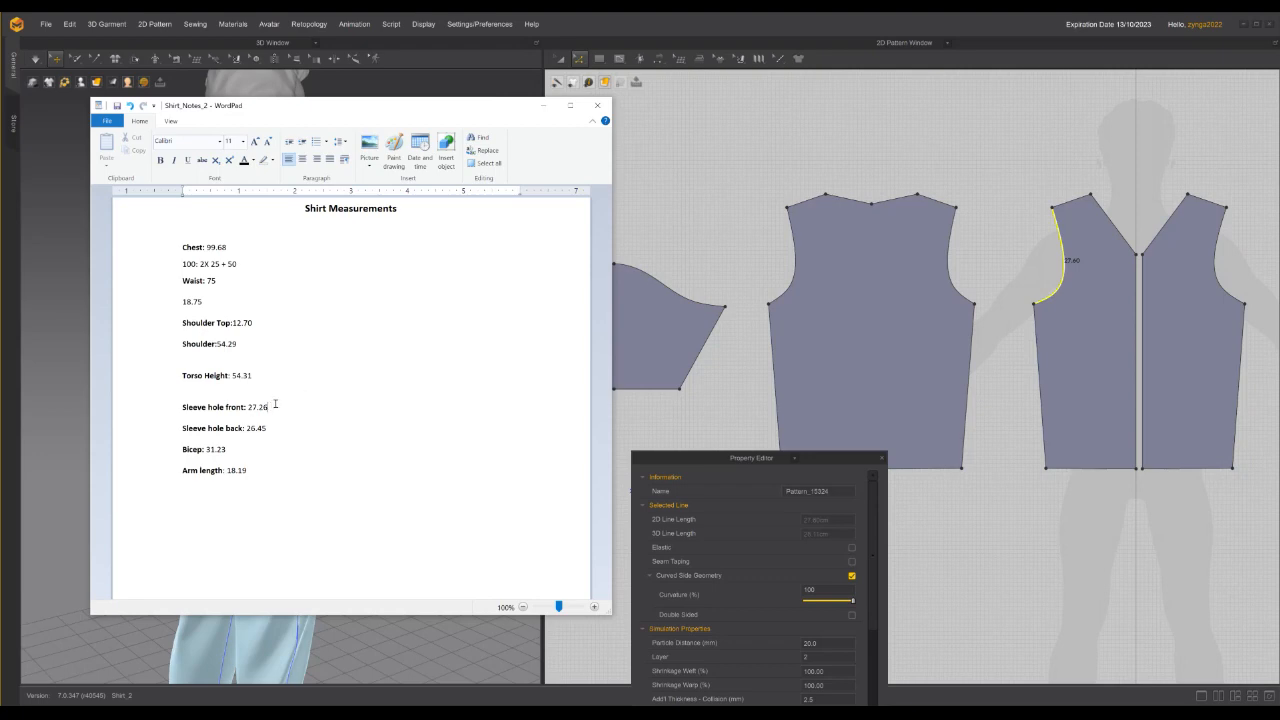
Step: Set the front sleeve hole note to 27.60 and start resizing the first cap half
double_click(261, 407)
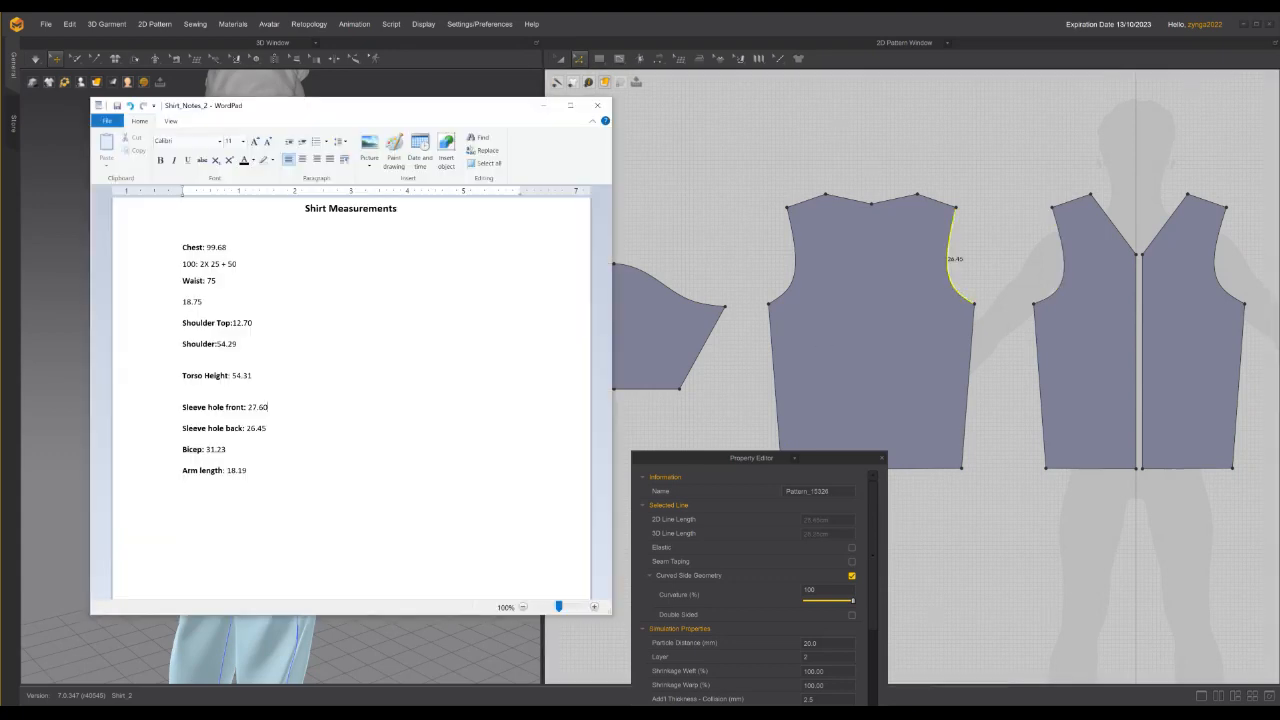
mouse_move(514, 121)
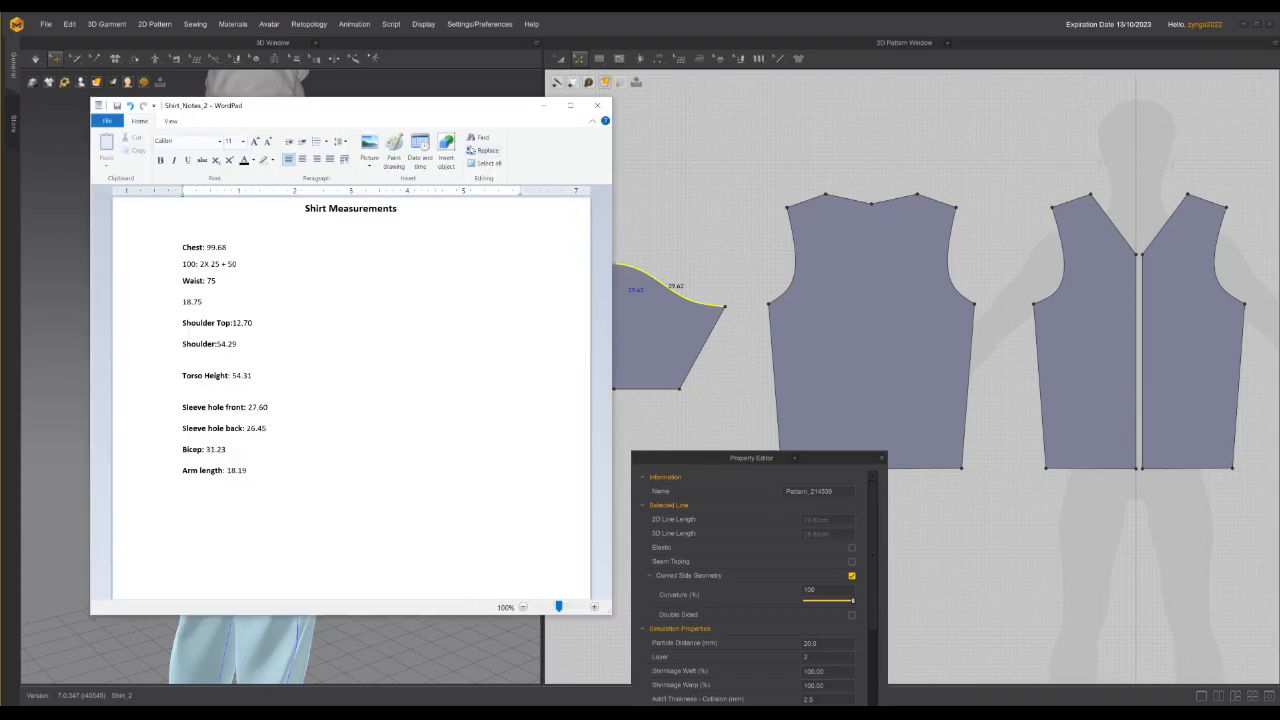
left_click(597, 105)
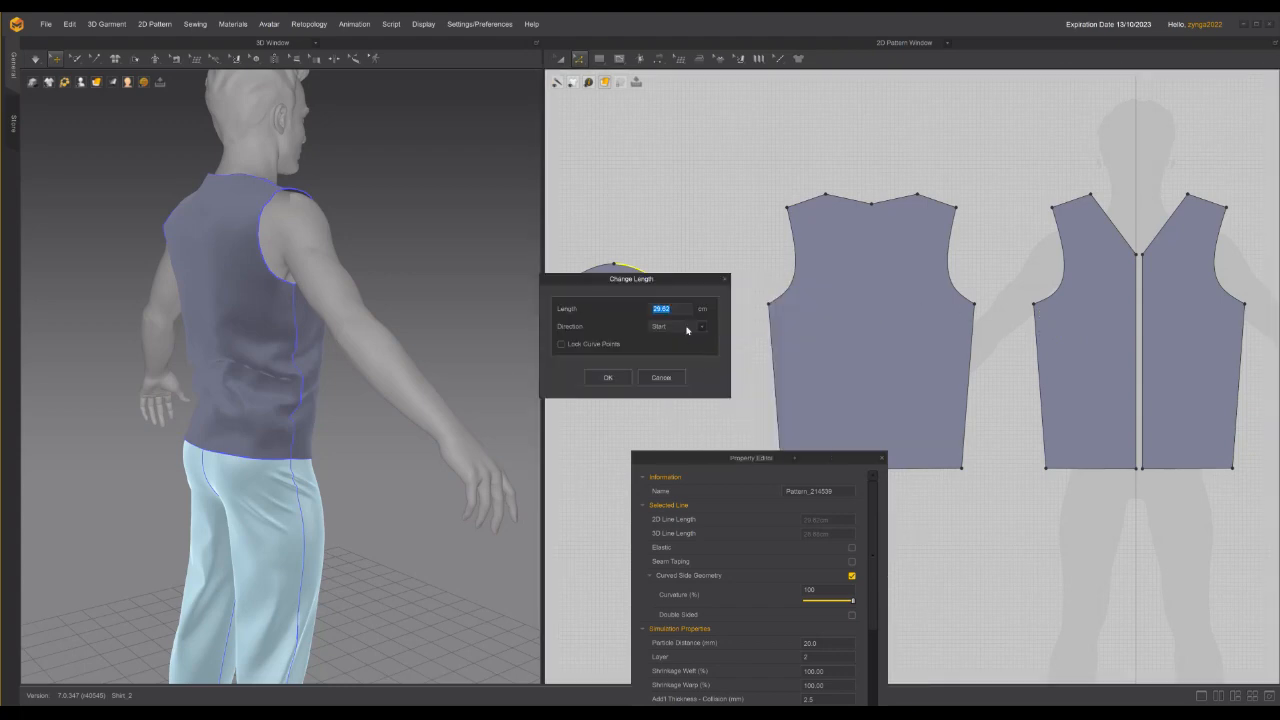
Step: Resize both sleeve cap halves to the armhole lengths, setting the direction end for the second
type("3")
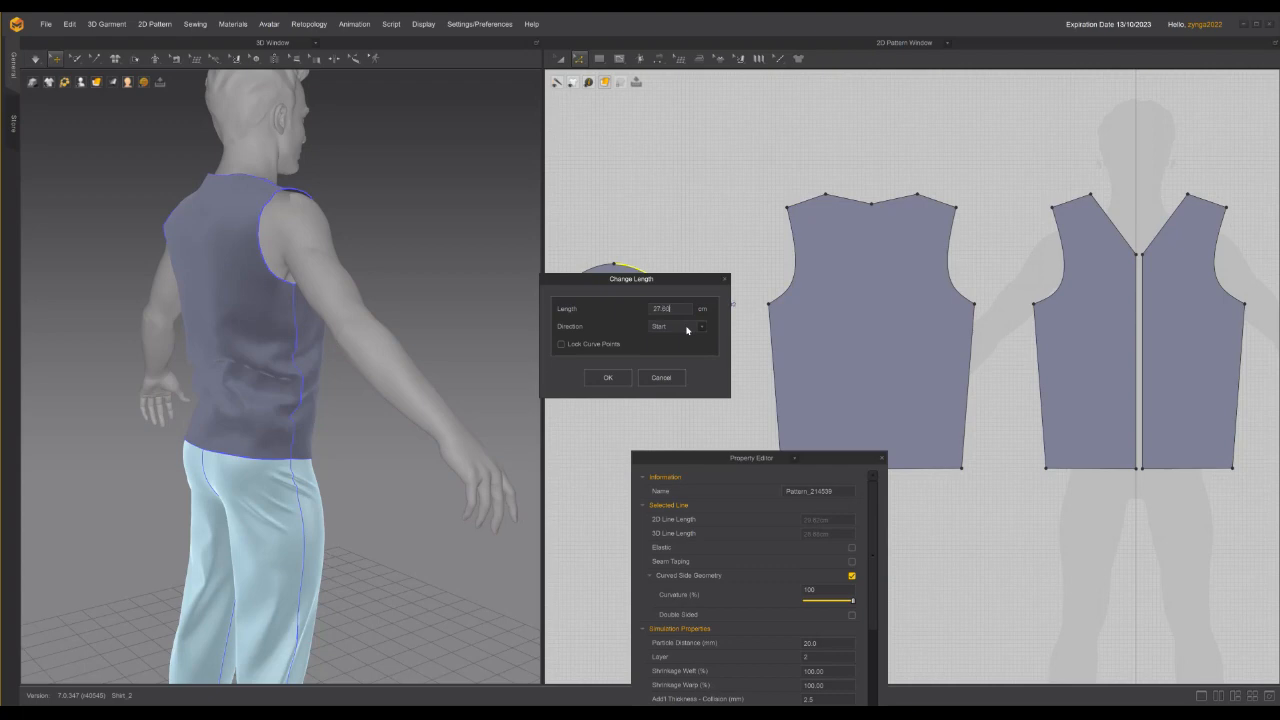
left_click_drag(631, 279, 866, 174)
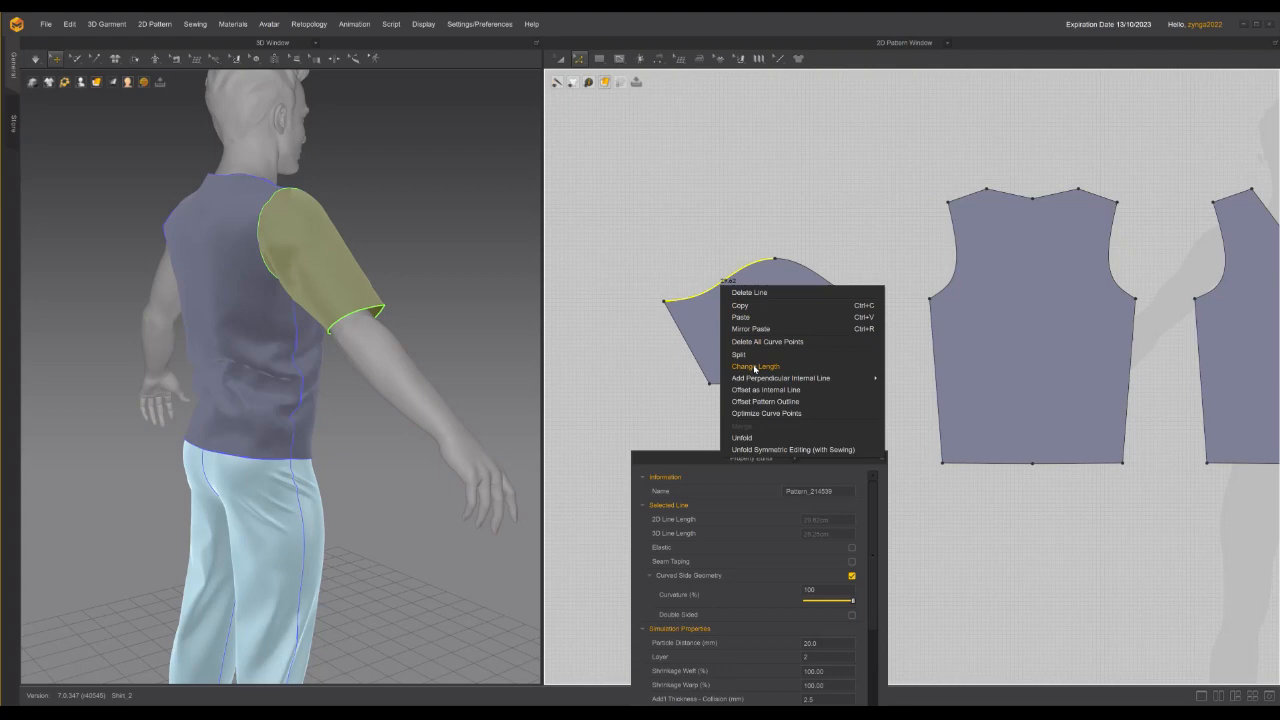
left_click(755, 366)
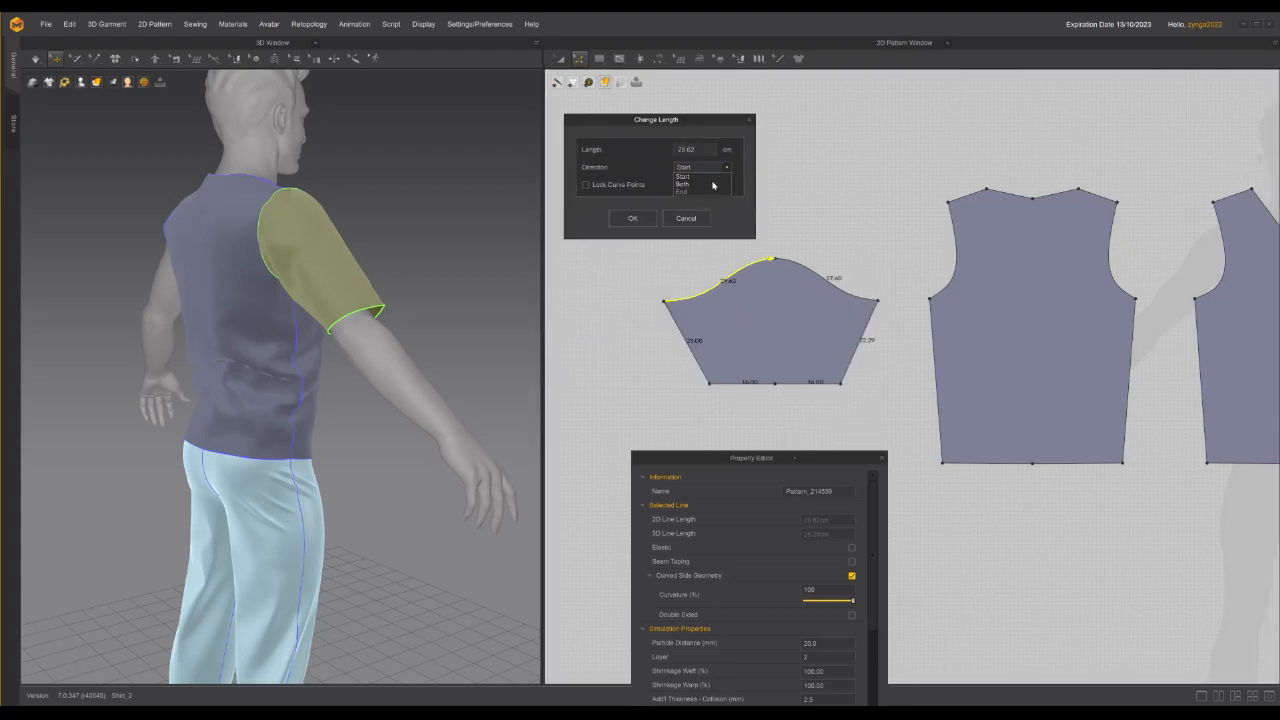
left_click(683, 191)
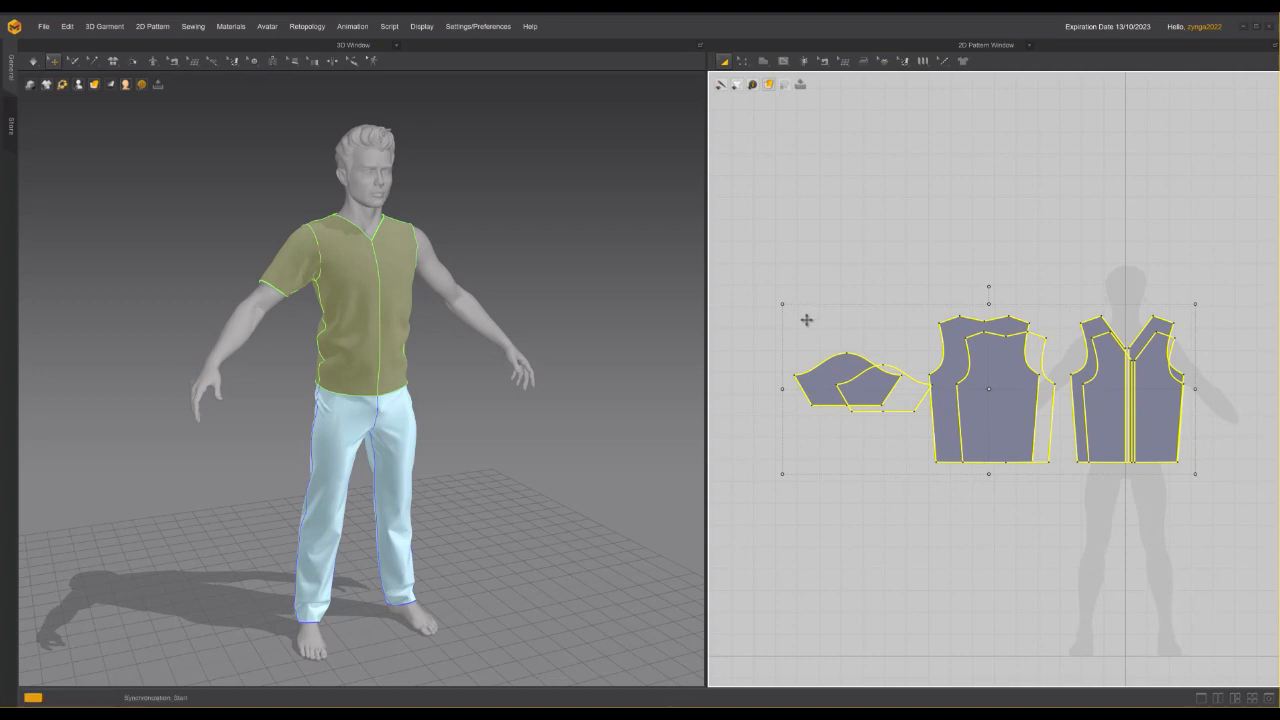
Step: Simulate so the shirt with its new short sleeve settles on the avatar
left_click(33, 61)
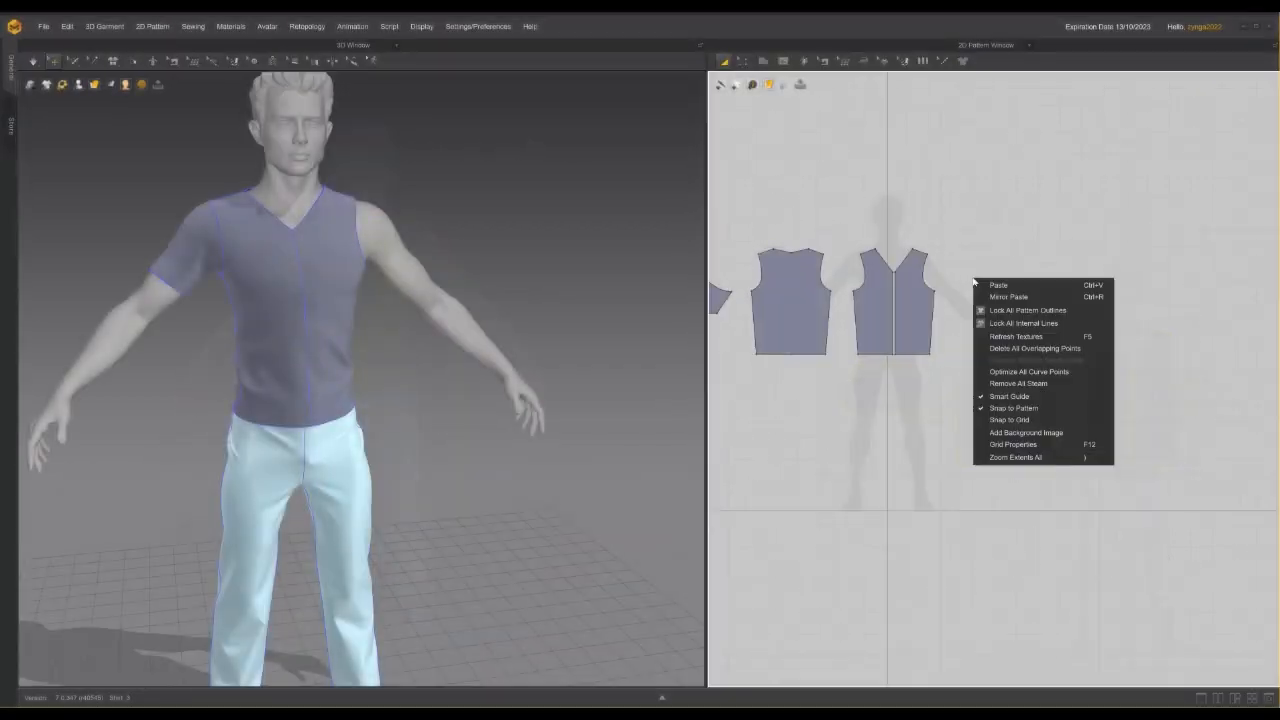
Step: Paste a second sleeve beside the front pieces and simulate it draped on the arm
left_click(998, 285)
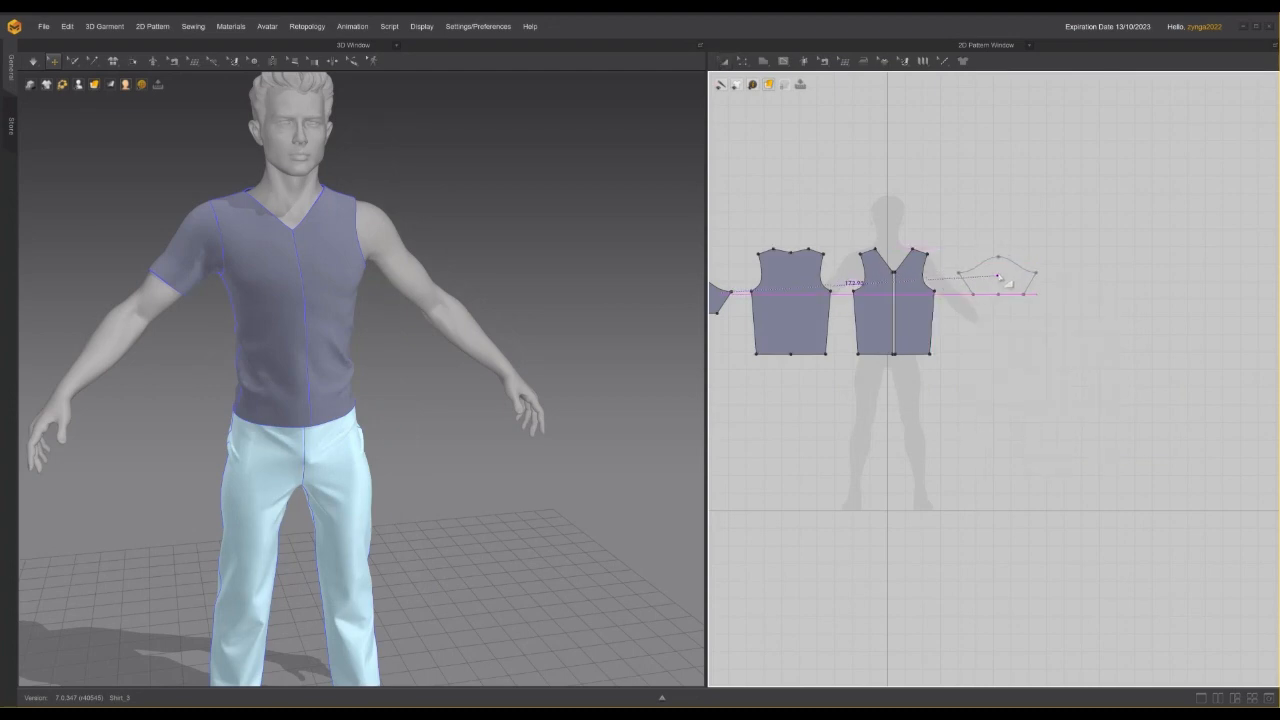
left_click(995, 280)
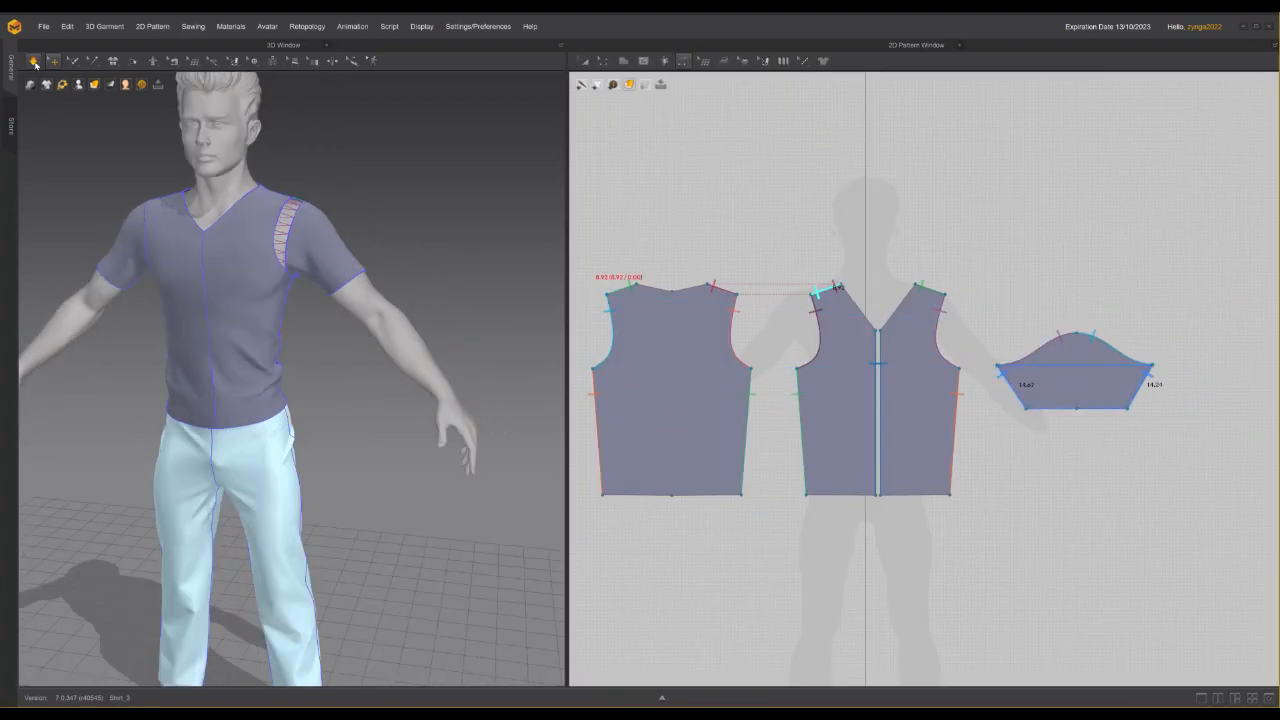
left_click(33, 61)
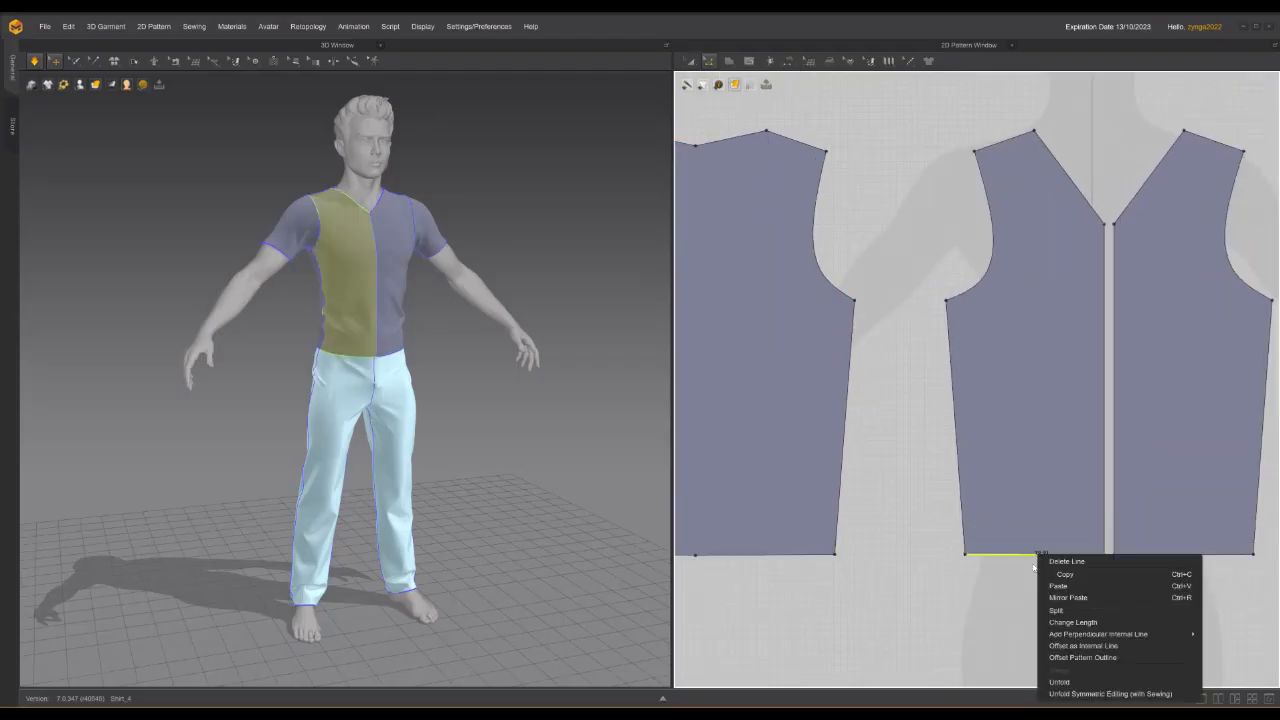
Step: Split the front hem edge, curve its corner points, and check the back piece's hem
left_click(1056, 610)
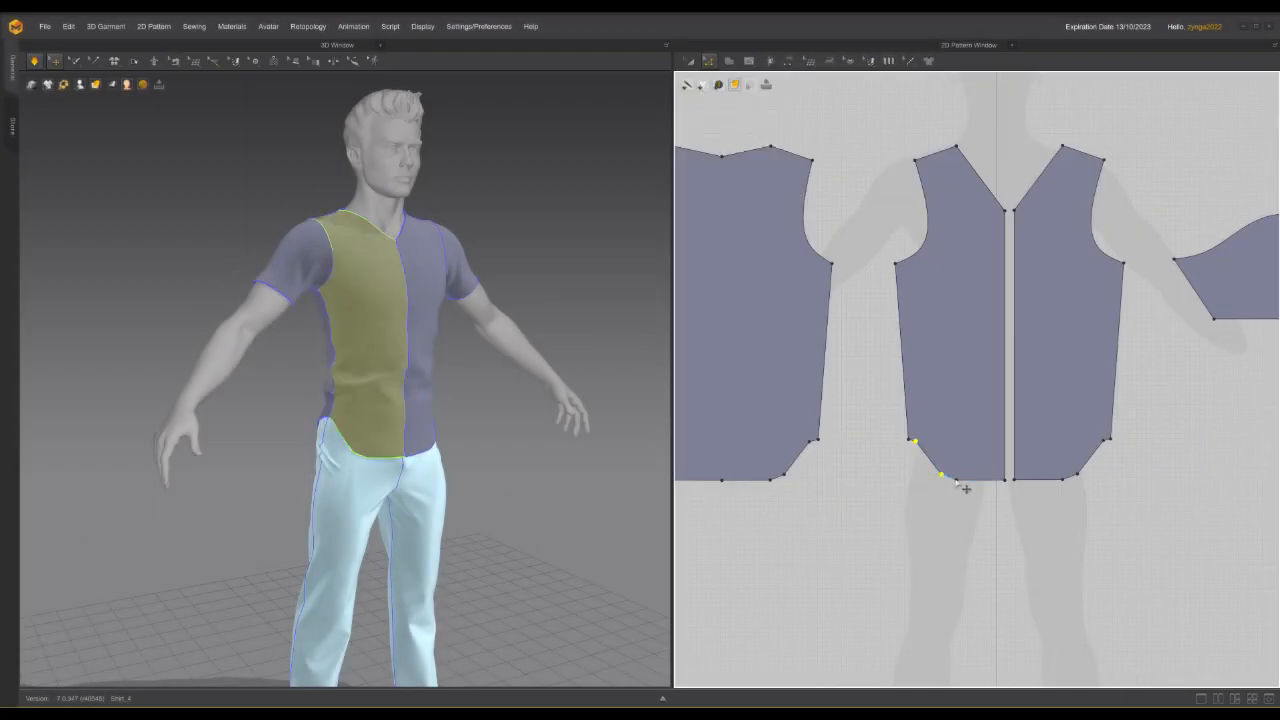
right_click(943, 477)
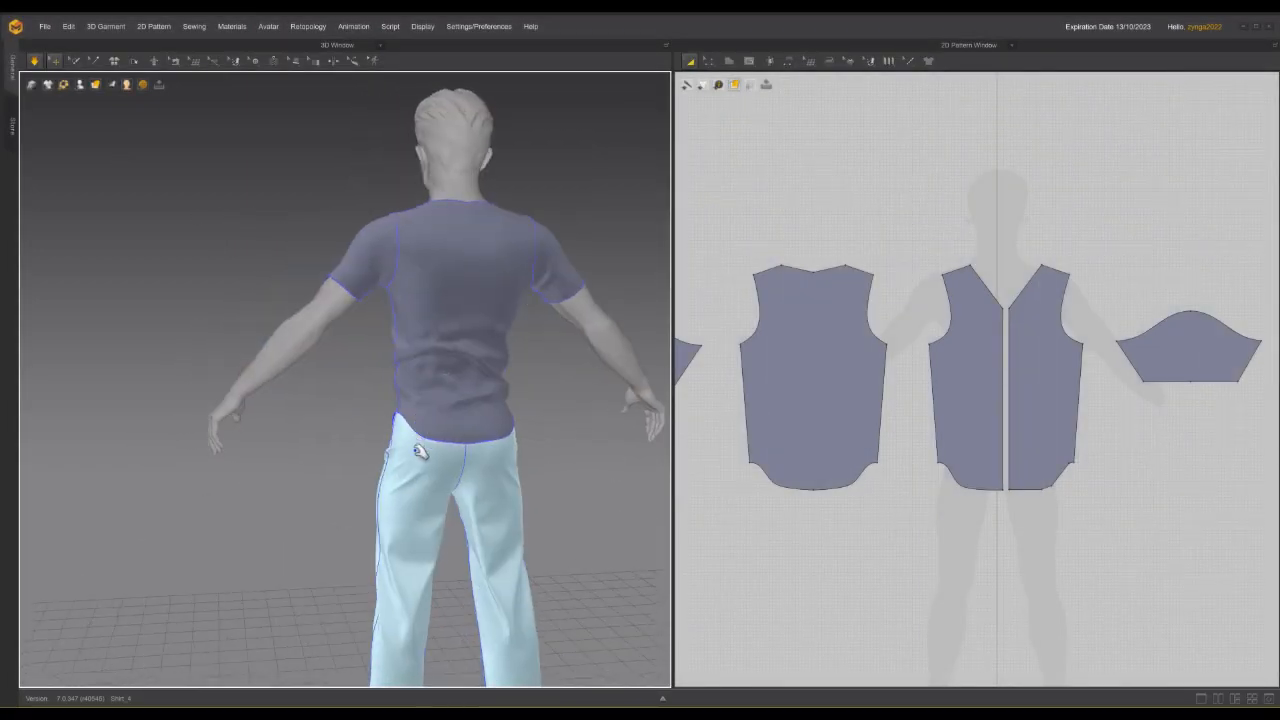
left_click(813, 375)
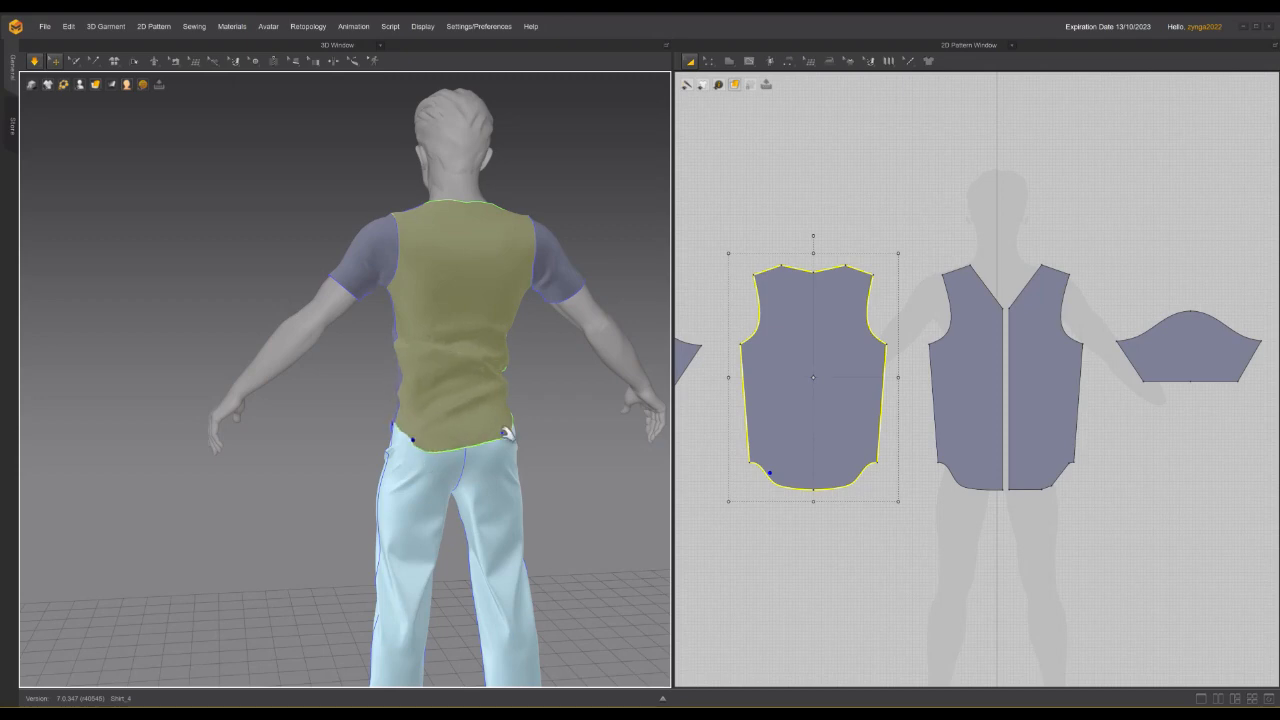